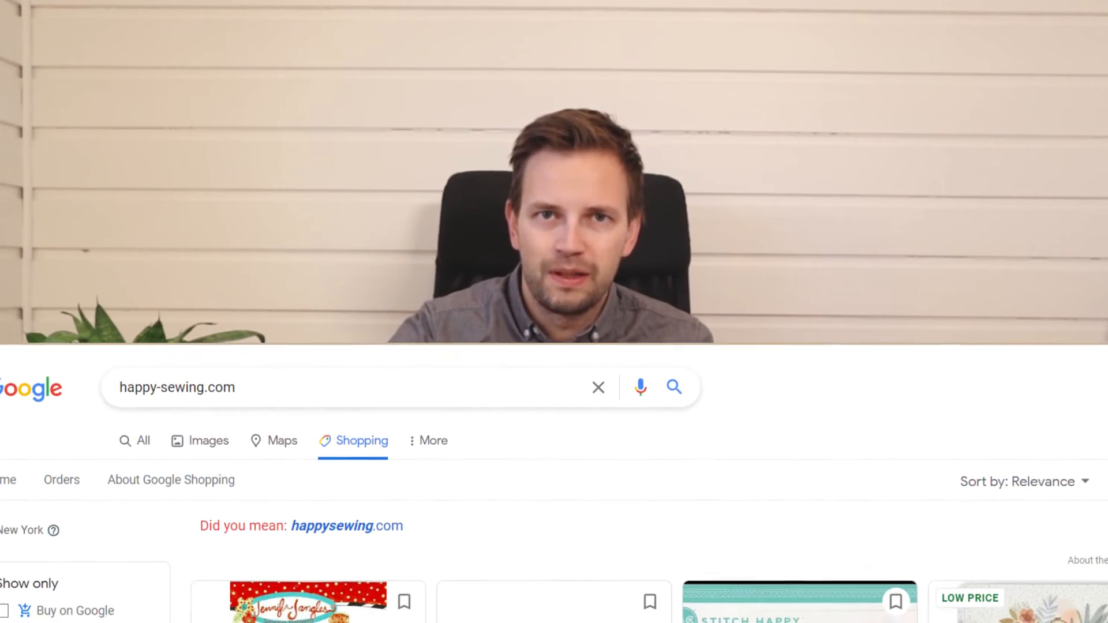
# Scroll through the Google Shopping results for happy-sewing.com.
pyautogui.scroll(-3)
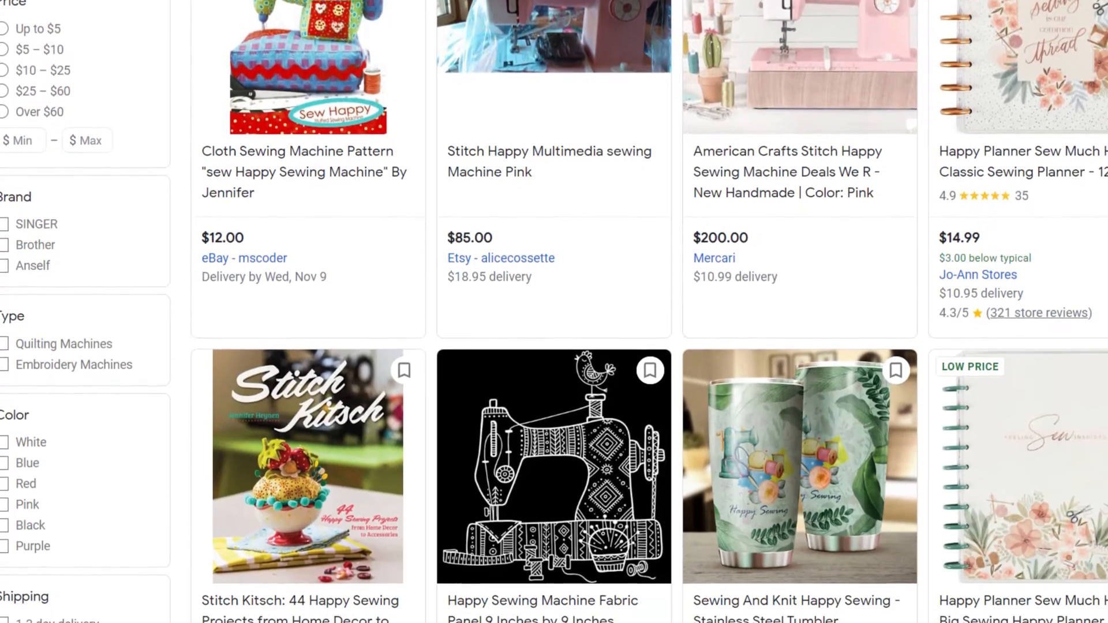
pyautogui.scroll(-3)
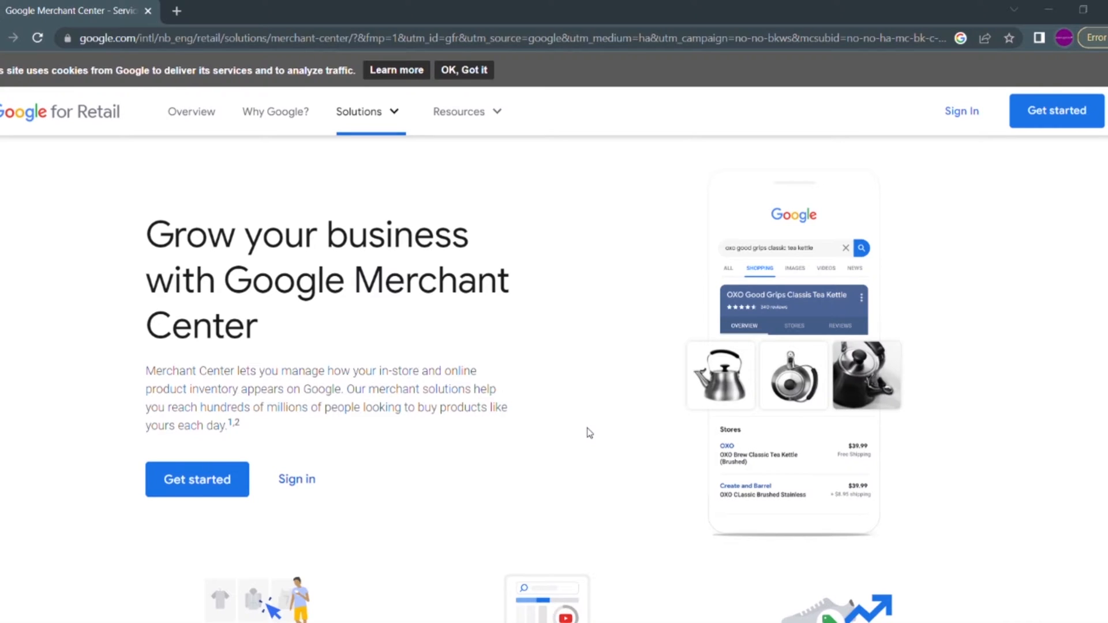
pyautogui.moveTo(664, 539)
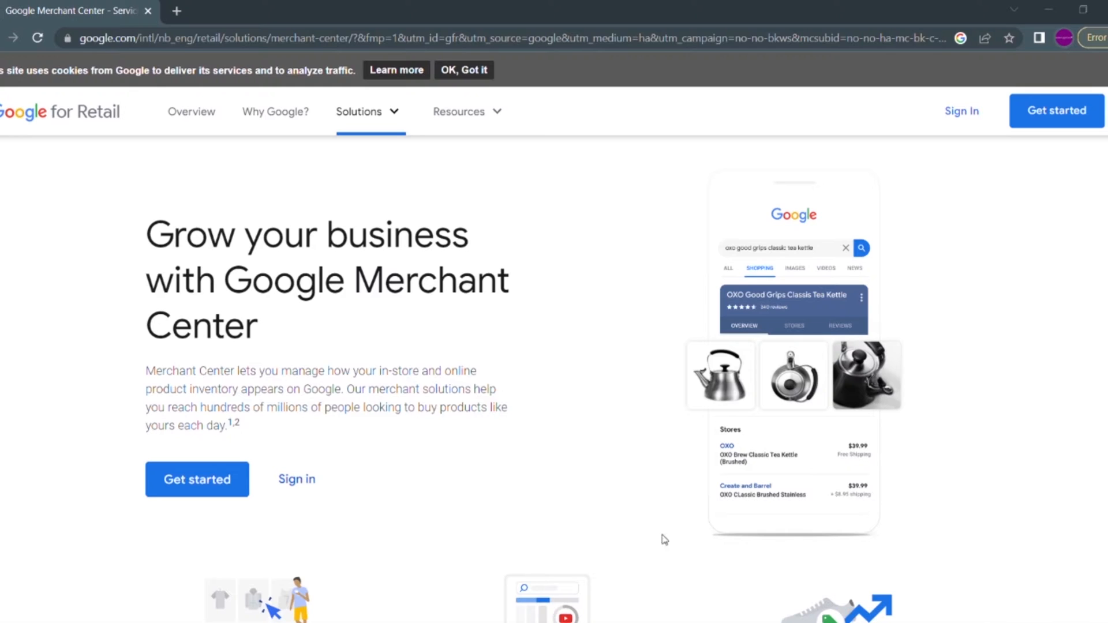
# Start Merchant Center sign-up, answer Yes to selling online, and submit Happy-sewing.com as the store website.
pyautogui.click(463, 70)
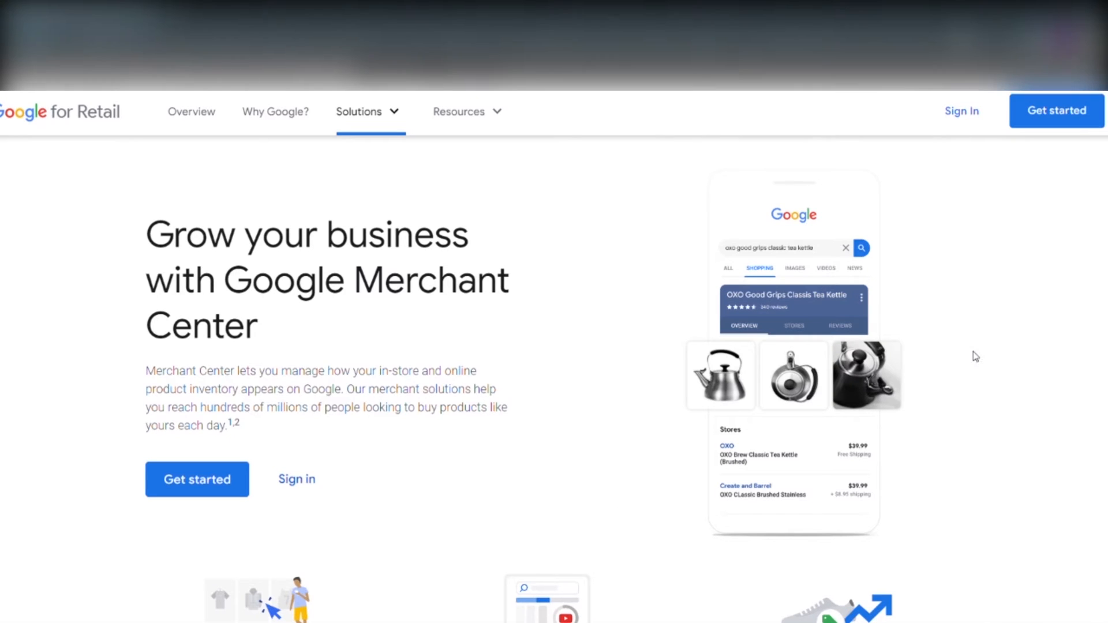
pyautogui.moveTo(505, 362)
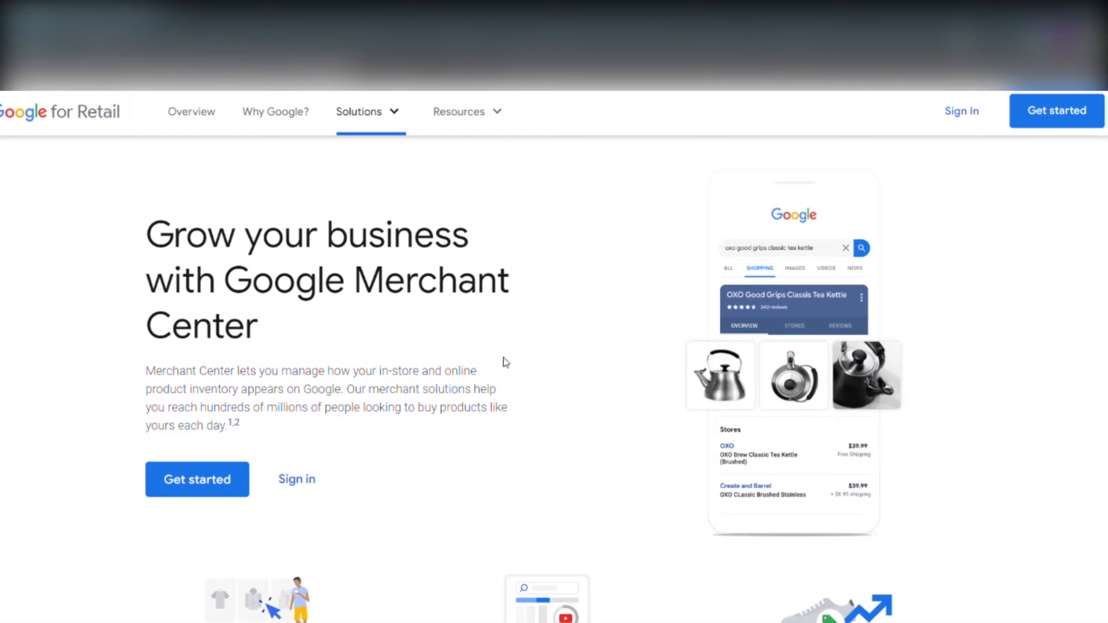
pyautogui.click(197, 479)
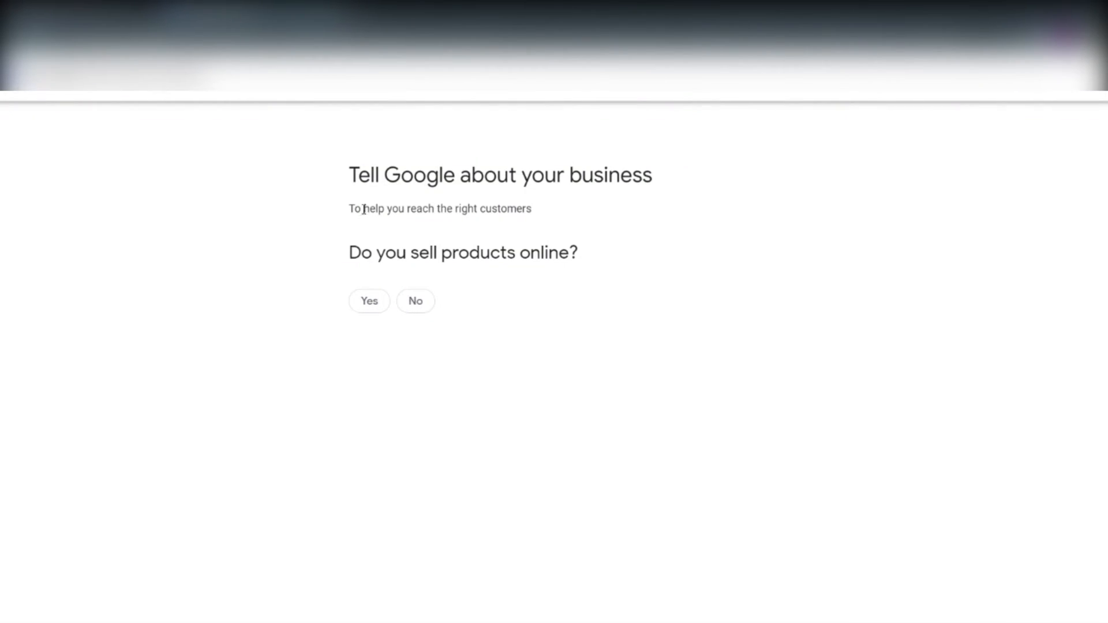
pyautogui.moveTo(387, 283)
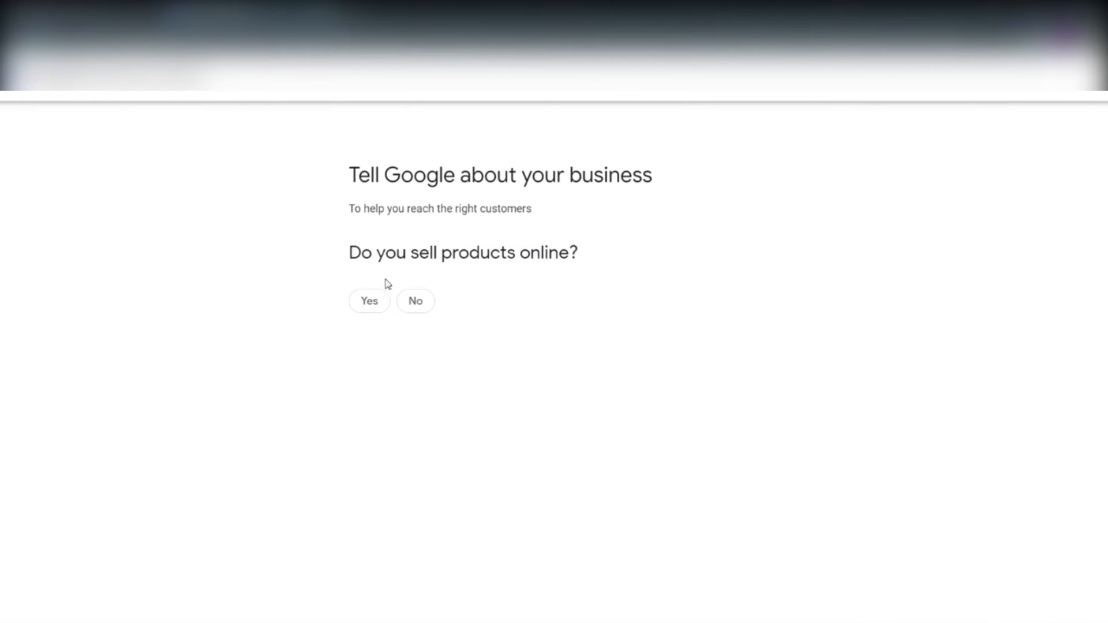
pyautogui.click(369, 300)
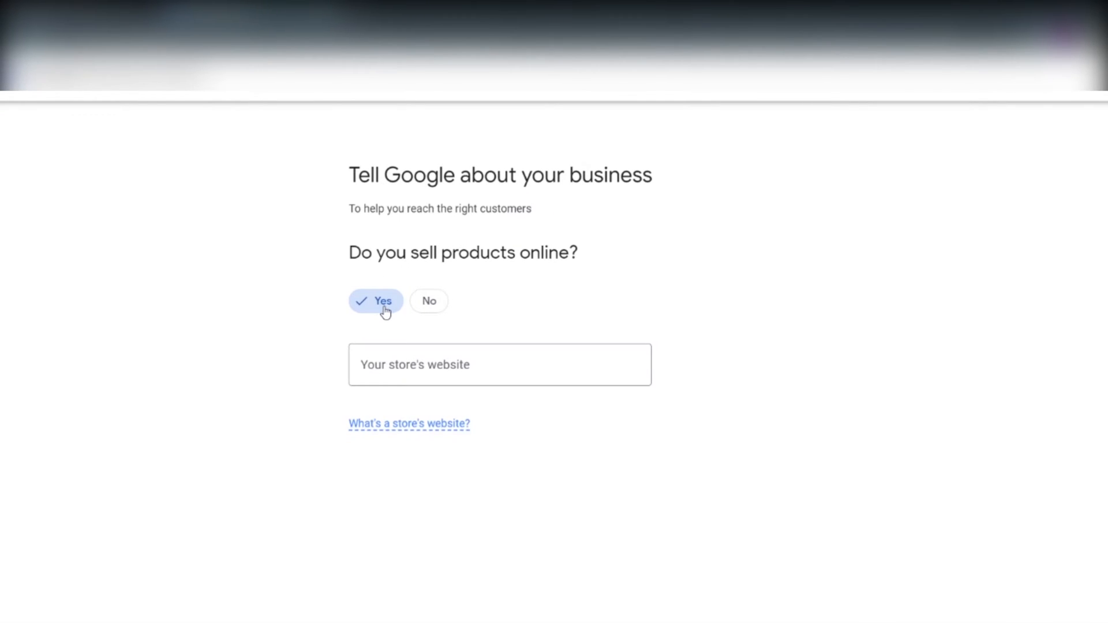
pyautogui.click(500, 365)
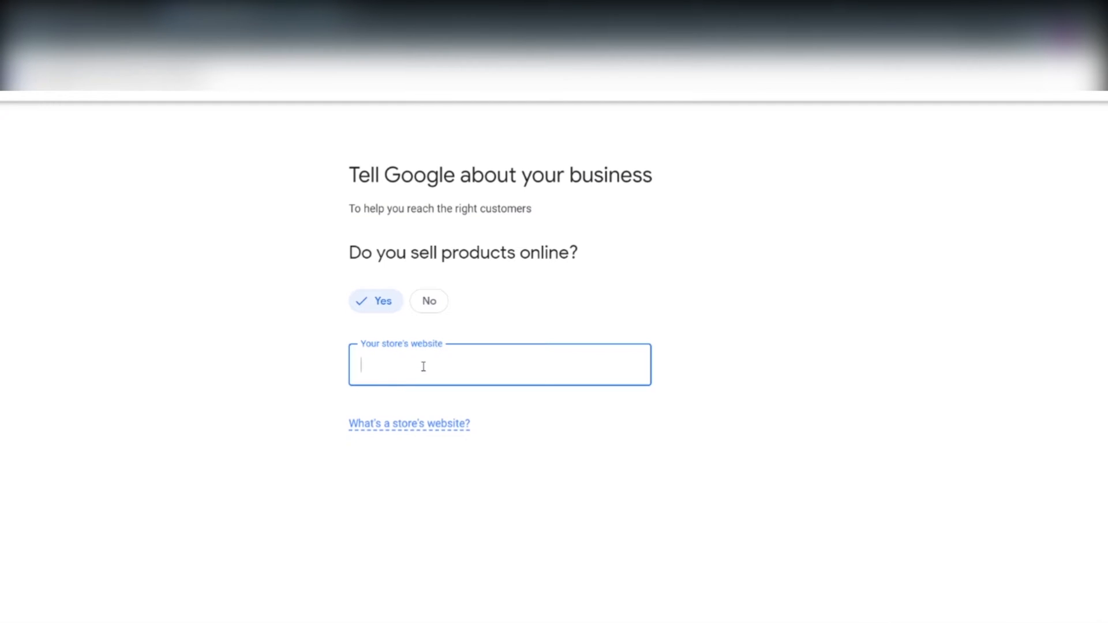
pyautogui.write('Heby-')
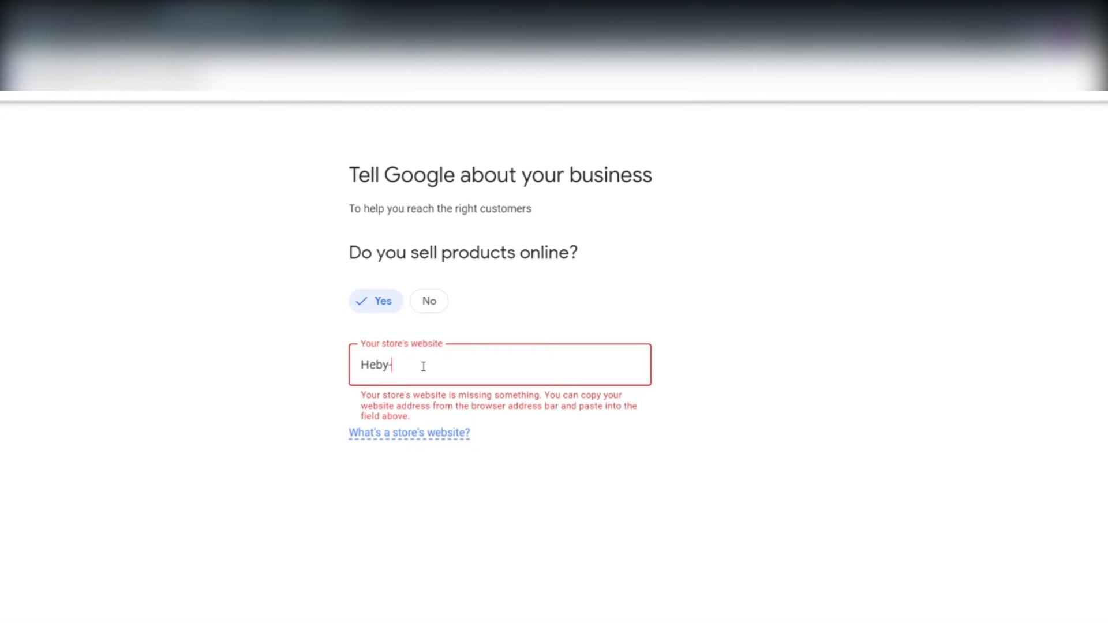
pyautogui.write('Happy-s')
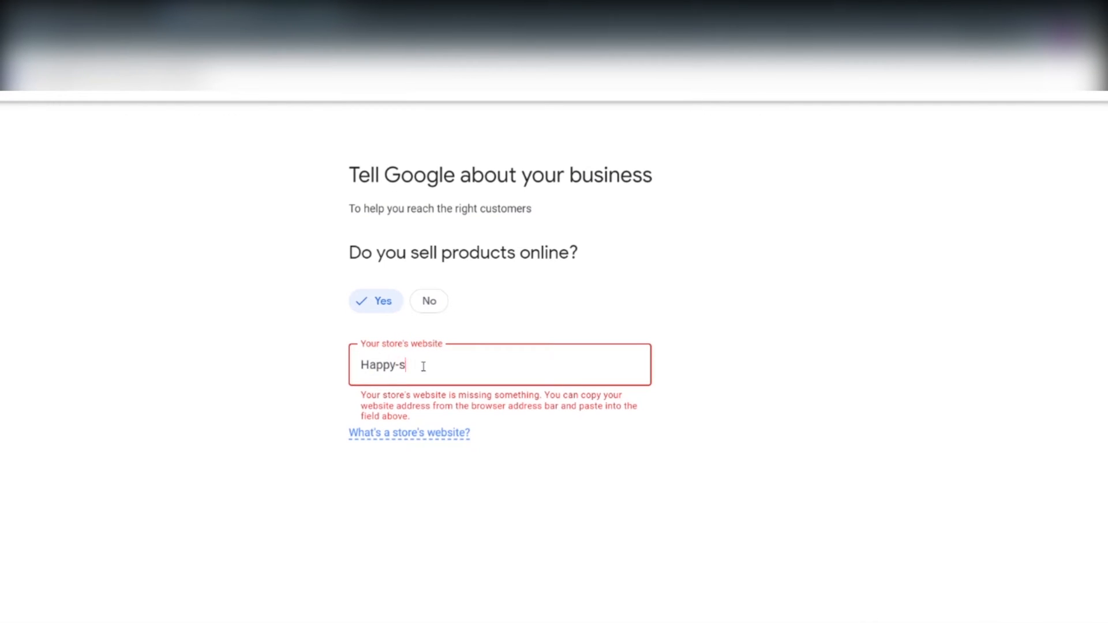
pyautogui.write('ewing.com')
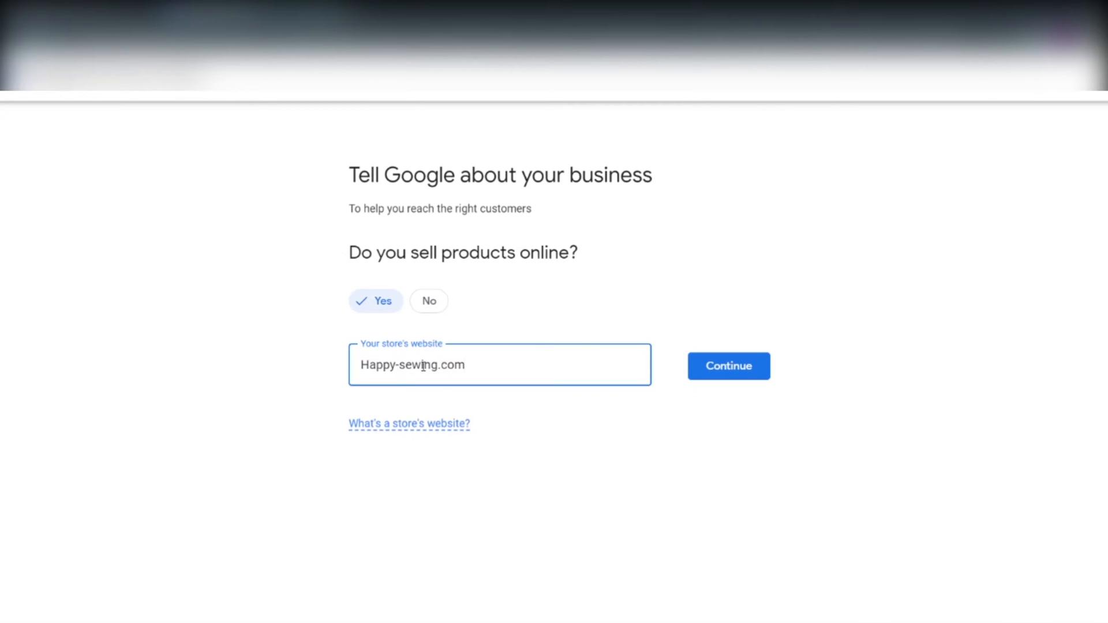
pyautogui.click(728, 366)
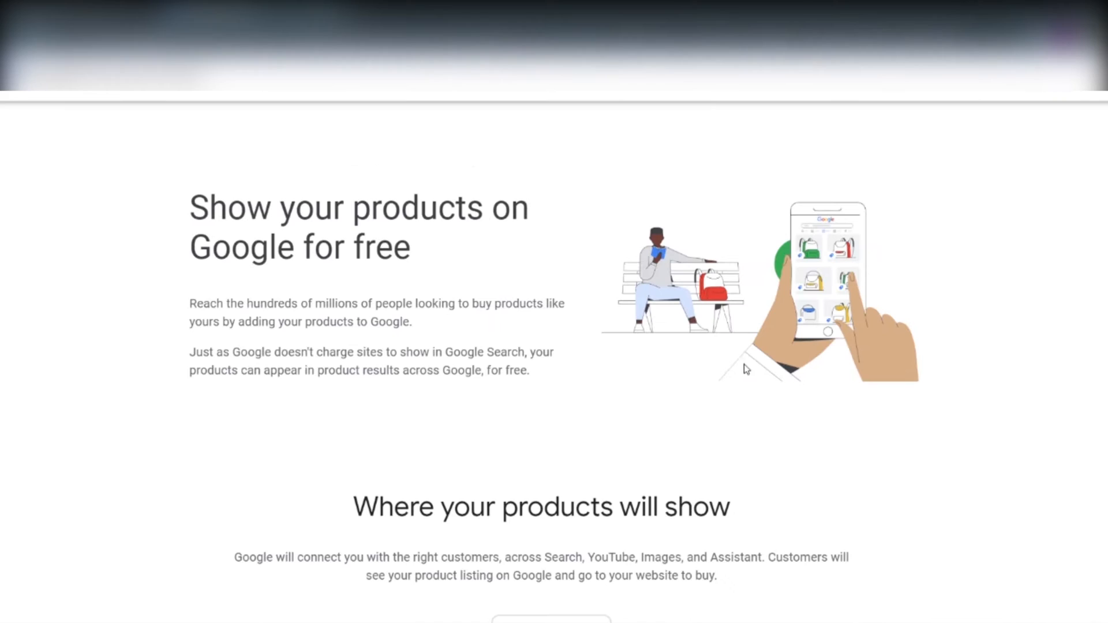
# Choose United States as registered country, enter business name Happy-sewing.com, and continue.
pyautogui.scroll(-3)
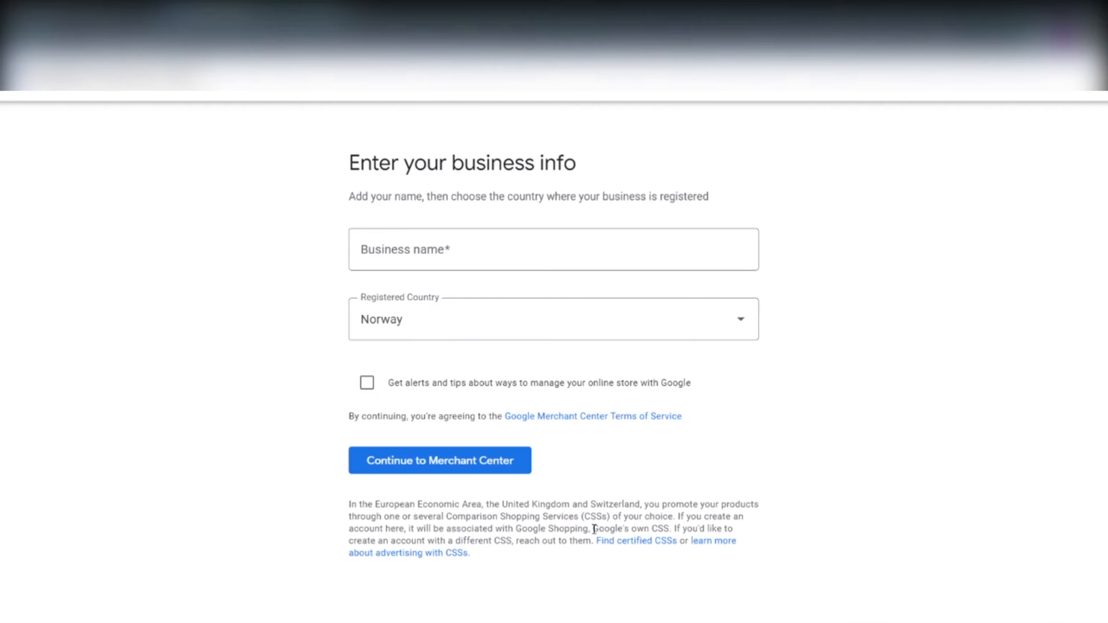
pyautogui.moveTo(581, 510)
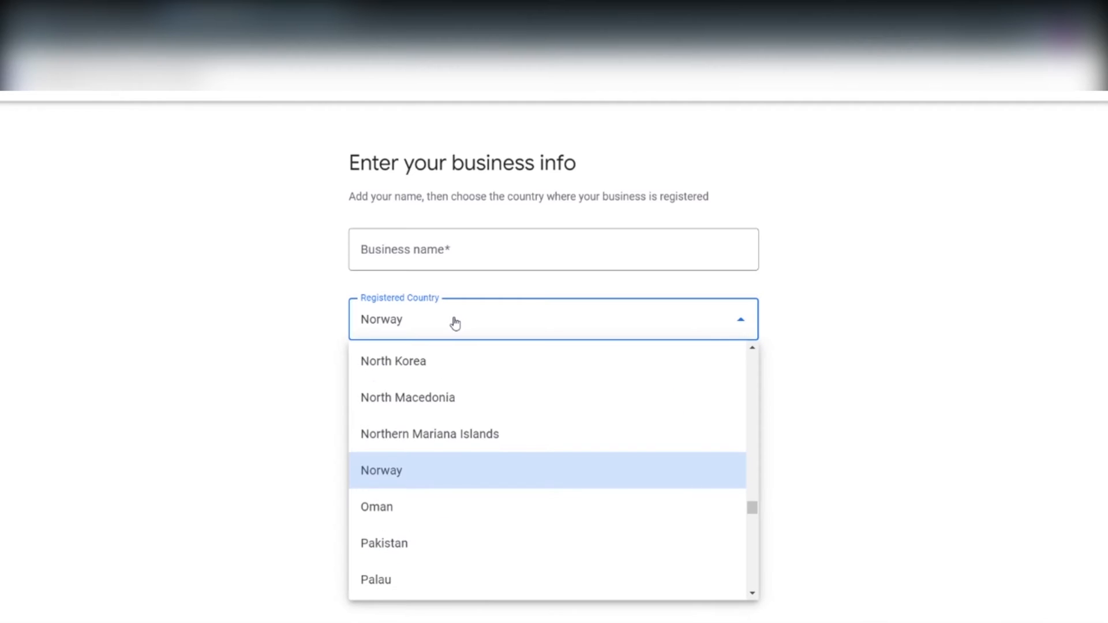
pyautogui.scroll(3)
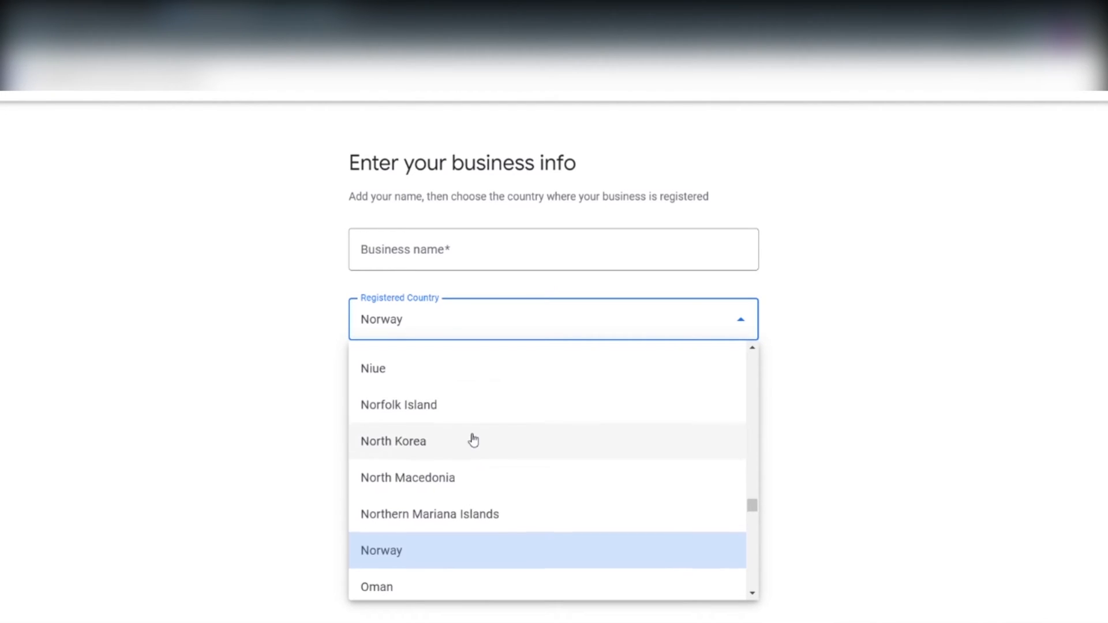
pyautogui.scroll(3)
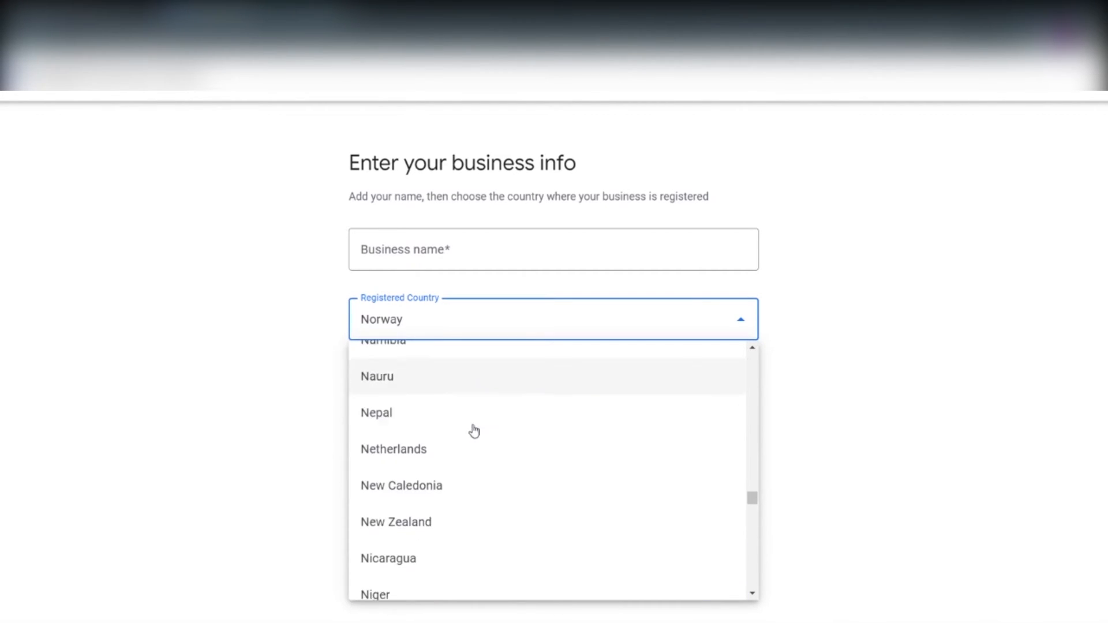
pyautogui.scroll(-3)
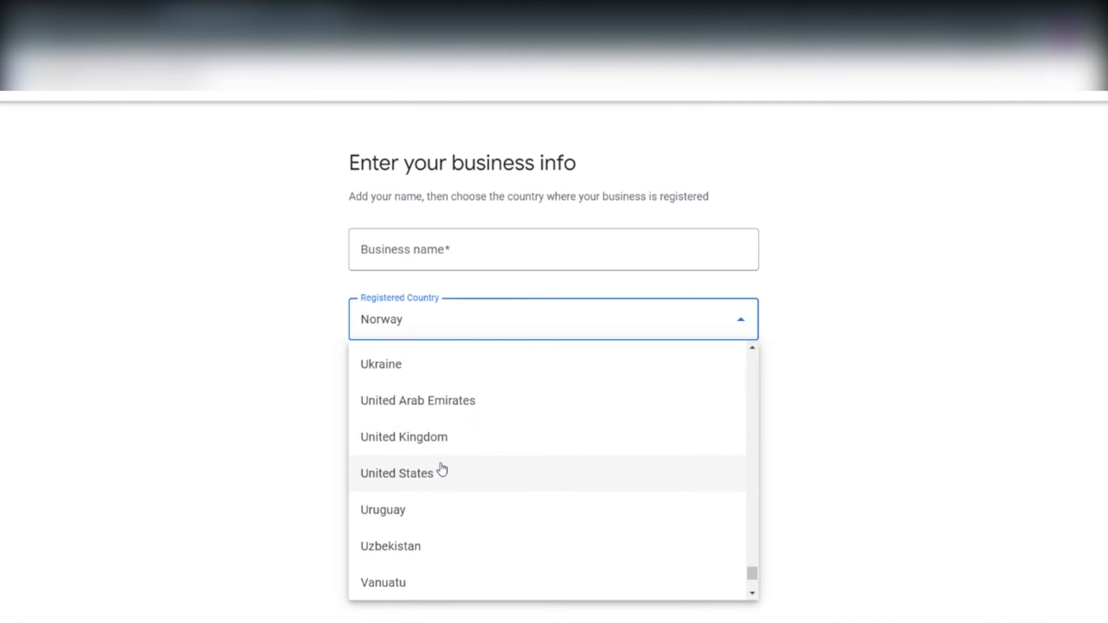
pyautogui.click(396, 473)
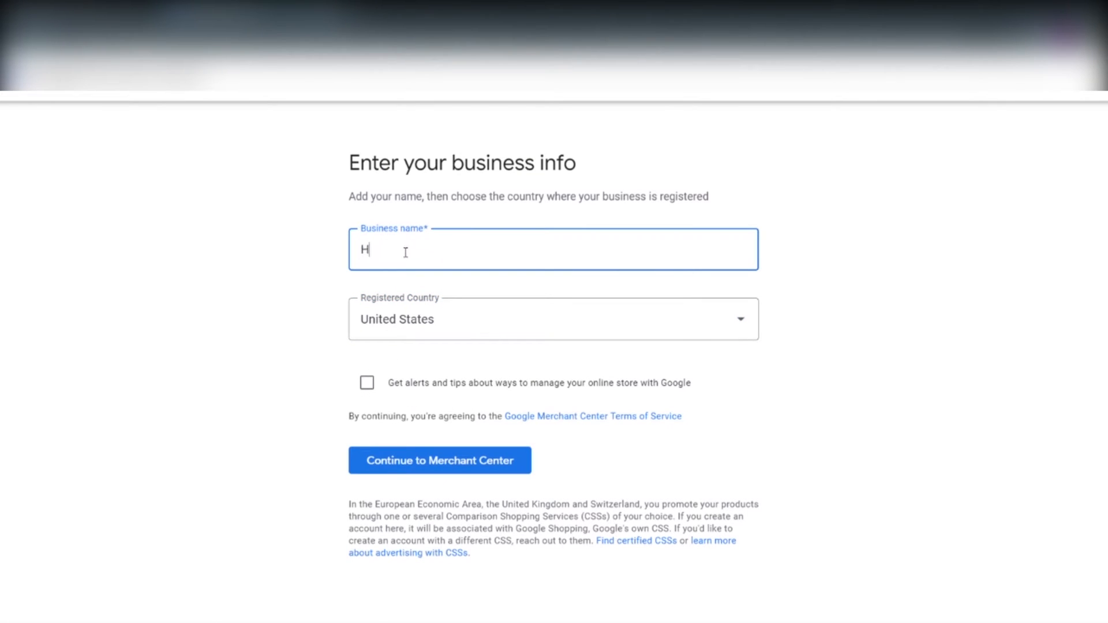
pyautogui.write('appy-sewing.com')
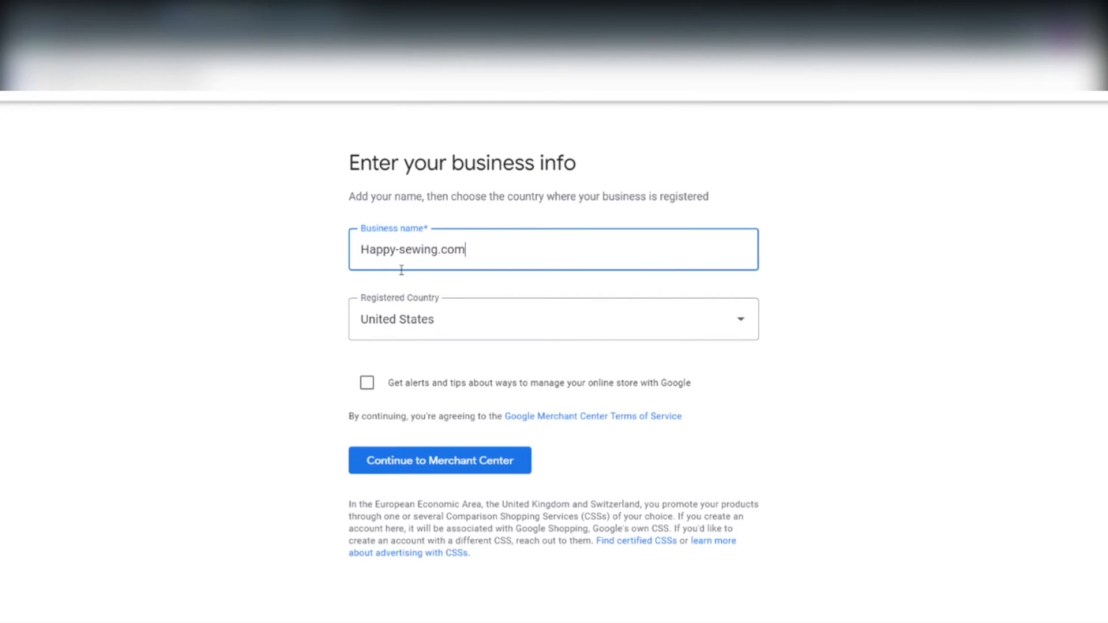
pyautogui.click(438, 460)
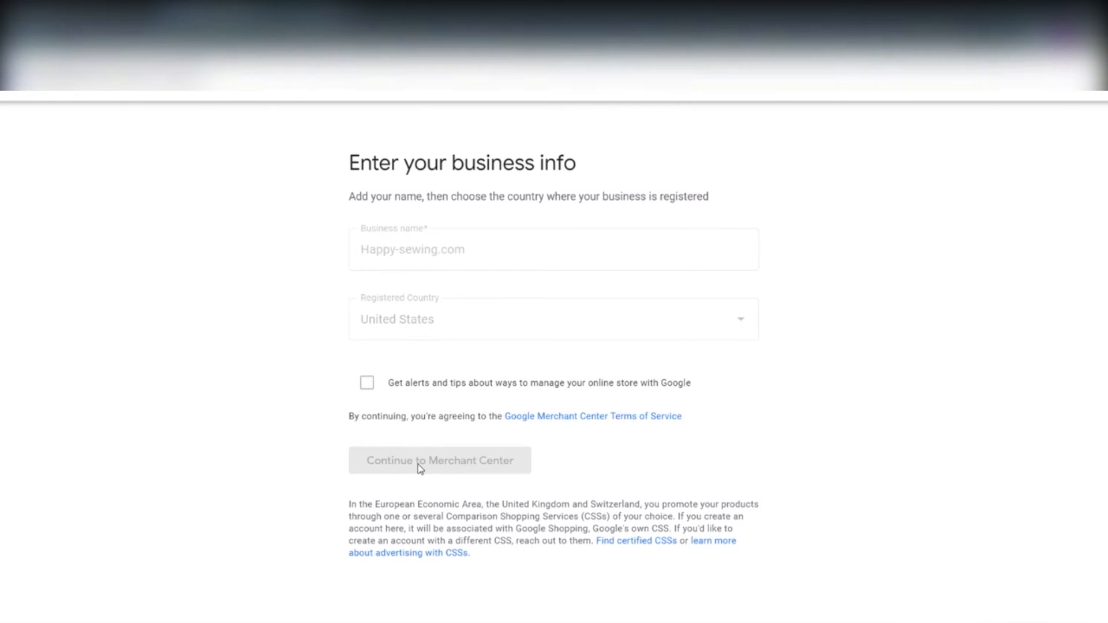
pyautogui.click(438, 460)
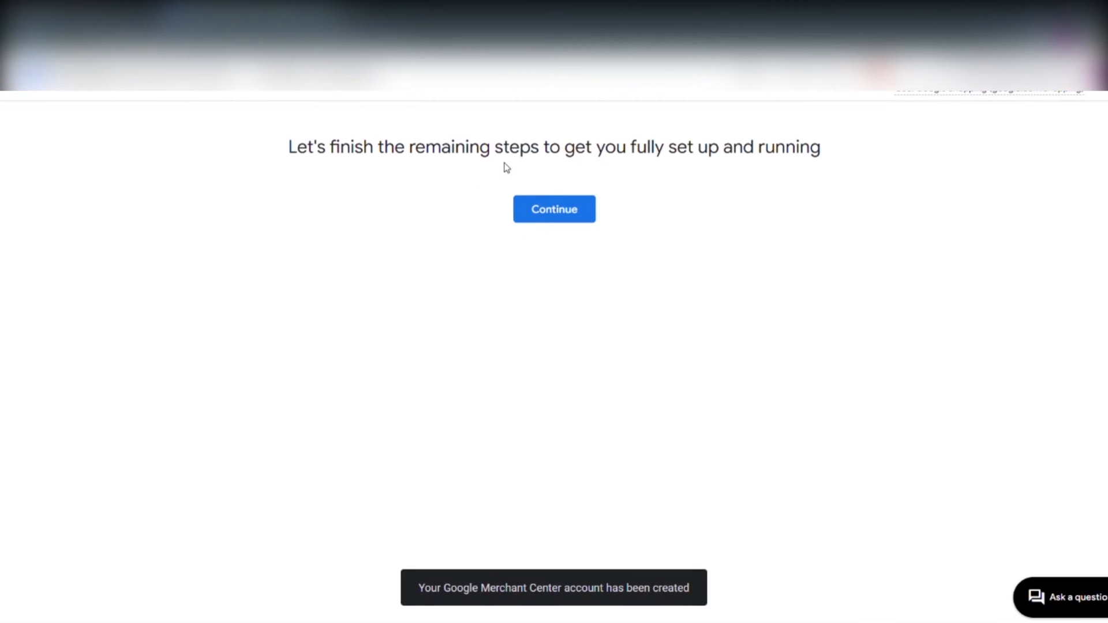
pyautogui.moveTo(554, 209)
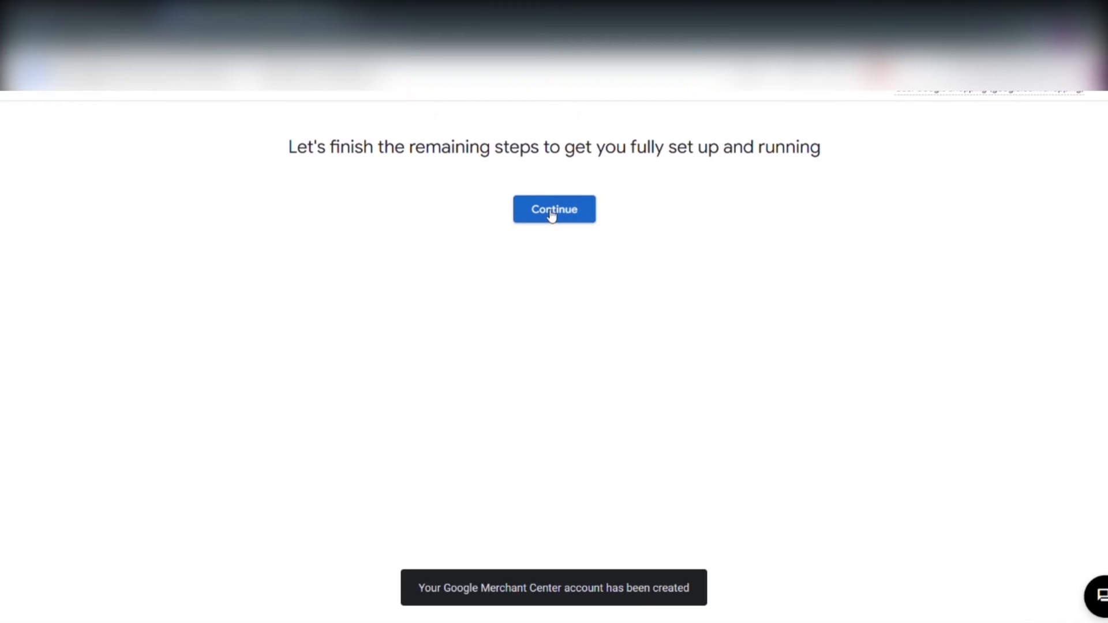
# Fill in the business address details and continue past the business information confirmation.
pyautogui.click(554, 209)
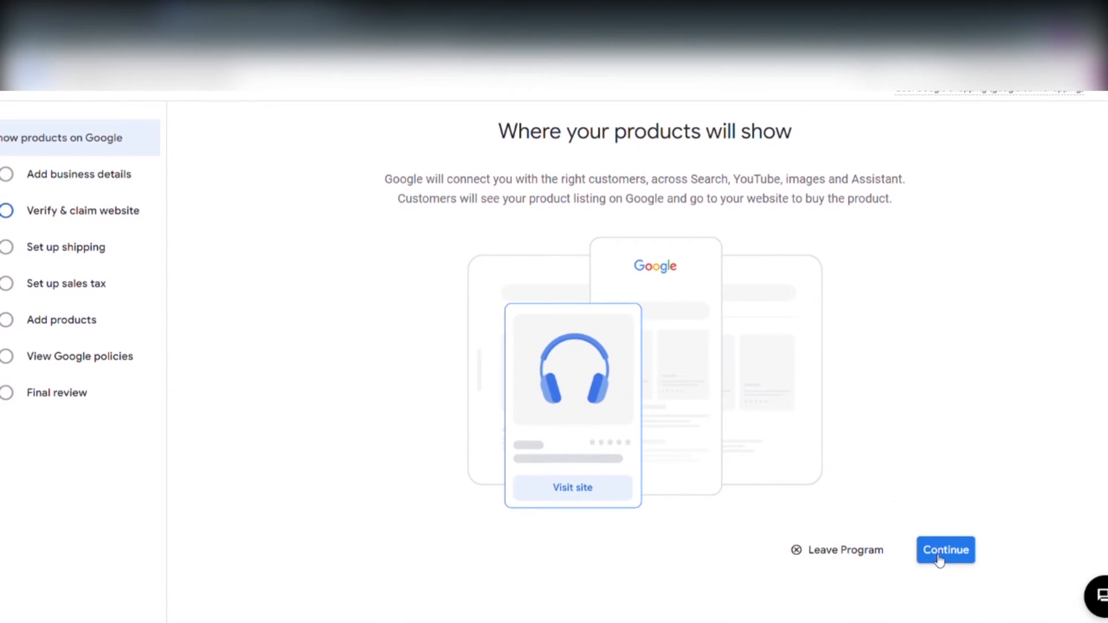
pyautogui.click(945, 550)
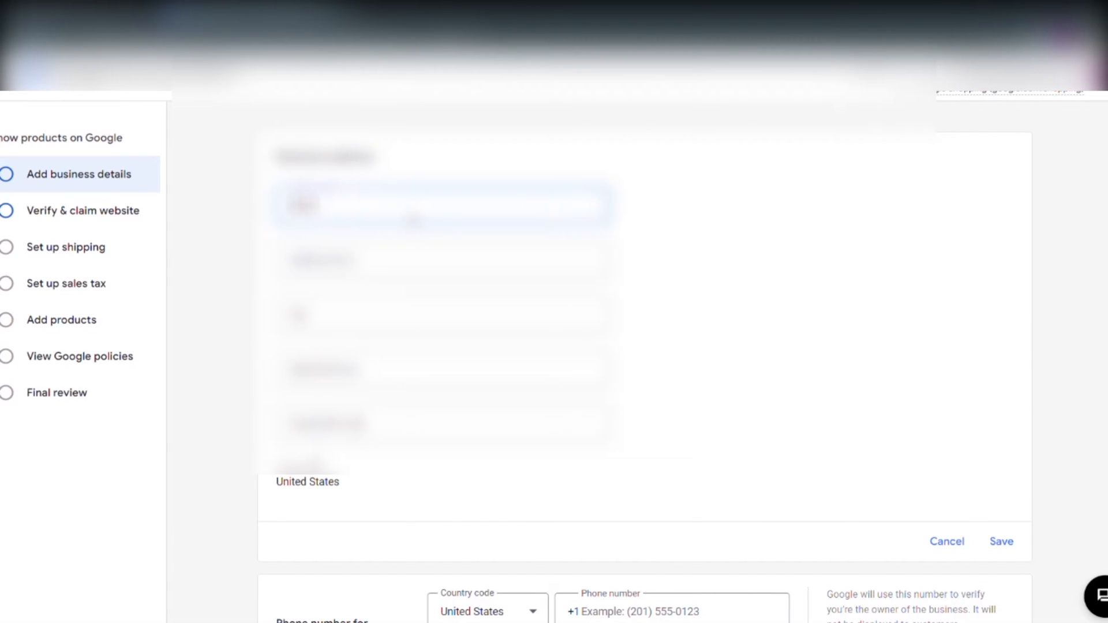
pyautogui.click(443, 316)
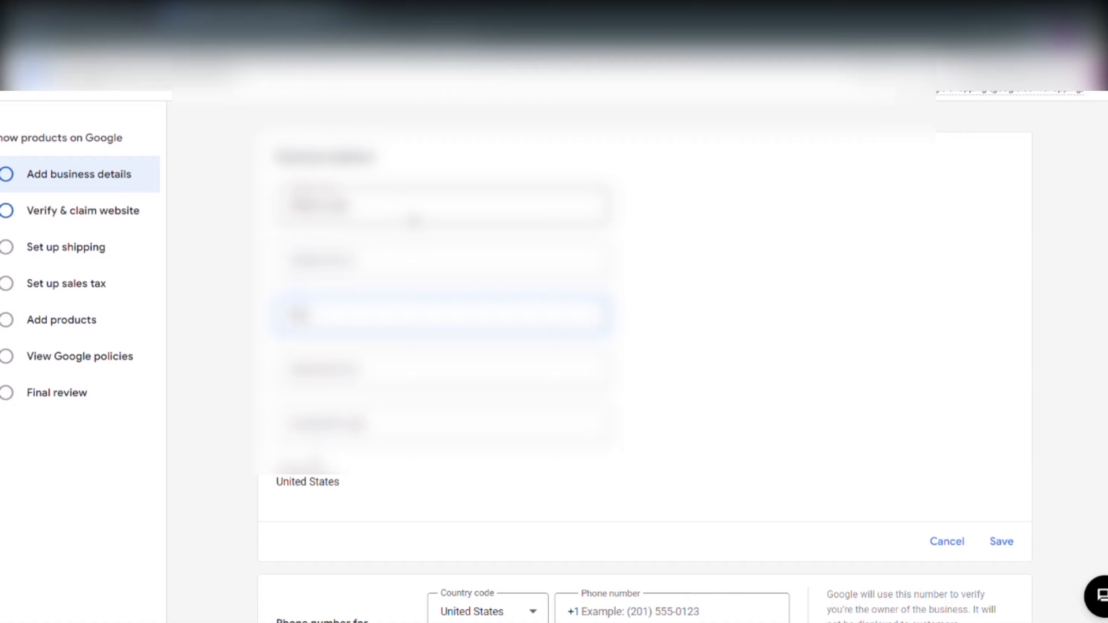
pyautogui.click(445, 370)
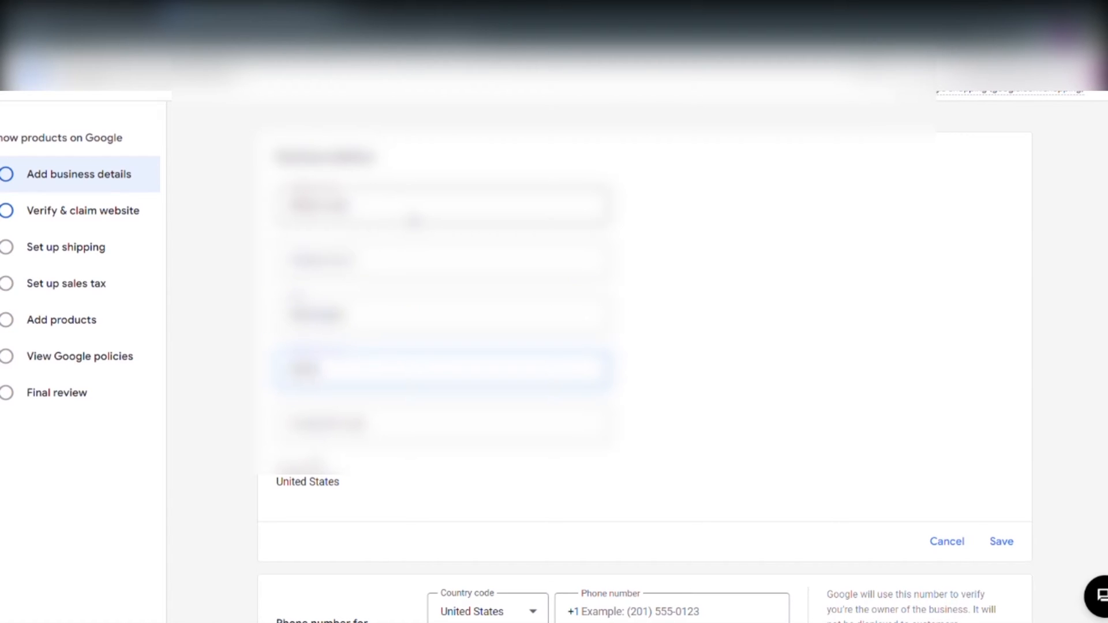
pyautogui.click(986, 538)
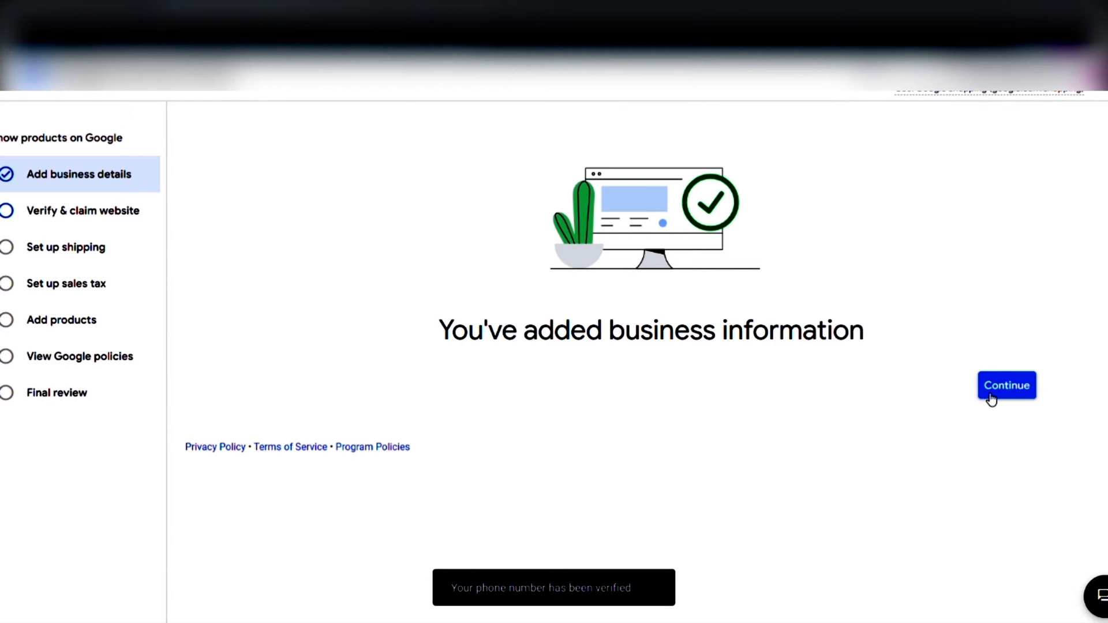
pyautogui.click(1006, 385)
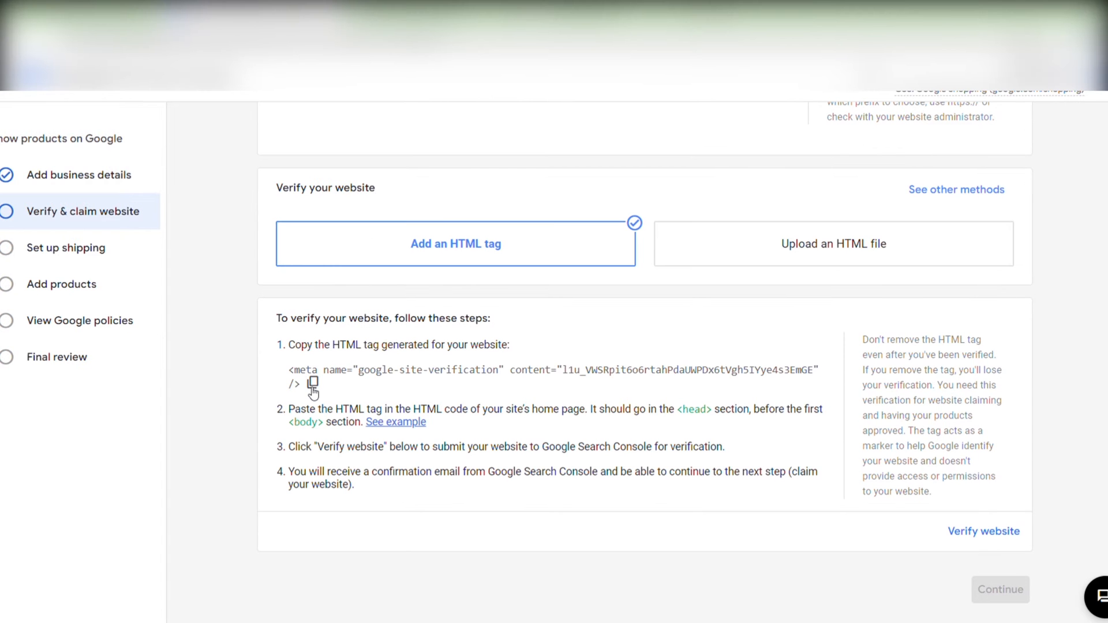
# Copy the HTML meta verification tag under Verify your website.
pyautogui.click(311, 384)
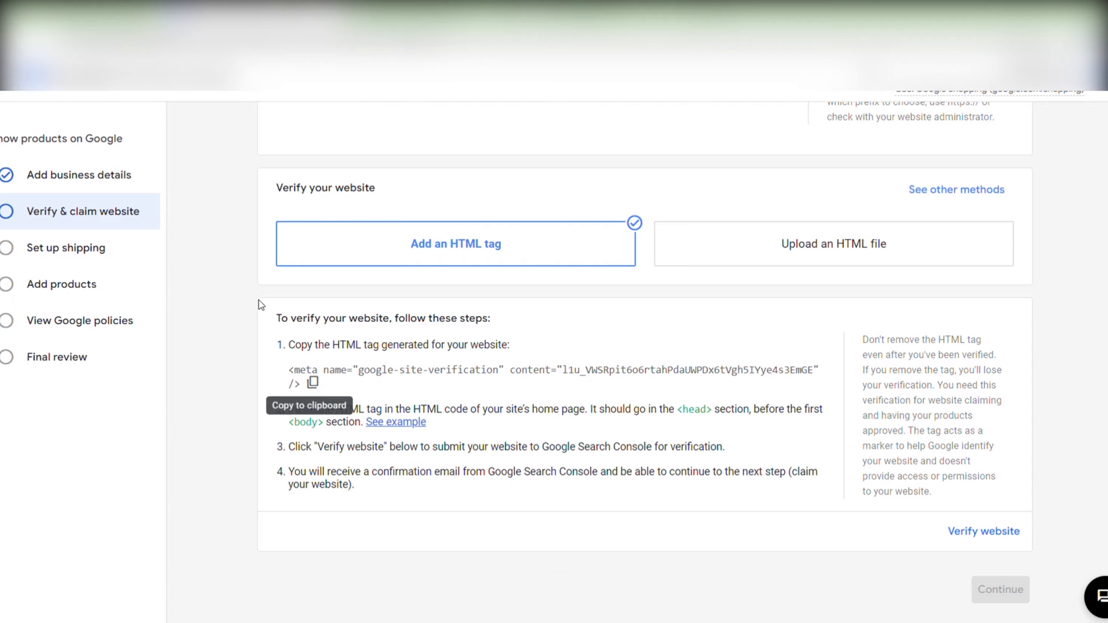
pyautogui.scroll(-3)
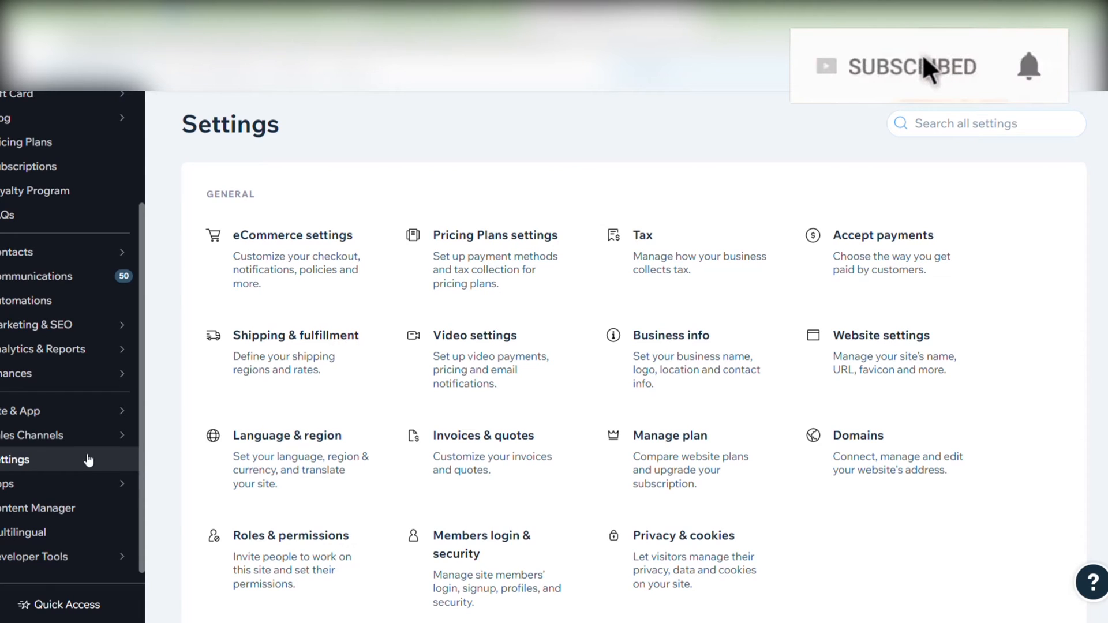
# Paste the verification meta tag as custom code named 'Google Merchant Center code' and apply it.
pyautogui.scroll(-3)
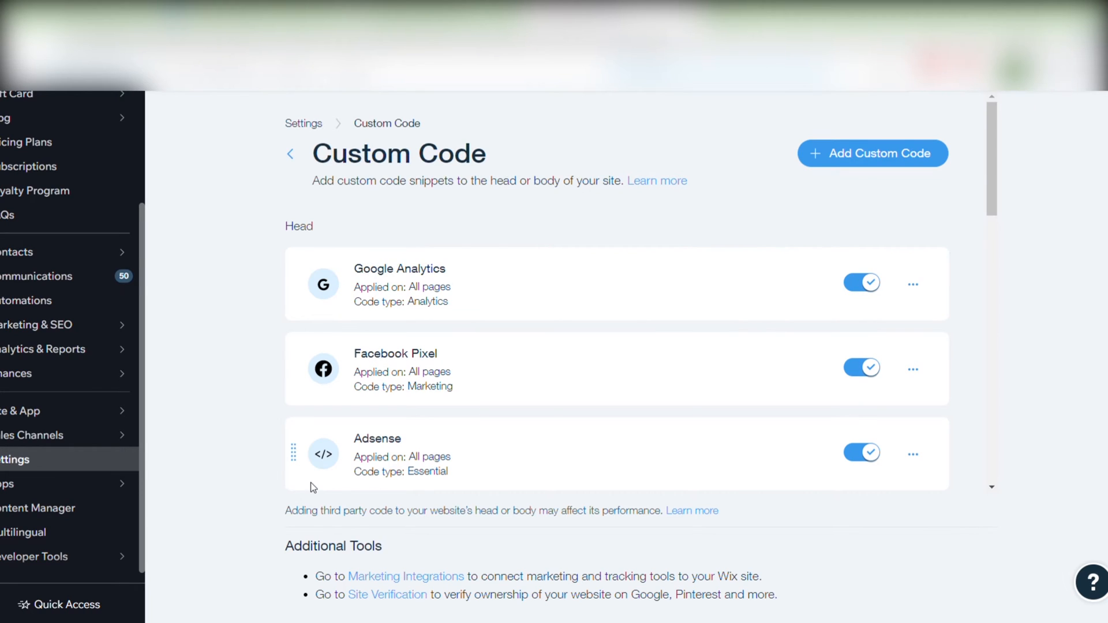
pyautogui.moveTo(846, 170)
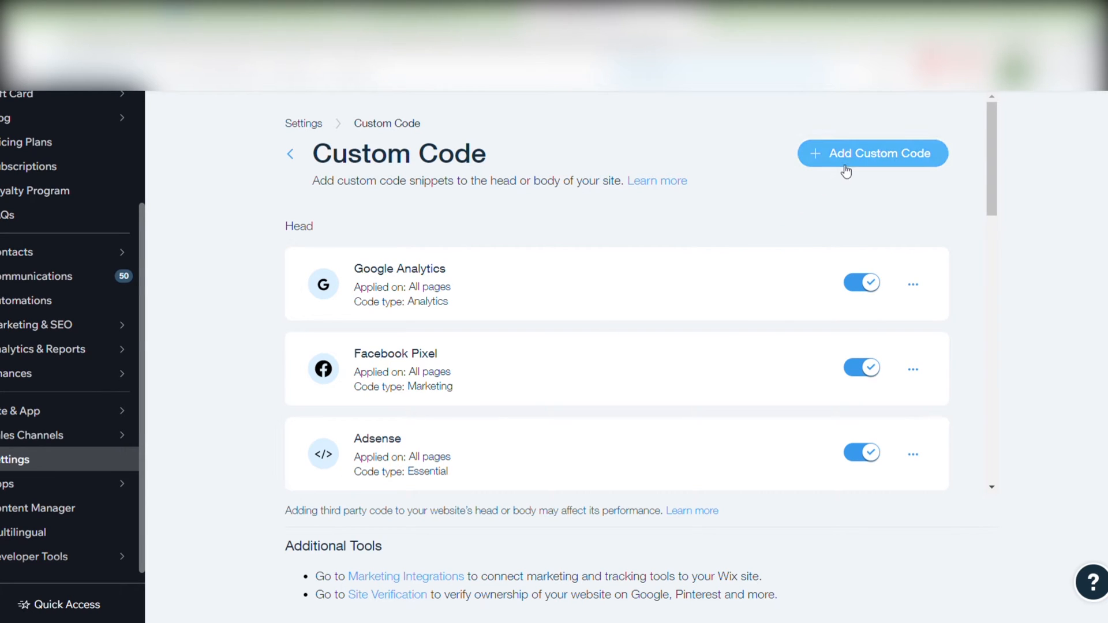
pyautogui.click(872, 152)
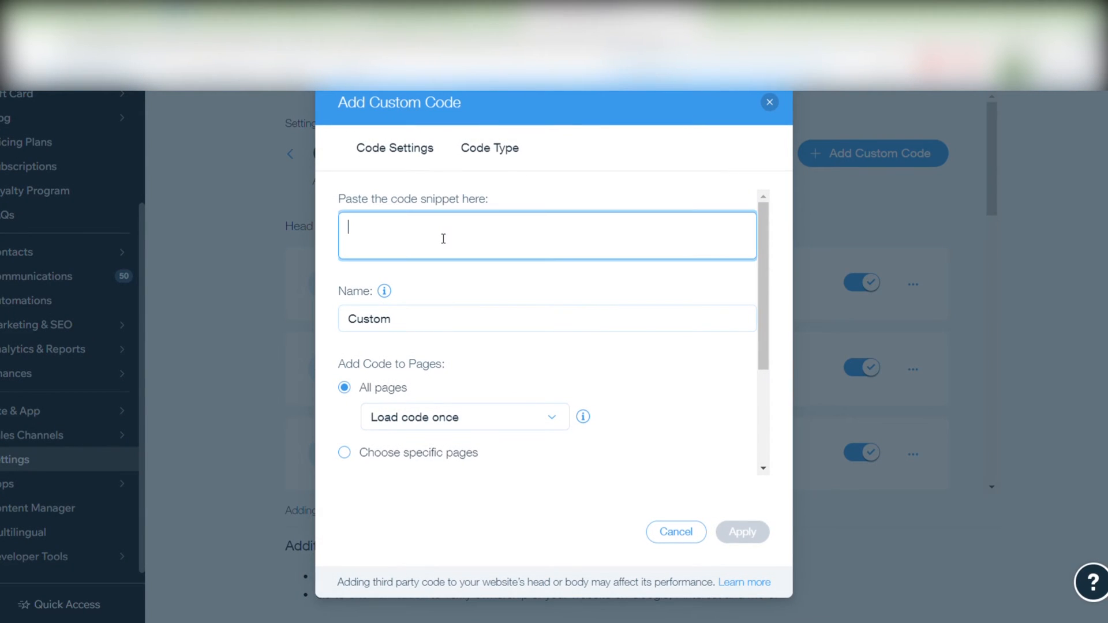
pyautogui.write('<meta name="google-site-verification" content="I1u_VWSRpit6o6rtahPdaUWPDx6tVgh5IYye4s3EmGE" />')
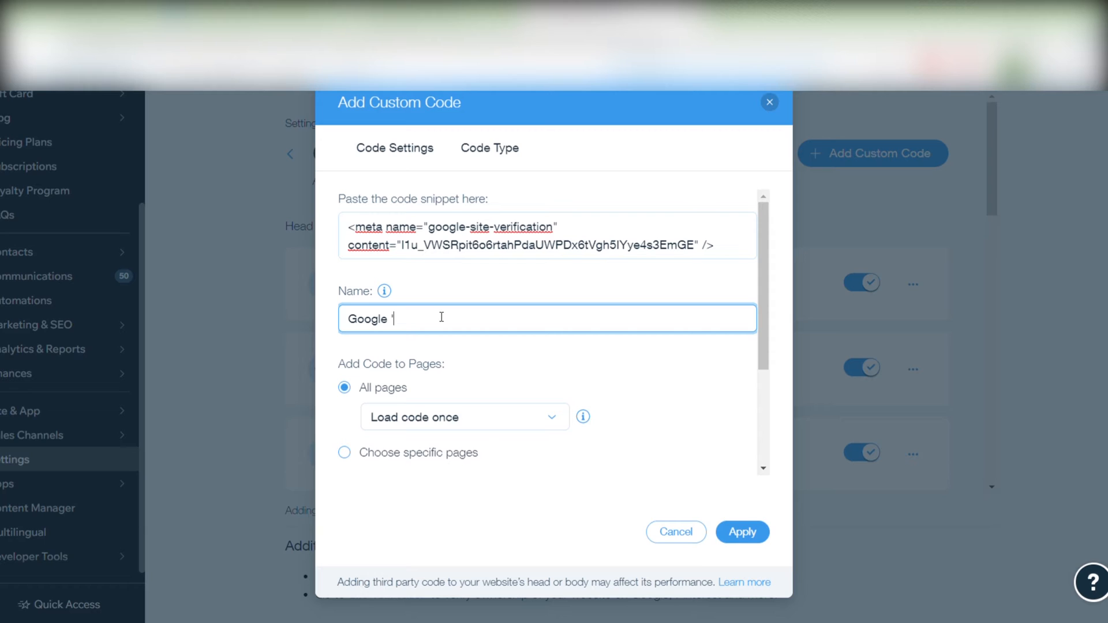
pyautogui.write('Merch')
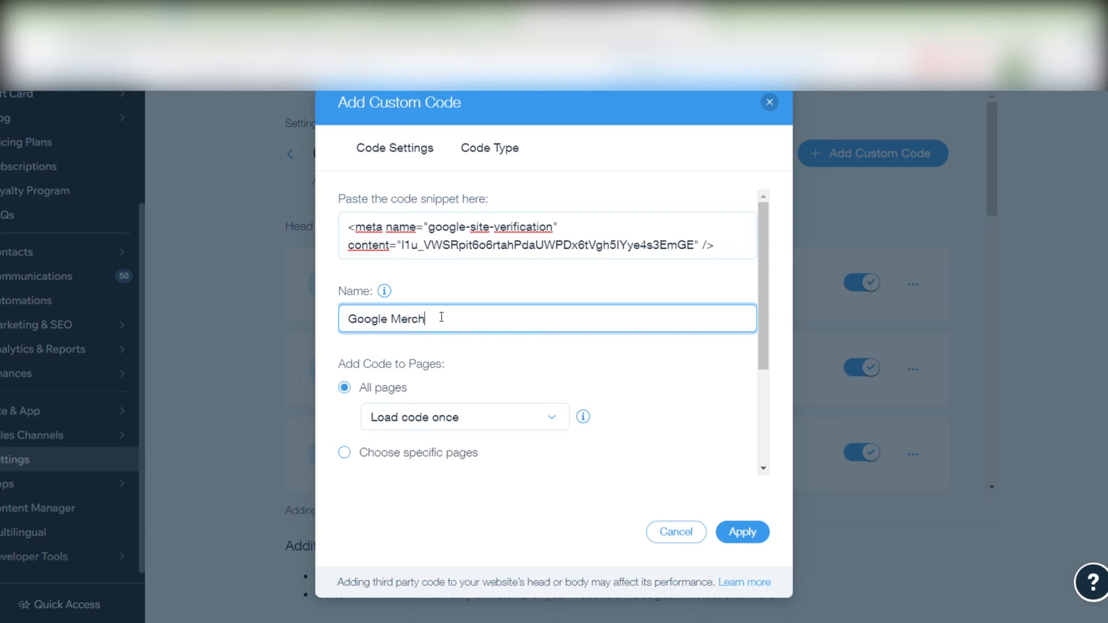
pyautogui.write('ant Center')
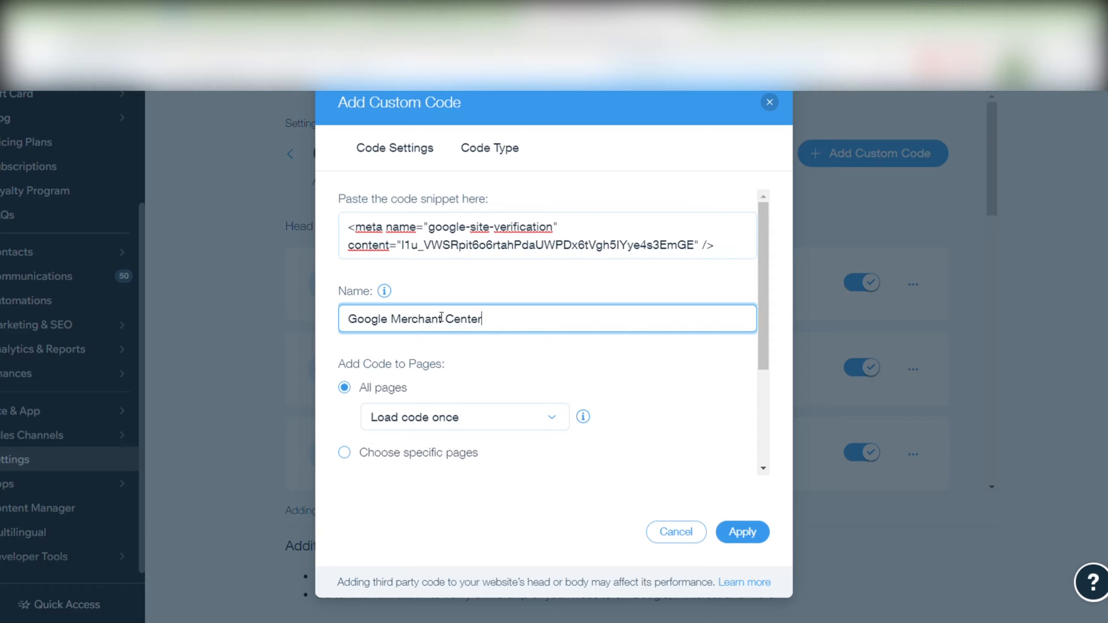
pyautogui.write('code')
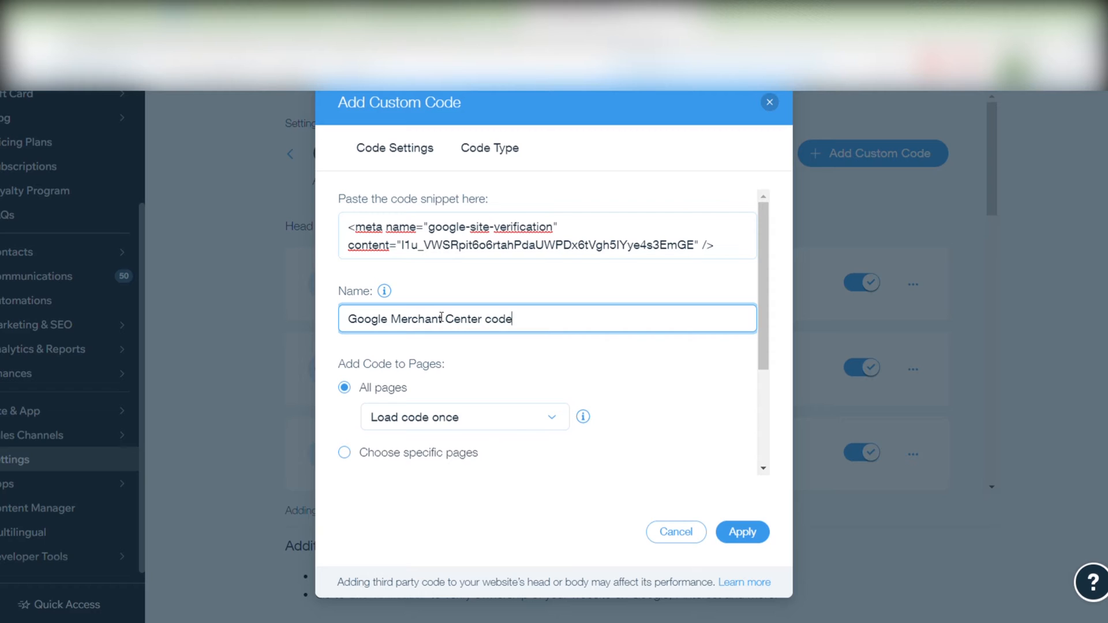
pyautogui.scroll(-3)
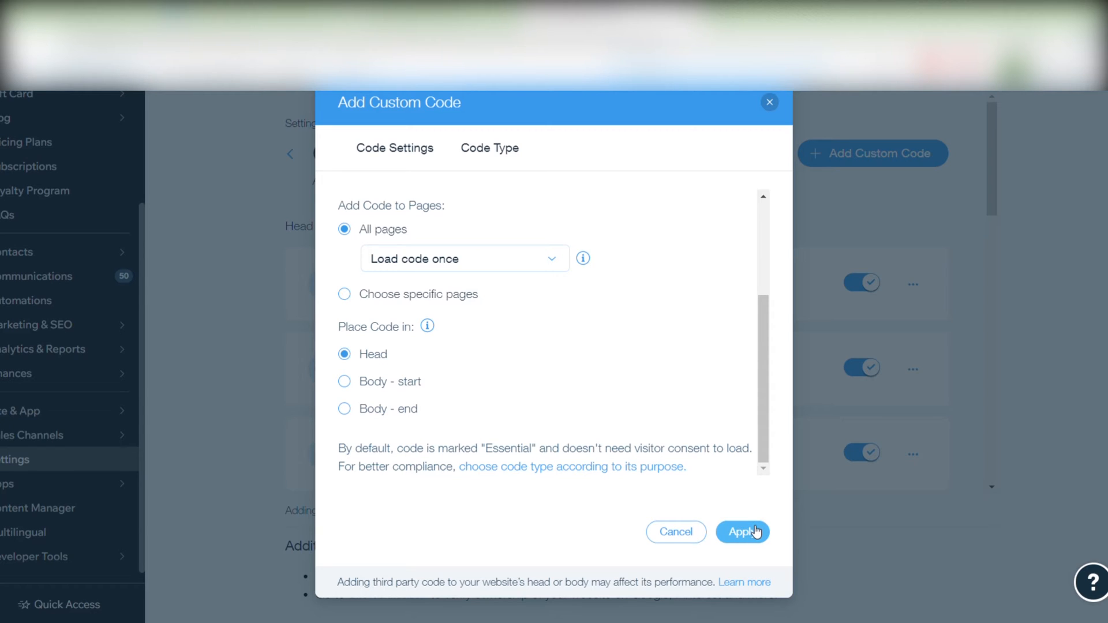
pyautogui.click(742, 532)
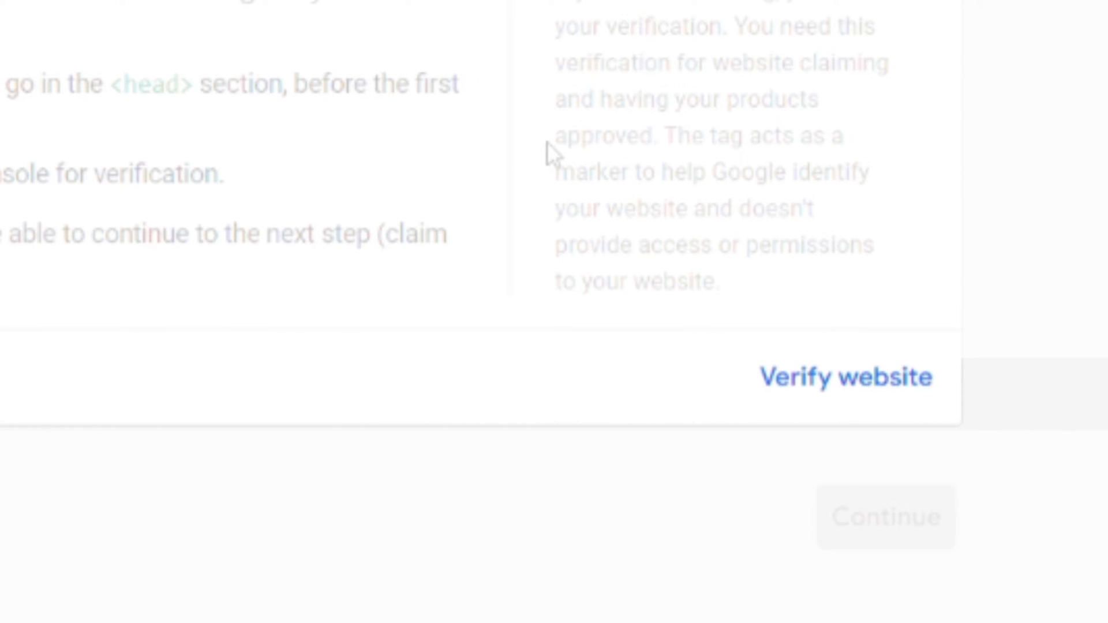
# Submit happy-sewing.com for verification and continue from the successfully claimed screen.
pyautogui.click(844, 376)
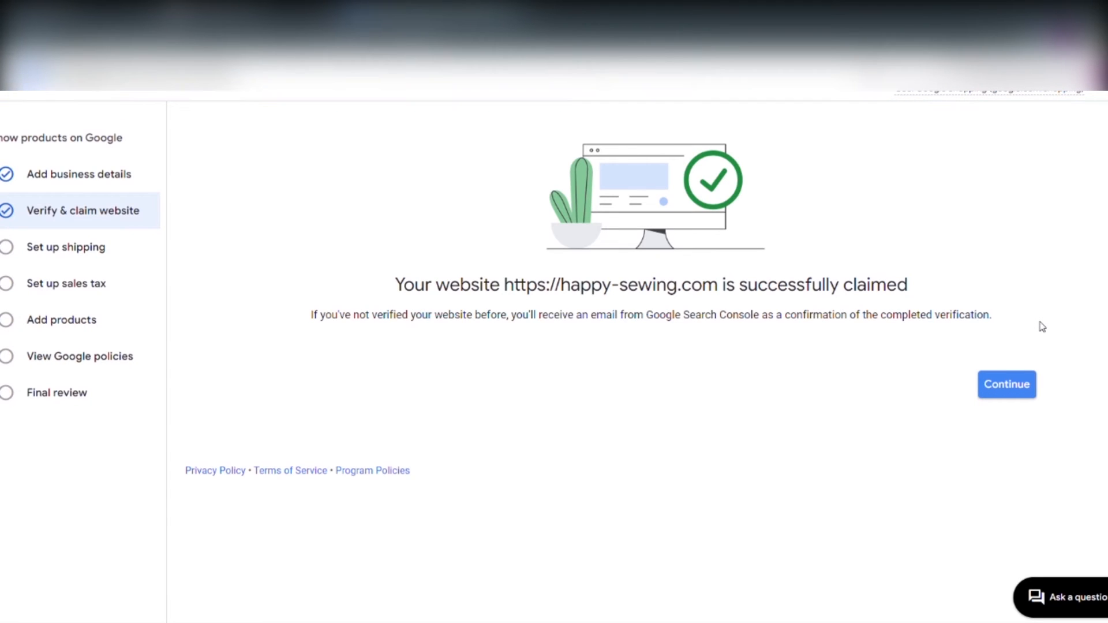
pyautogui.click(1005, 384)
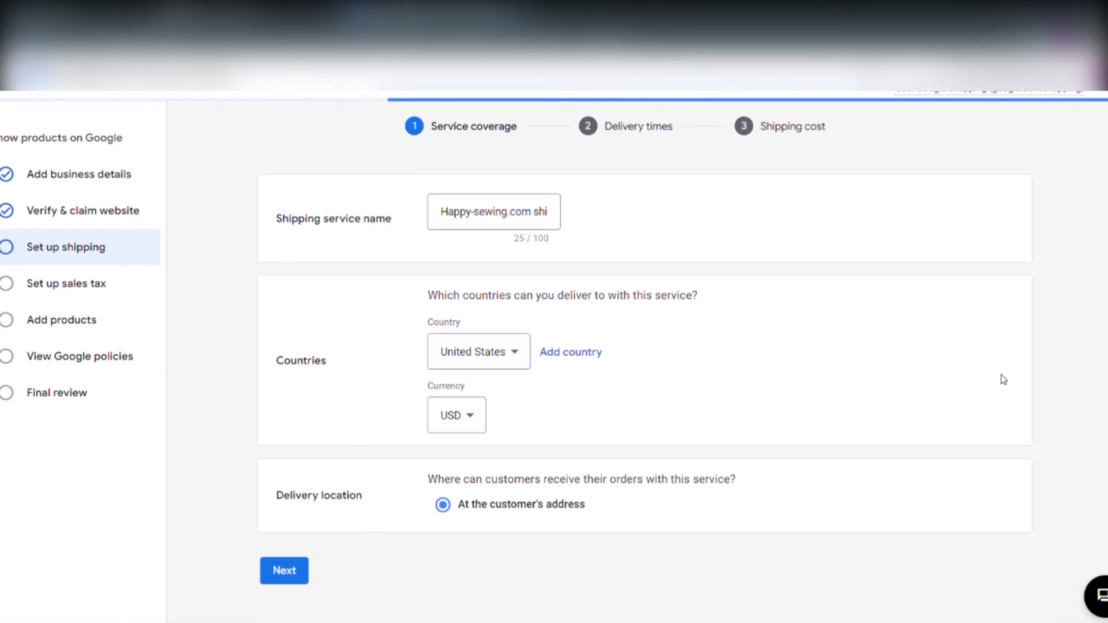
# Set Eastern Standard Time cutoff, 1–3 handling days Mon–Fri, and 7 transit days Mon–Sun.
pyautogui.scroll(-3)
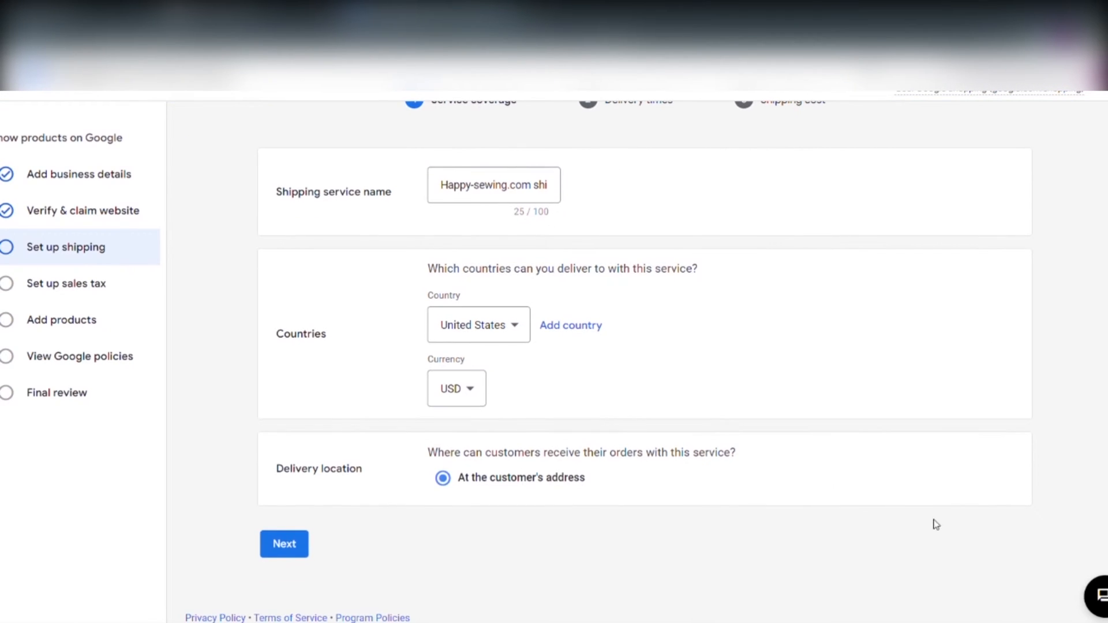
pyautogui.click(481, 283)
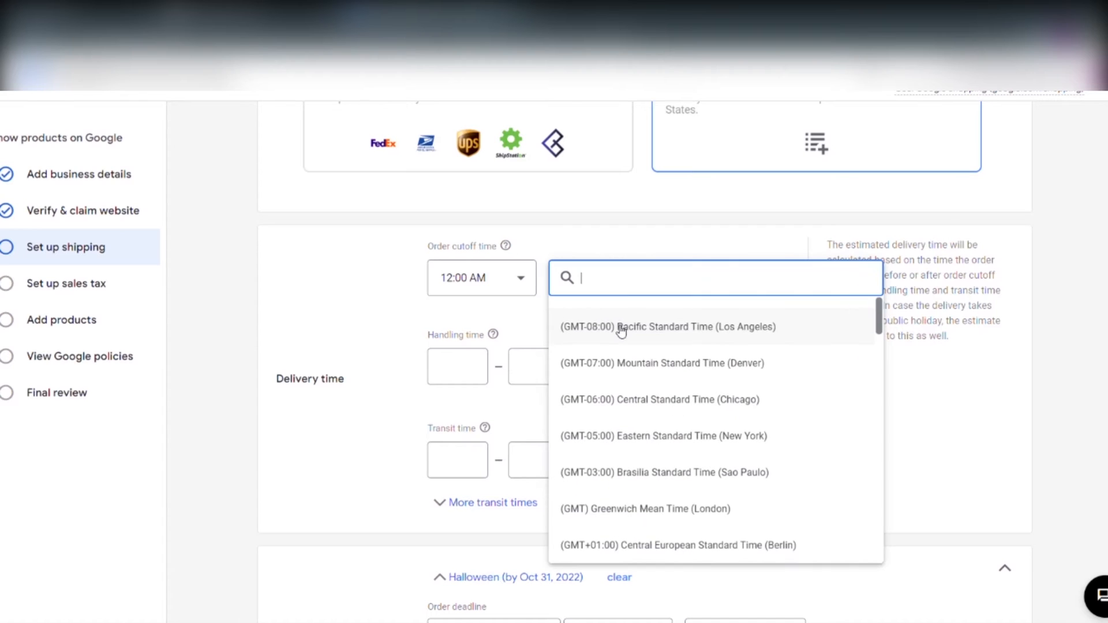
pyautogui.moveTo(629, 435)
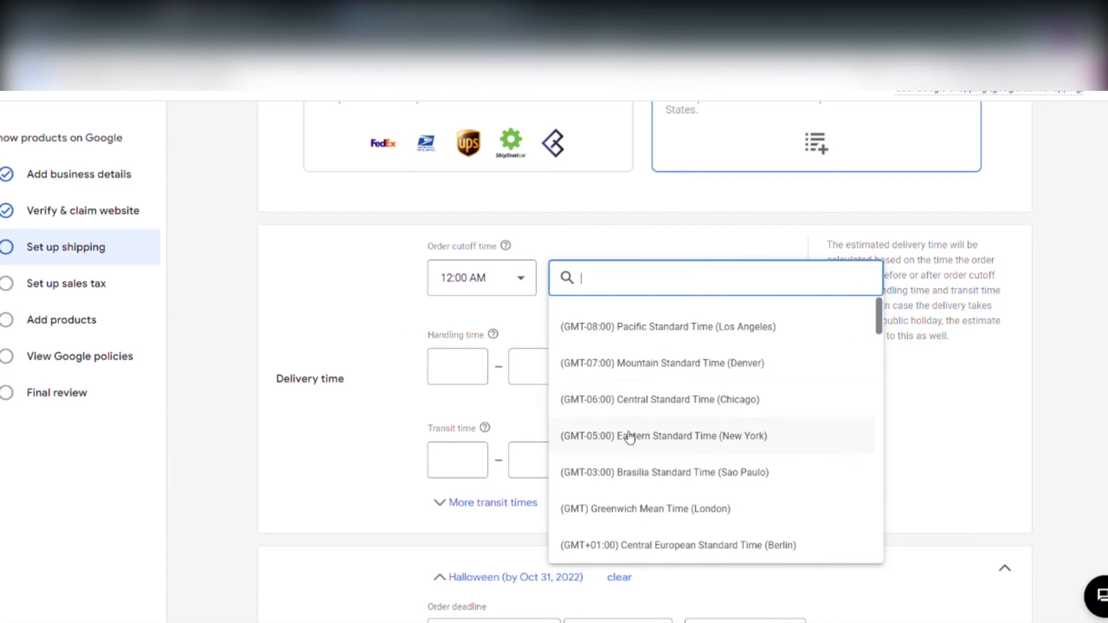
pyautogui.click(663, 435)
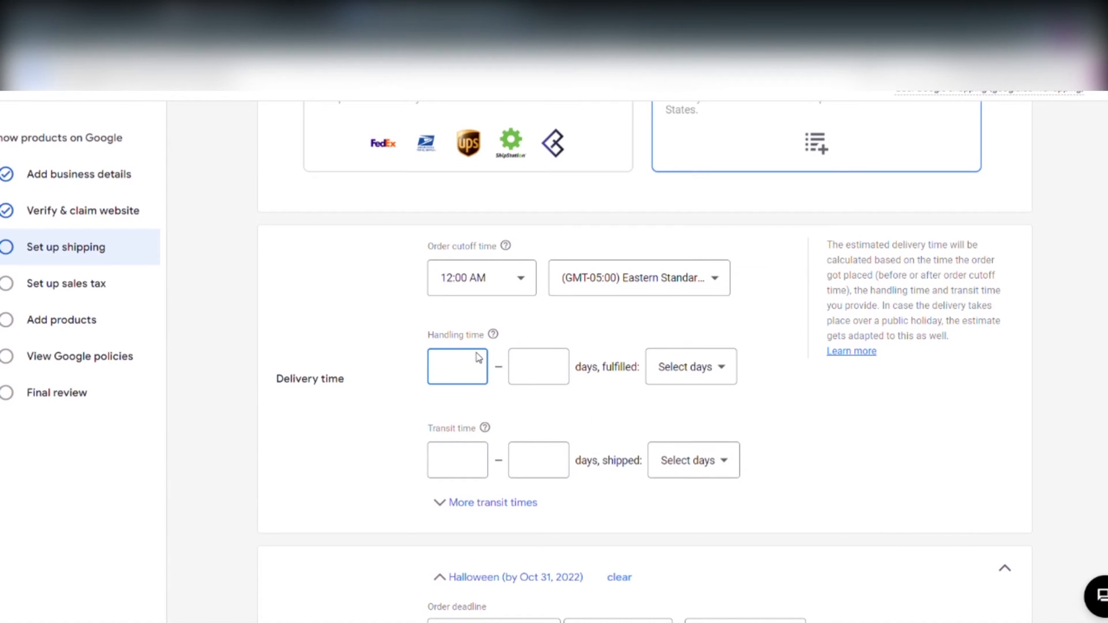
pyautogui.write('1')
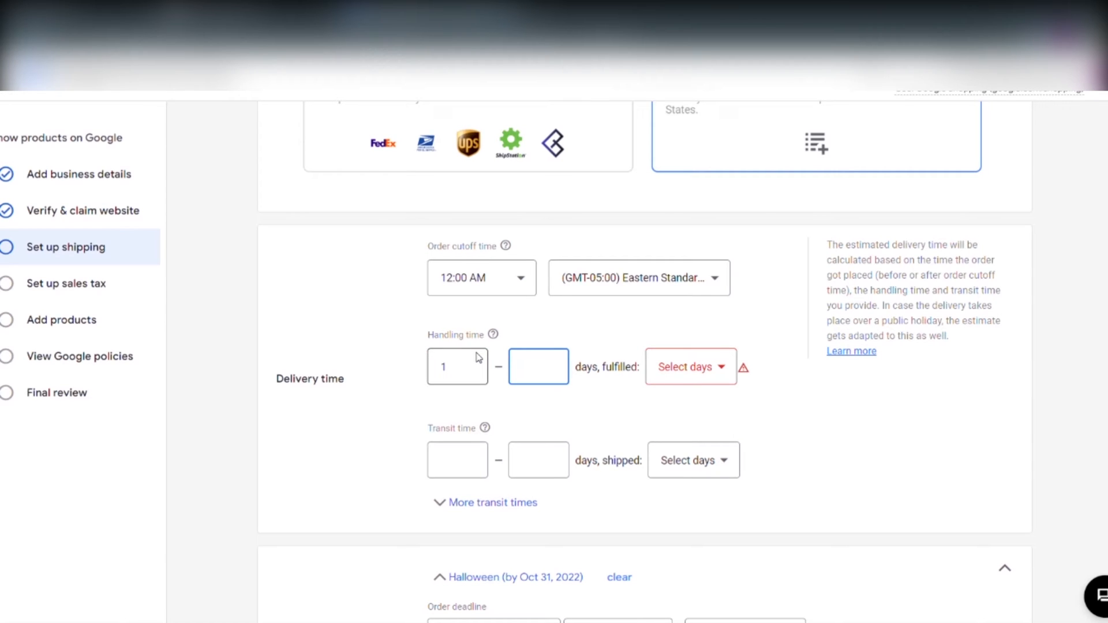
pyautogui.click(689, 367)
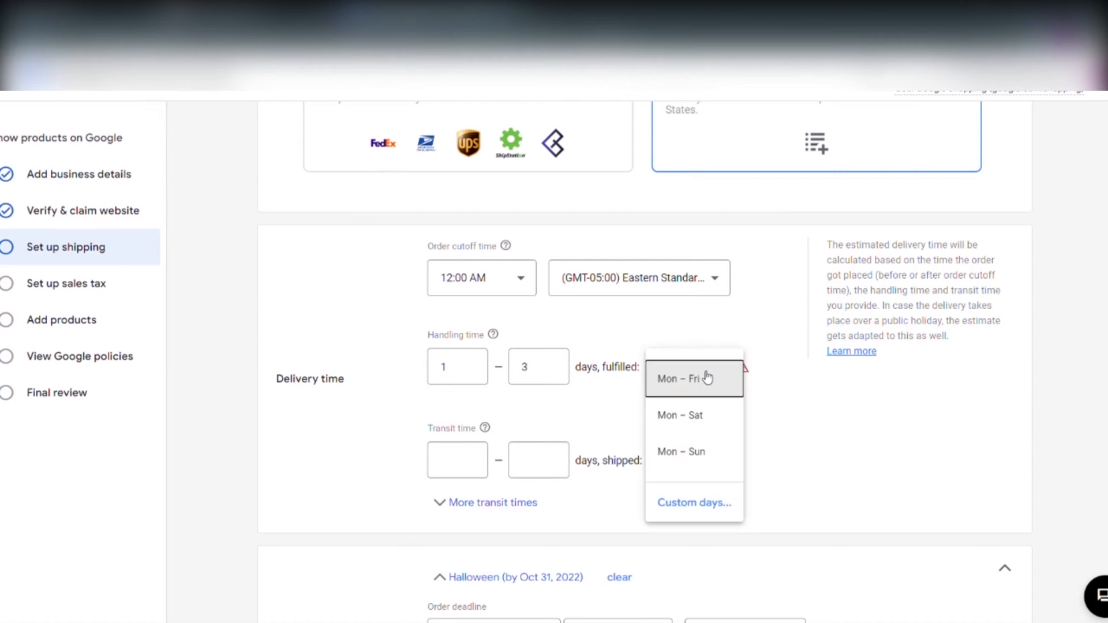
pyautogui.click(693, 379)
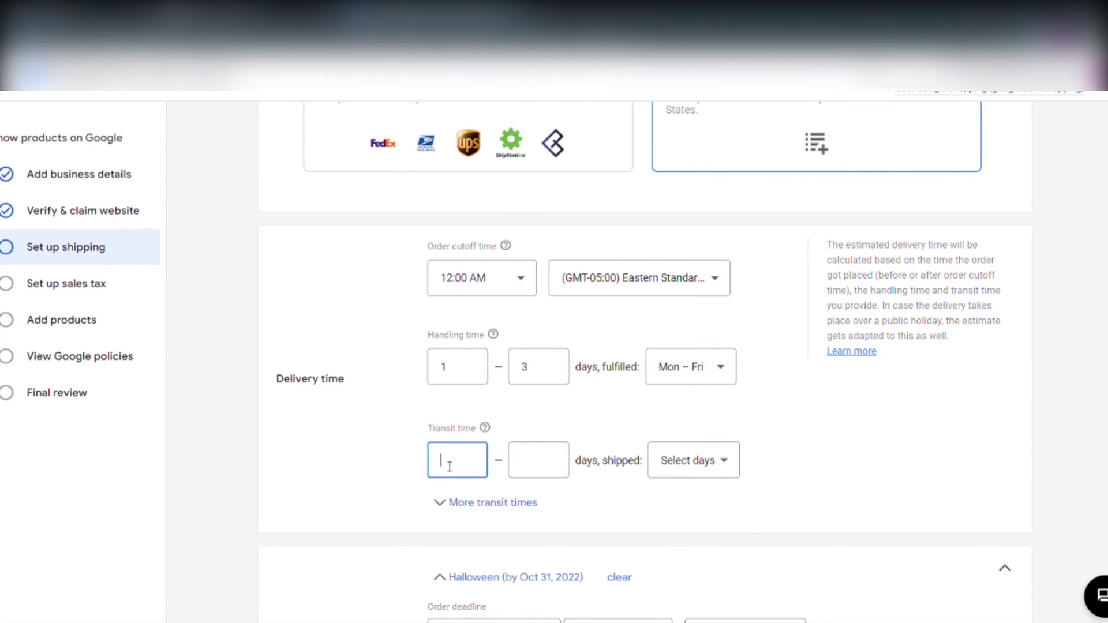
pyautogui.write('7')
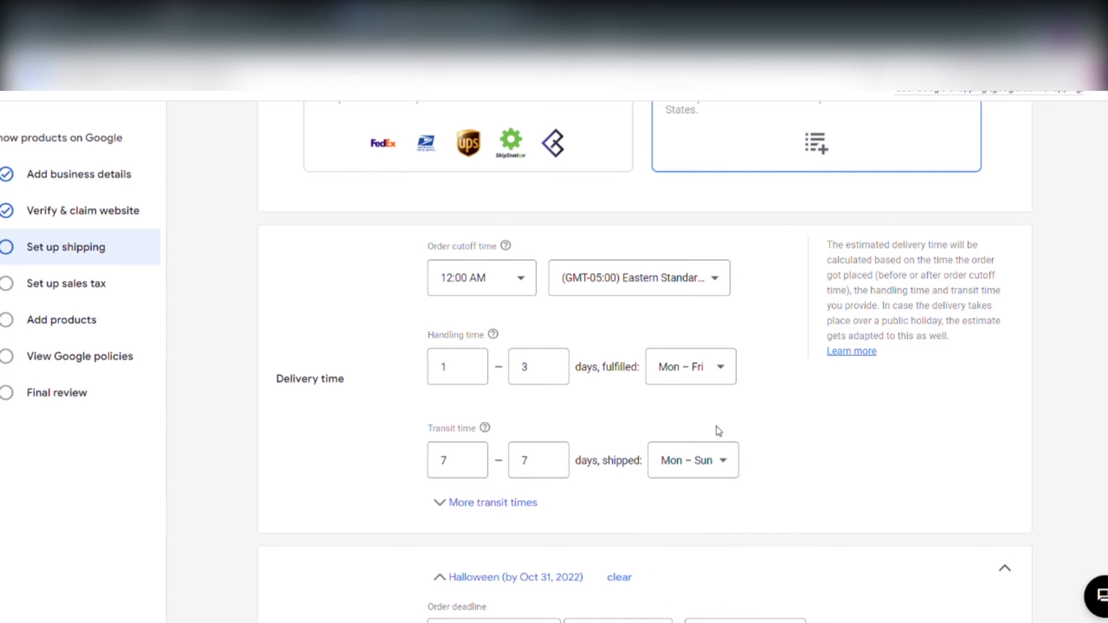
pyautogui.scroll(-3)
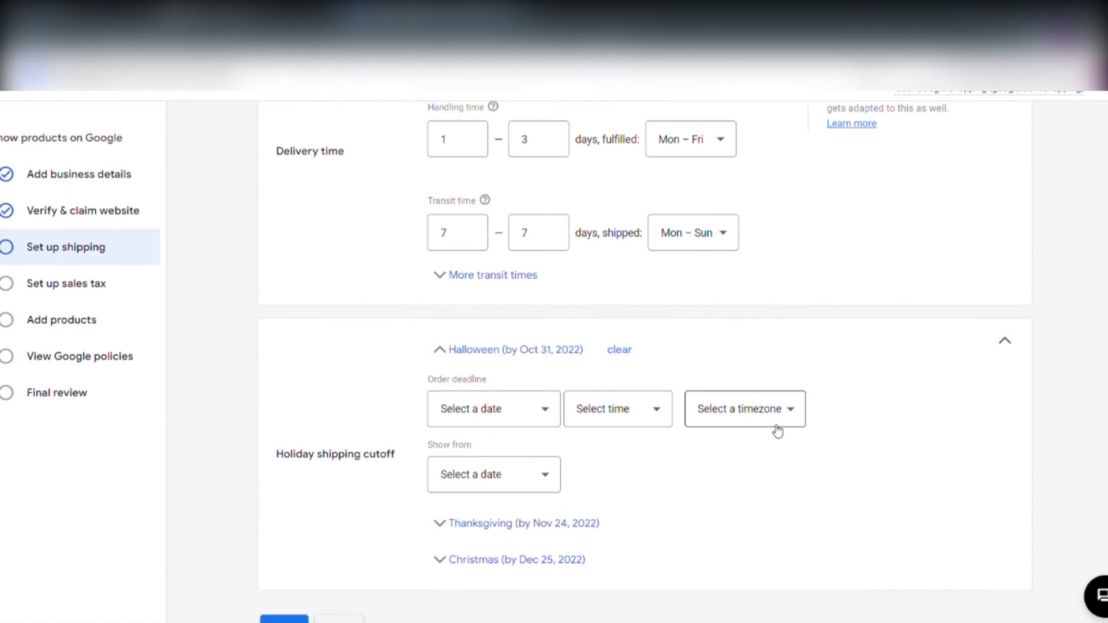
pyautogui.moveTo(493, 409)
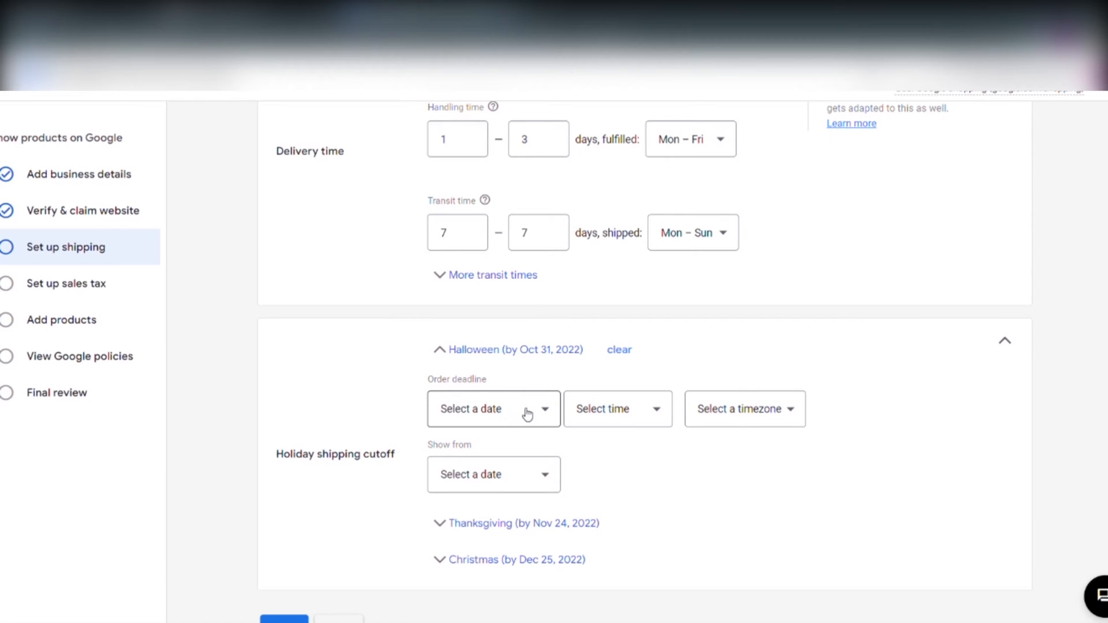
pyautogui.scroll(-3)
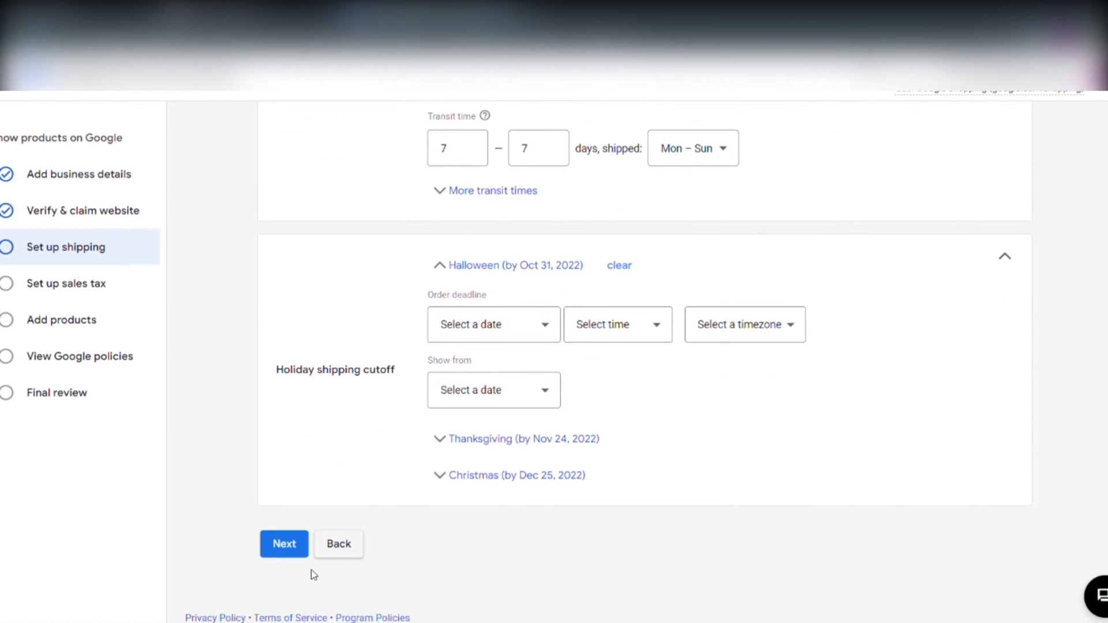
# Charge $4.00 shipping with free shipping over $49.00, and save.
pyautogui.click(284, 543)
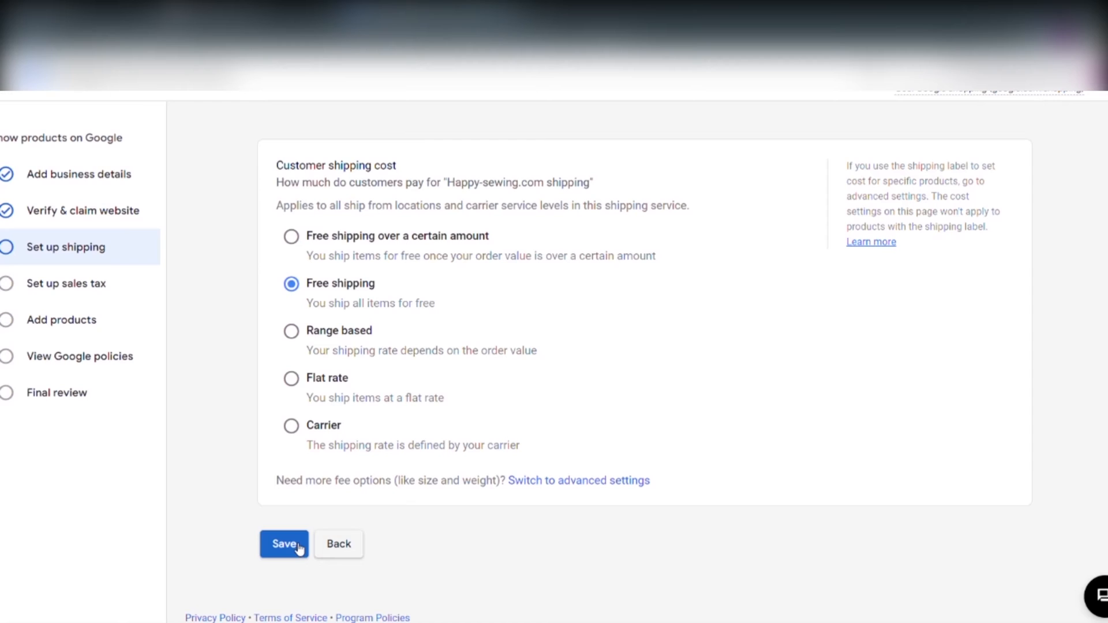
pyautogui.moveTo(319, 248)
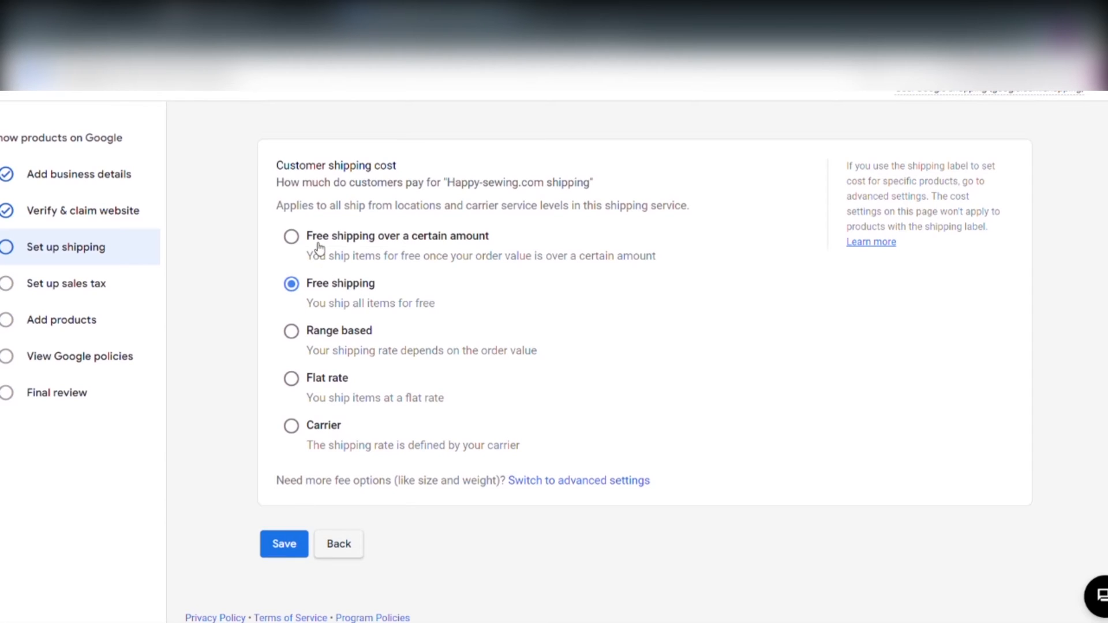
pyautogui.moveTo(476, 416)
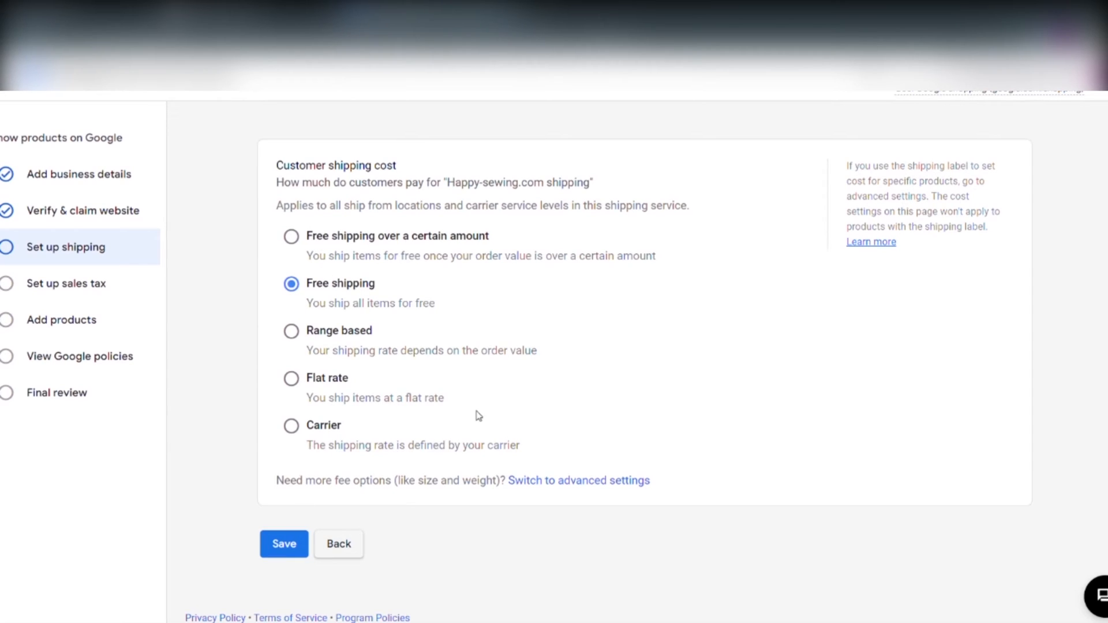
pyautogui.moveTo(529, 313)
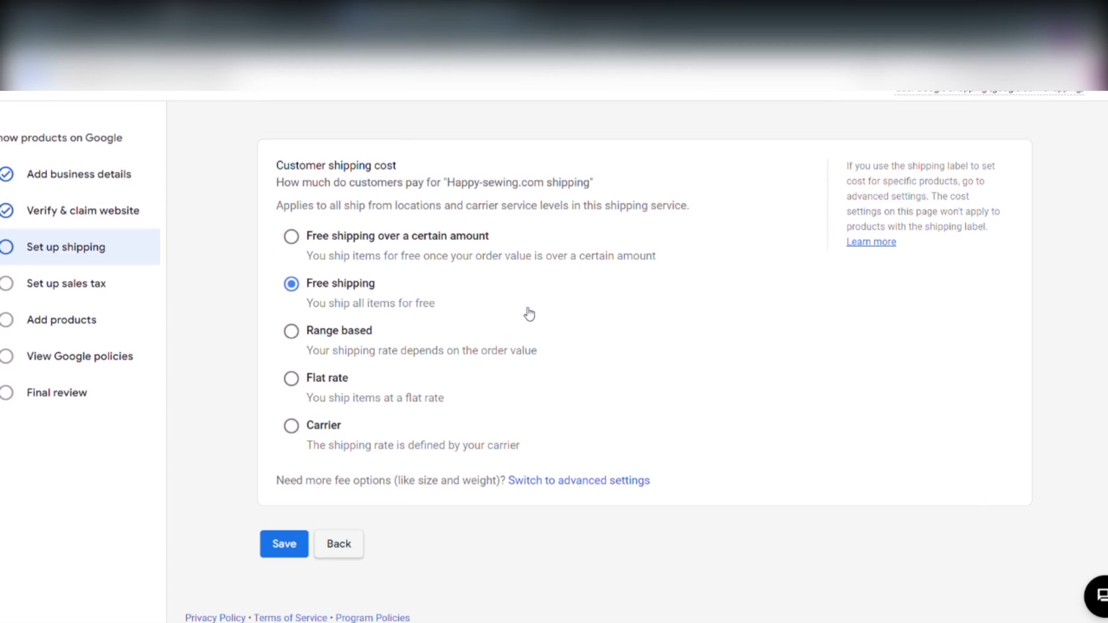
pyautogui.click(290, 236)
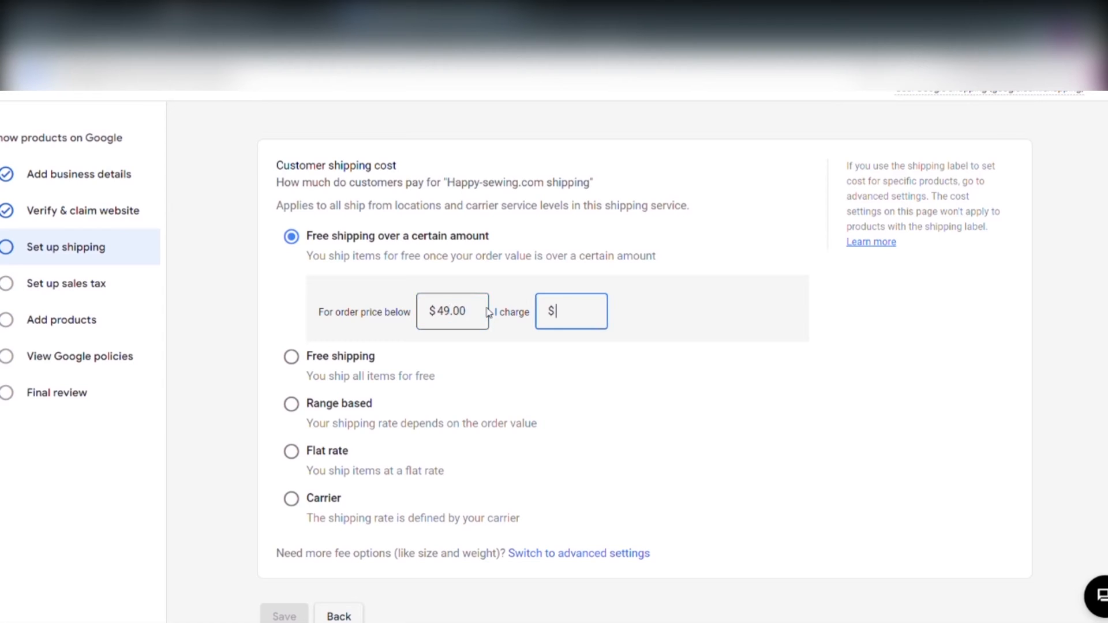
pyautogui.write('4')
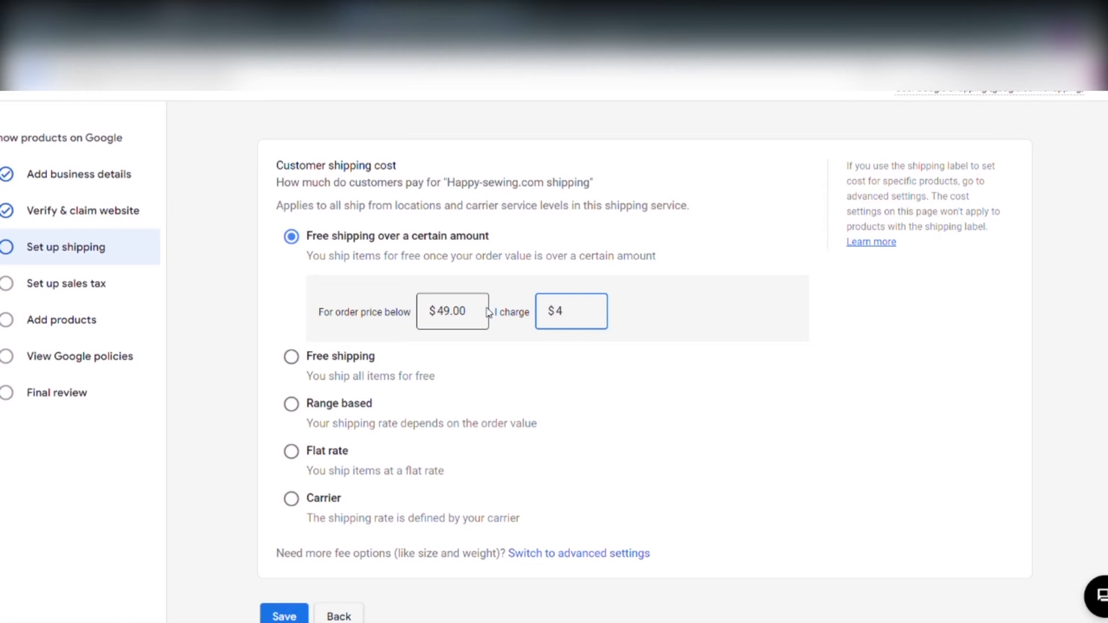
pyautogui.scroll(-3)
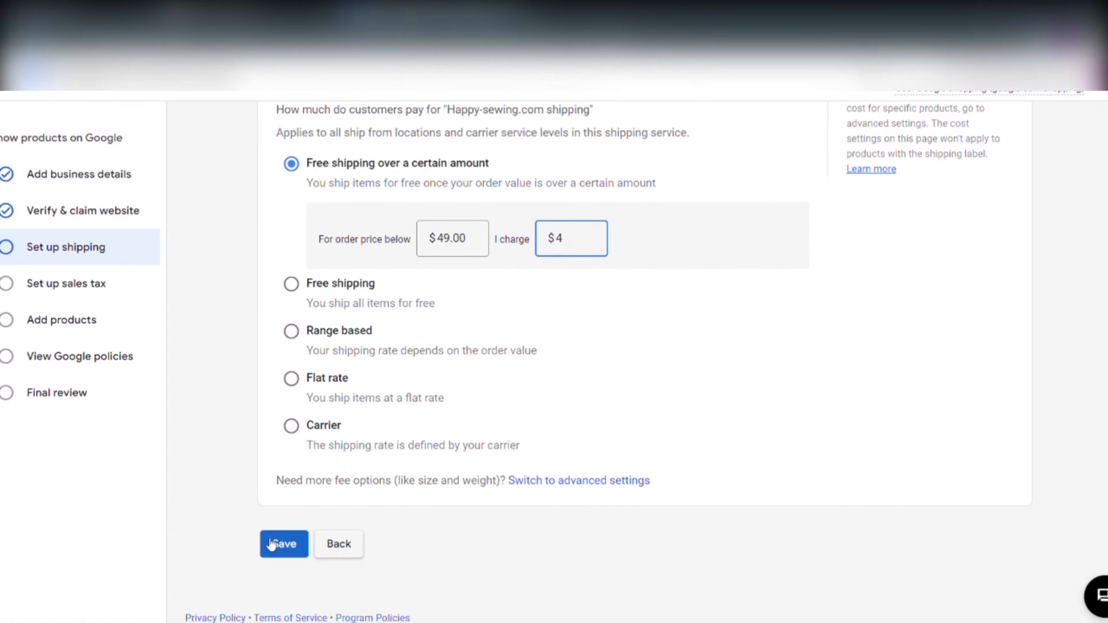
pyautogui.click(283, 543)
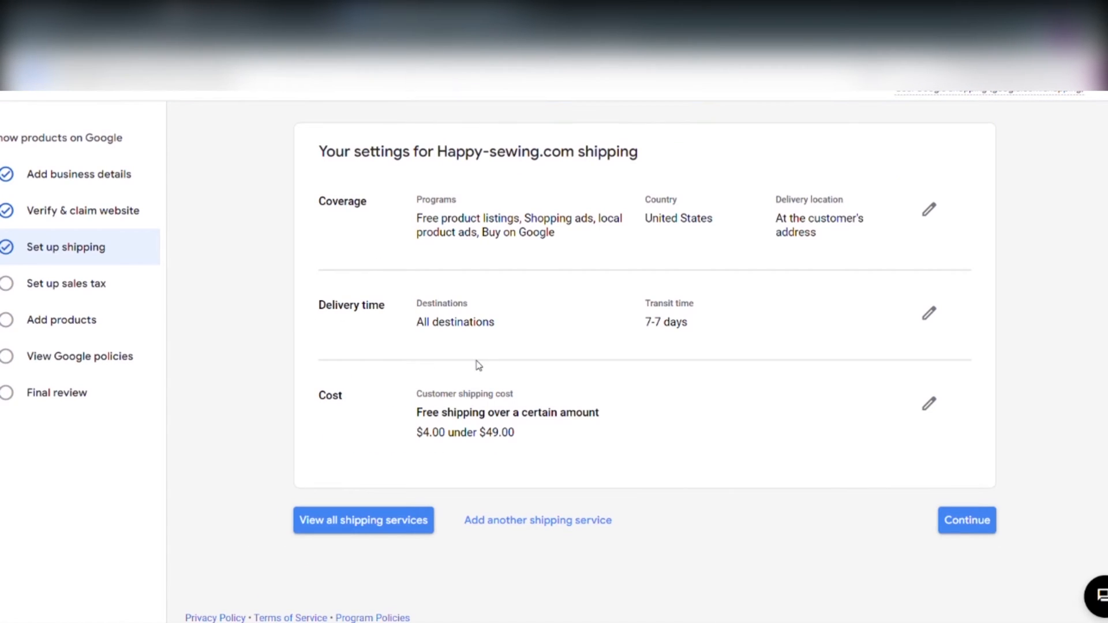
# Save sales tax with every state toggle off, then proceed to adding products.
pyautogui.click(966, 520)
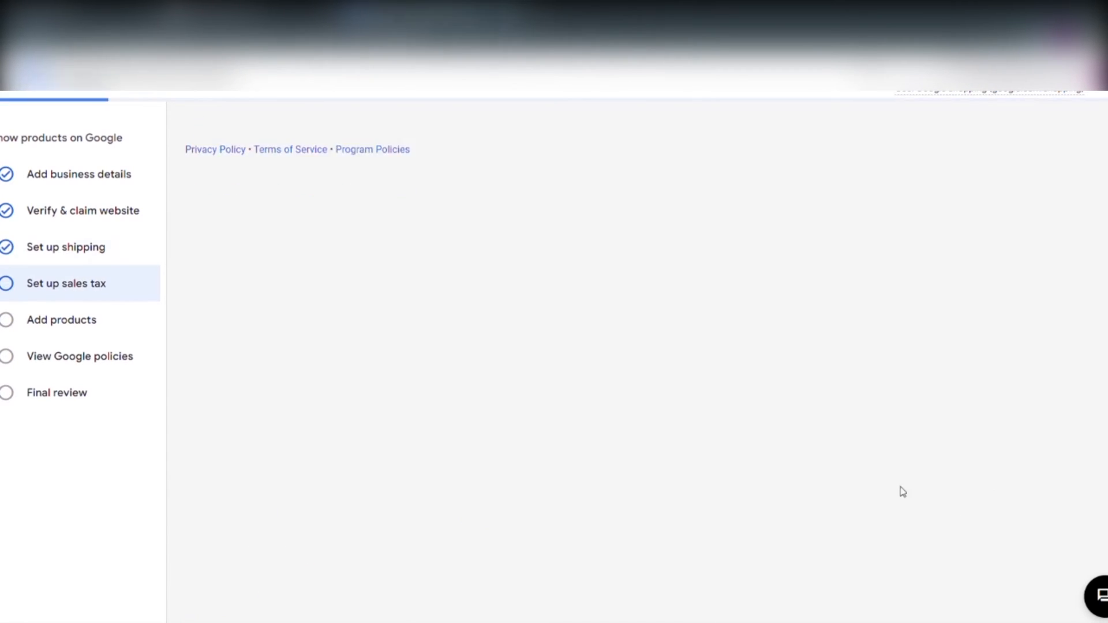
pyautogui.click(66, 283)
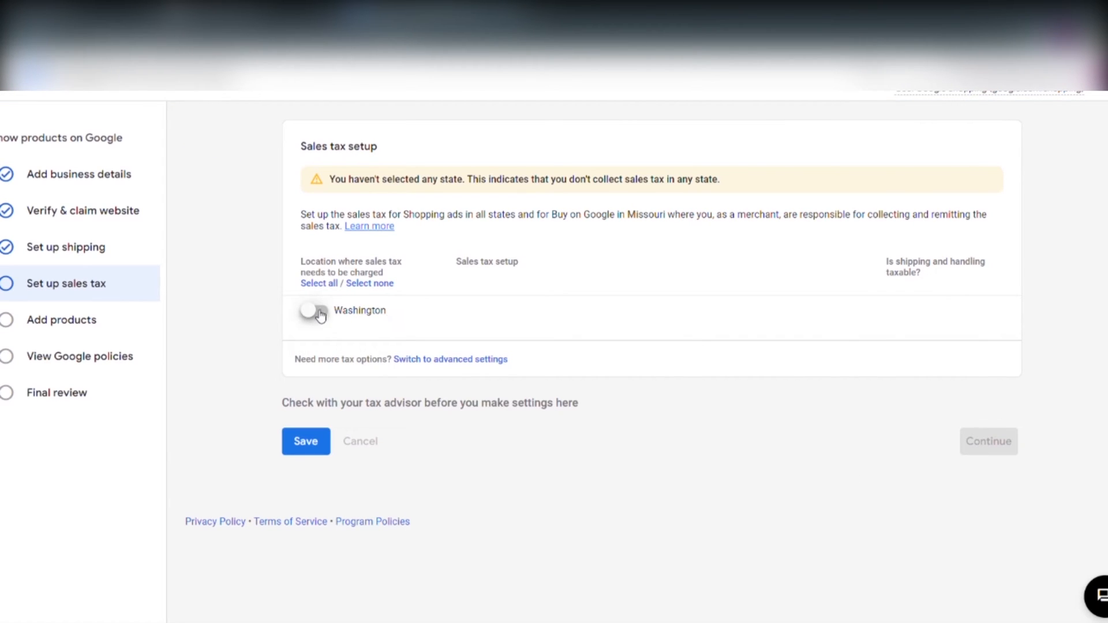
pyautogui.click(305, 441)
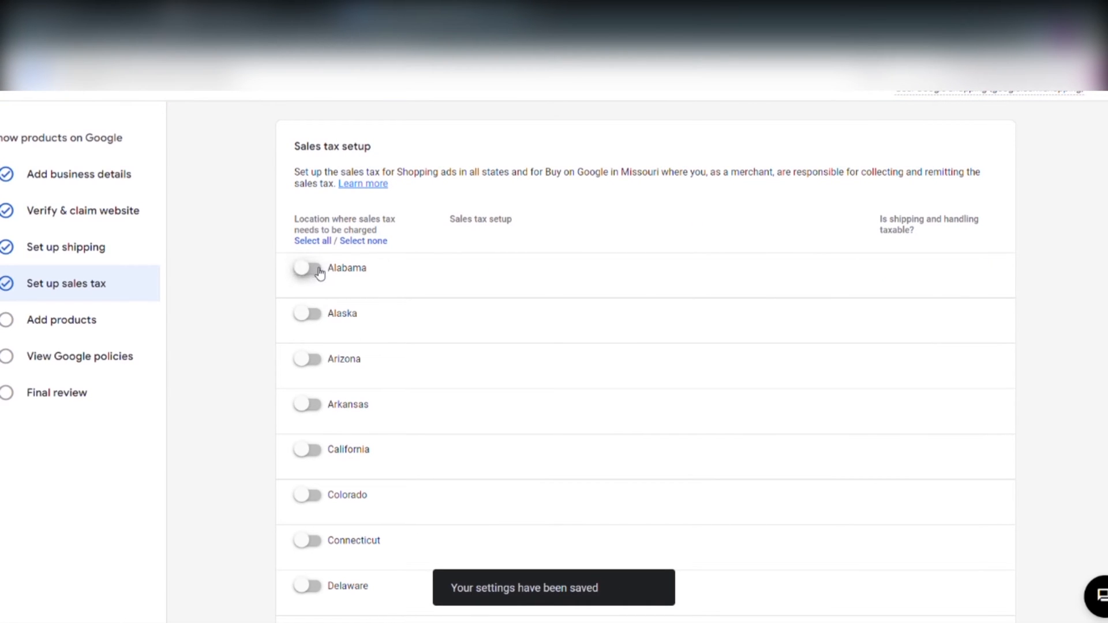
pyautogui.scroll(-3)
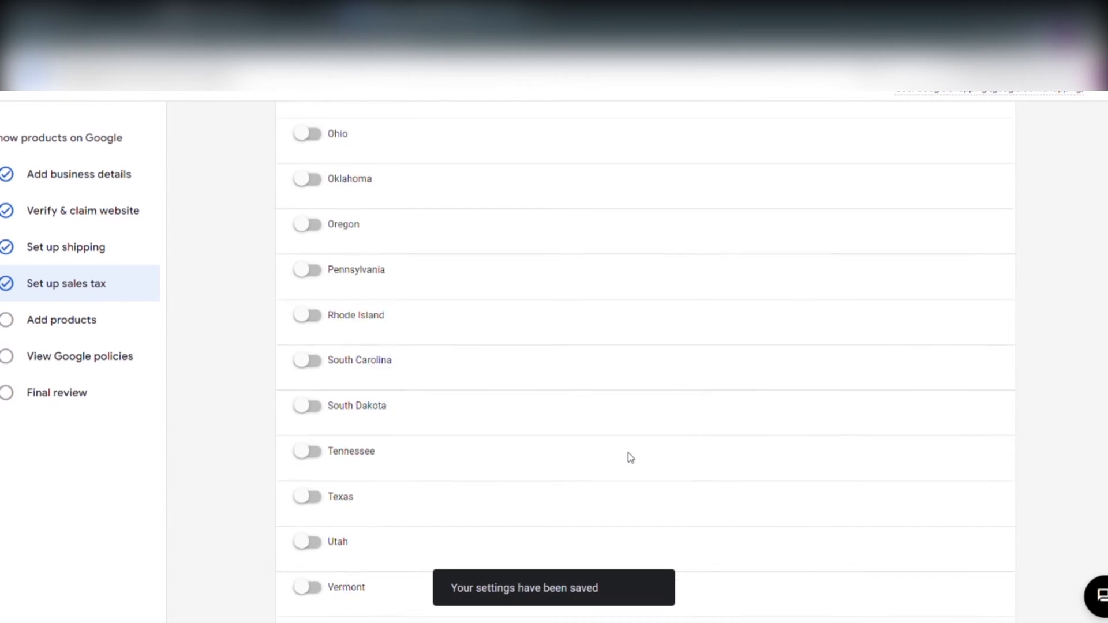
pyautogui.click(62, 319)
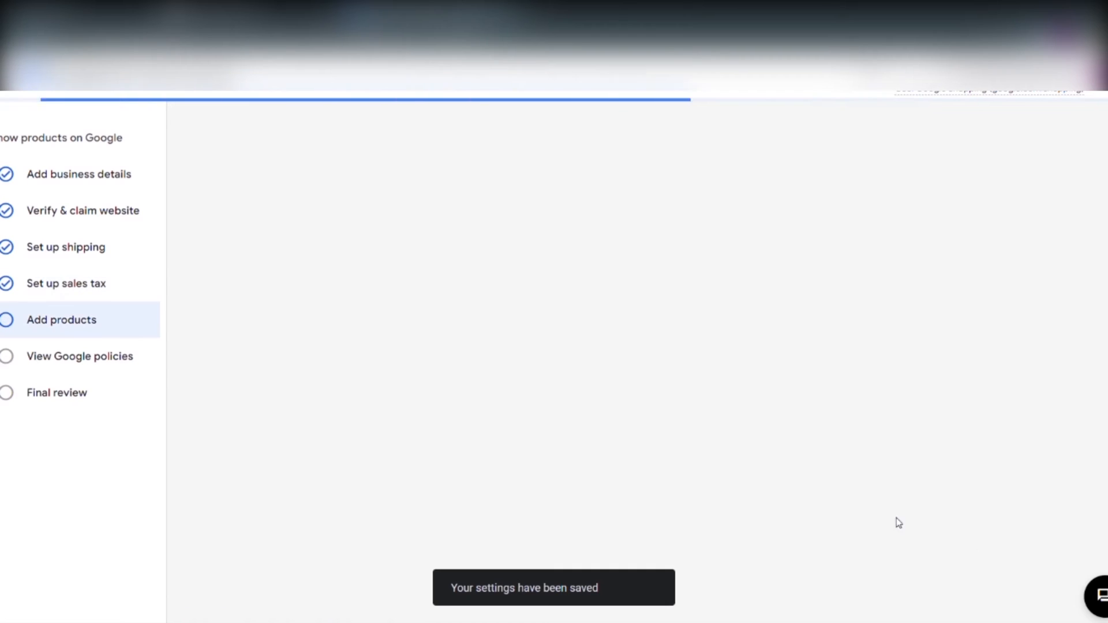
pyautogui.moveTo(616, 277)
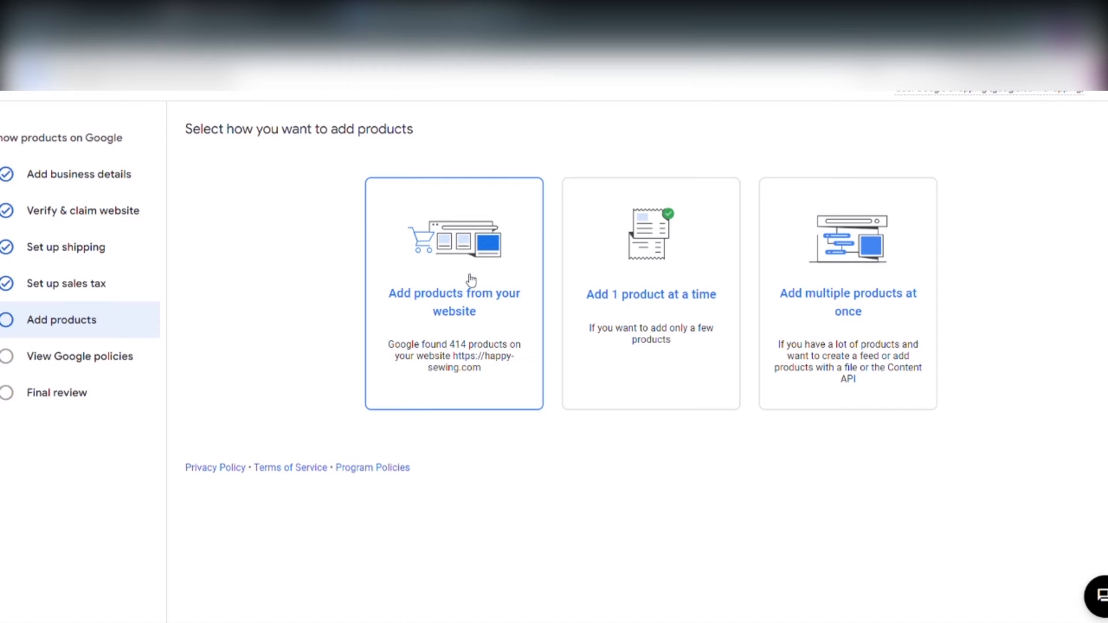
pyautogui.moveTo(444, 269)
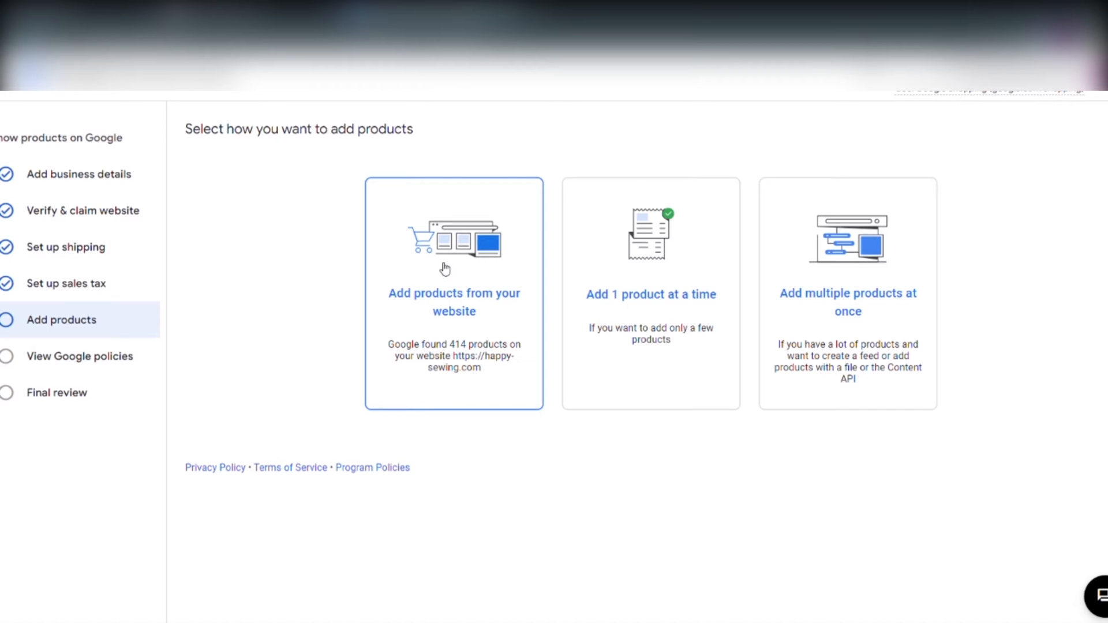
pyautogui.moveTo(494, 283)
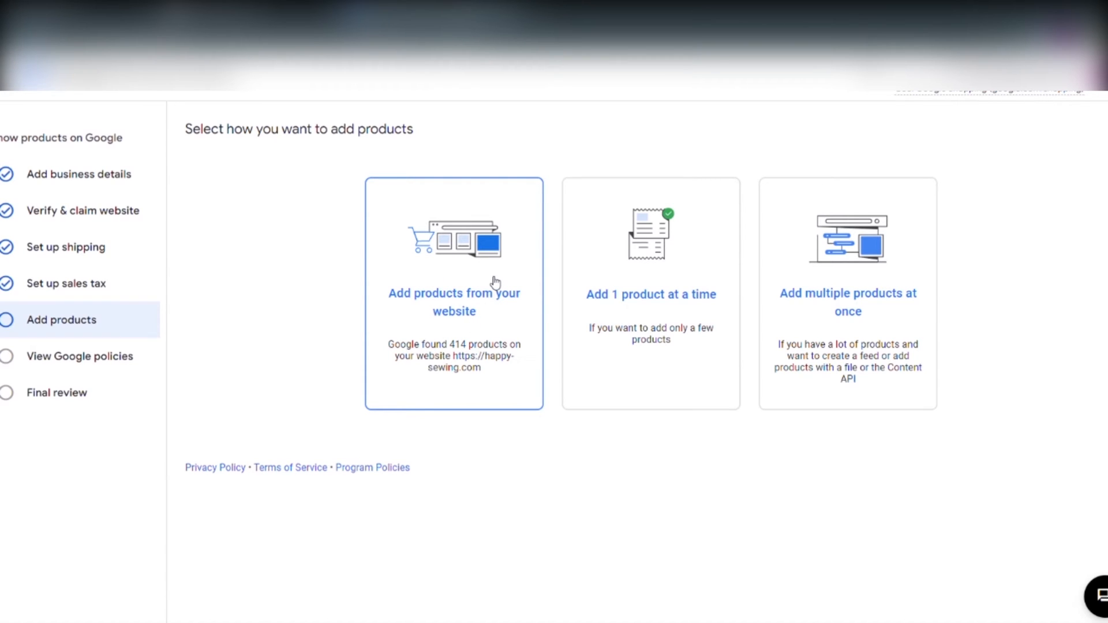
pyautogui.moveTo(495, 272)
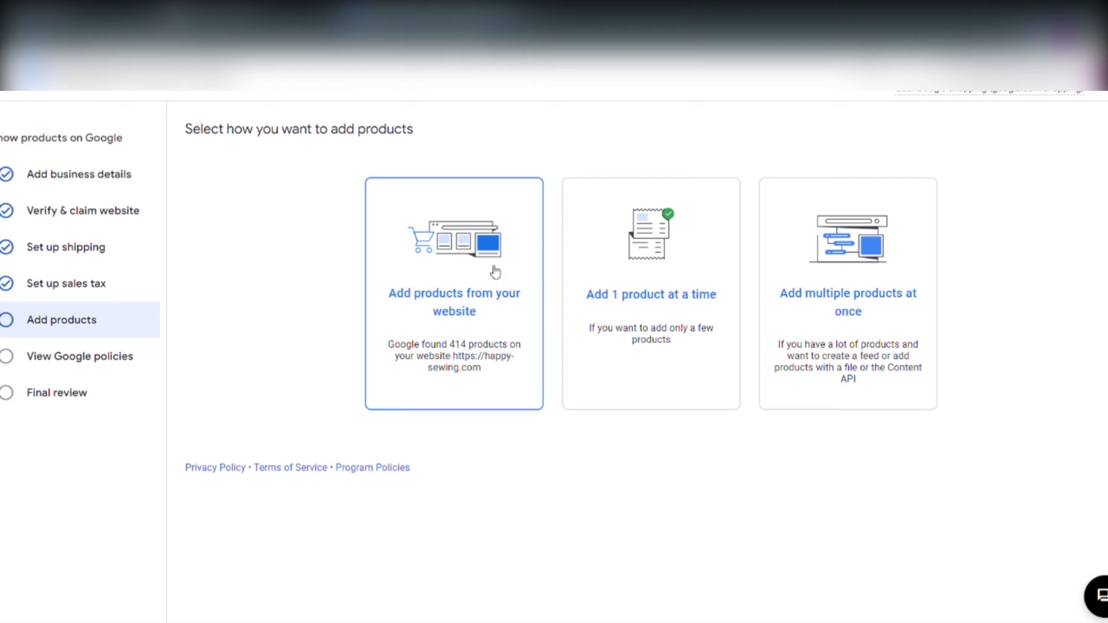
pyautogui.moveTo(484, 292)
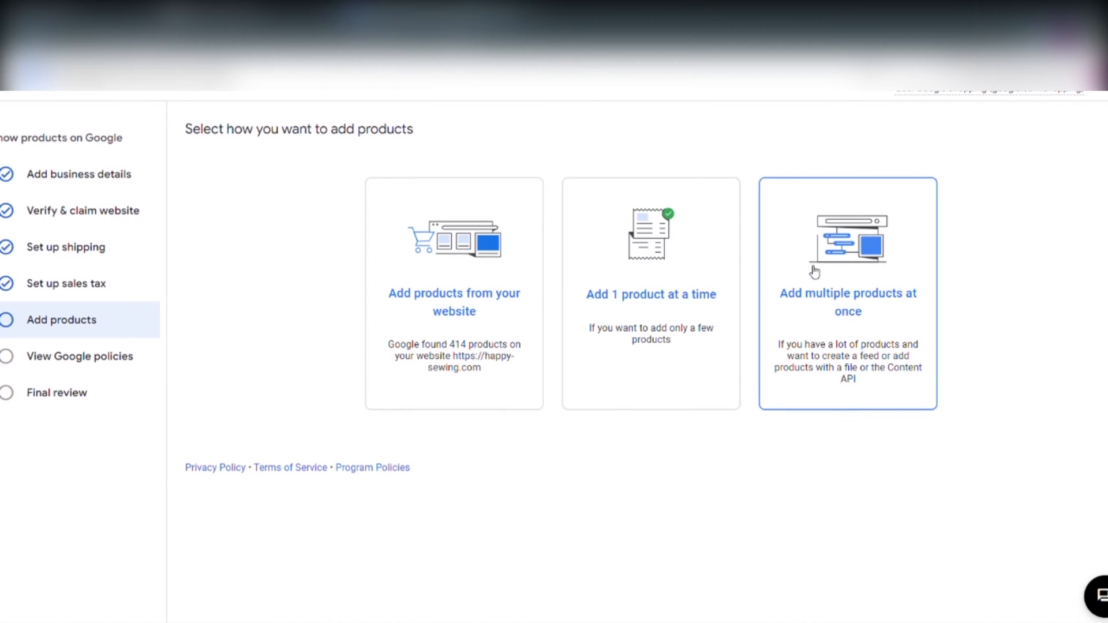
pyautogui.moveTo(827, 271)
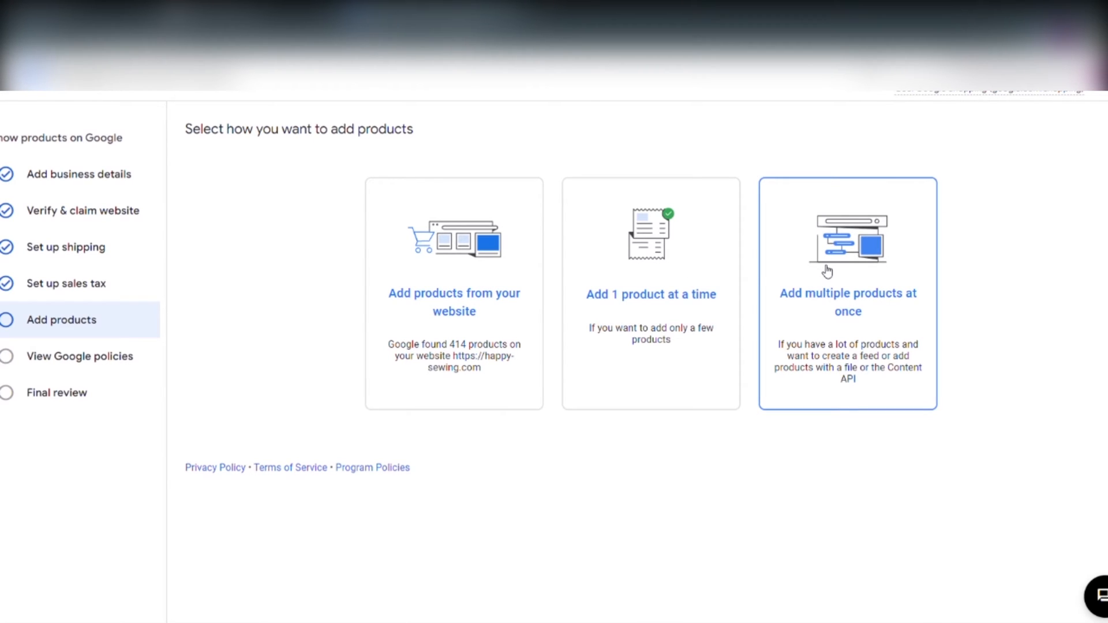
# Choose a multi-product feed targeting Australia, Canada, New Zealand, United Kingdom and United States.
pyautogui.click(847, 293)
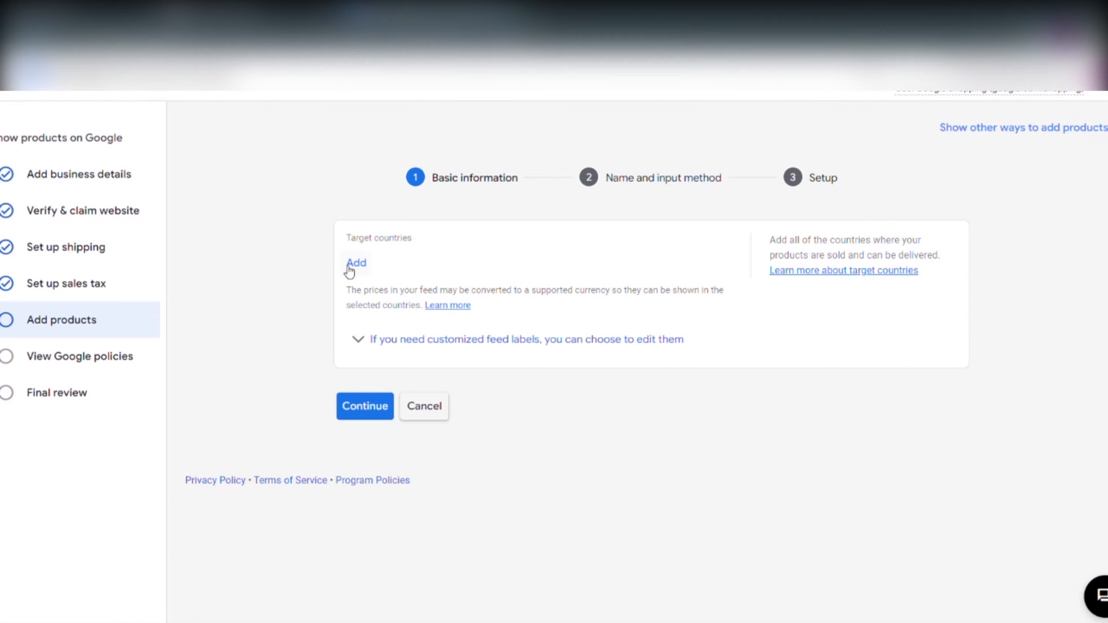
pyautogui.click(355, 263)
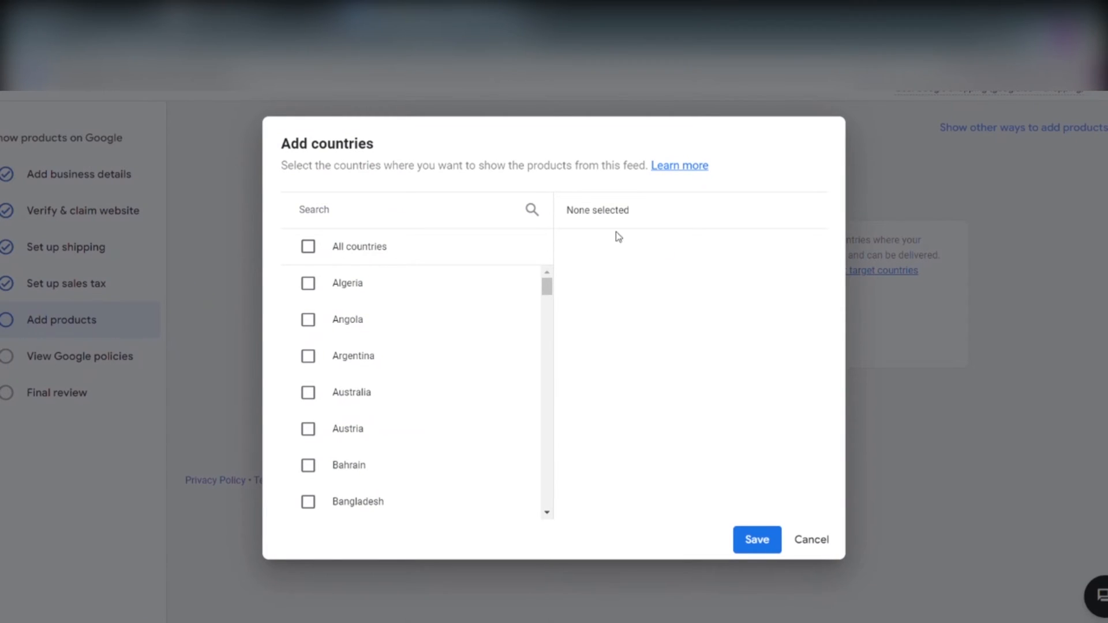
pyautogui.write('austr')
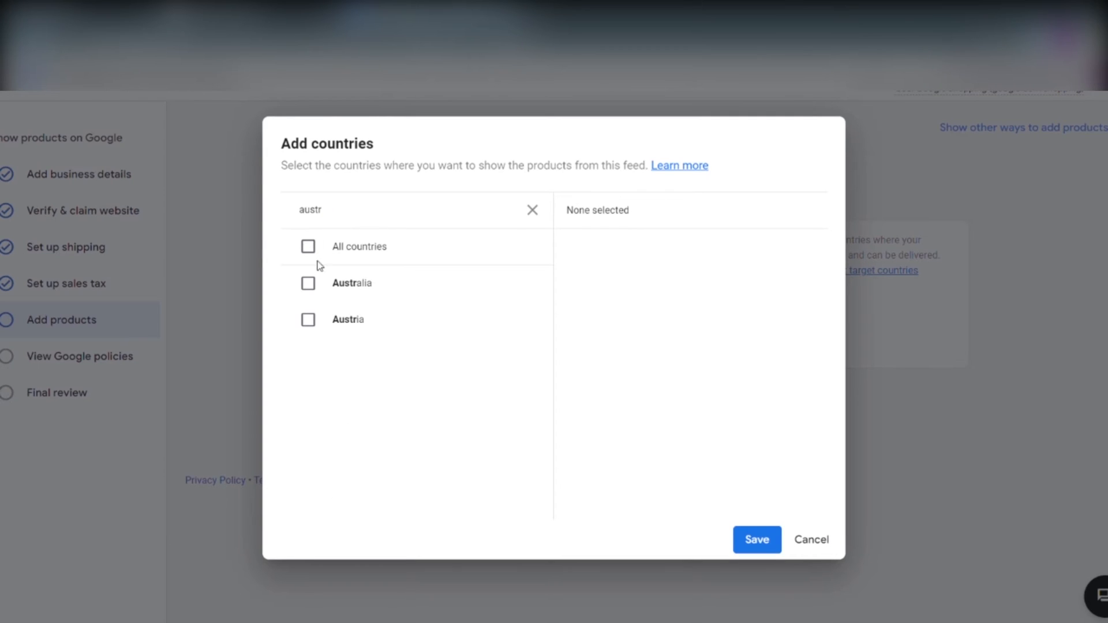
pyautogui.click(308, 283)
pyautogui.write('united')
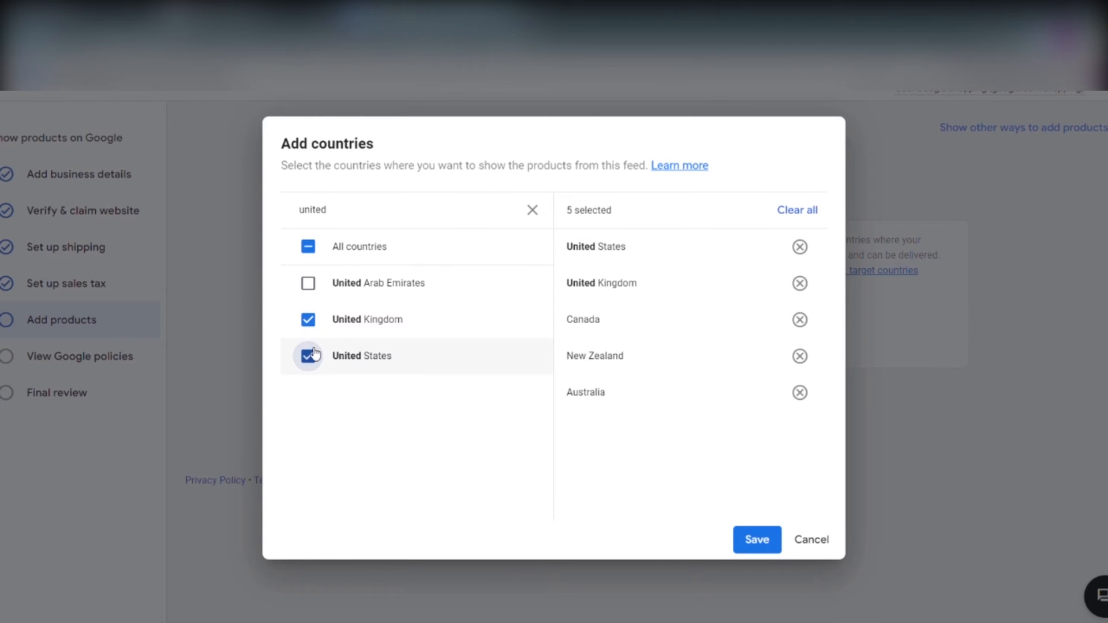
pyautogui.click(756, 539)
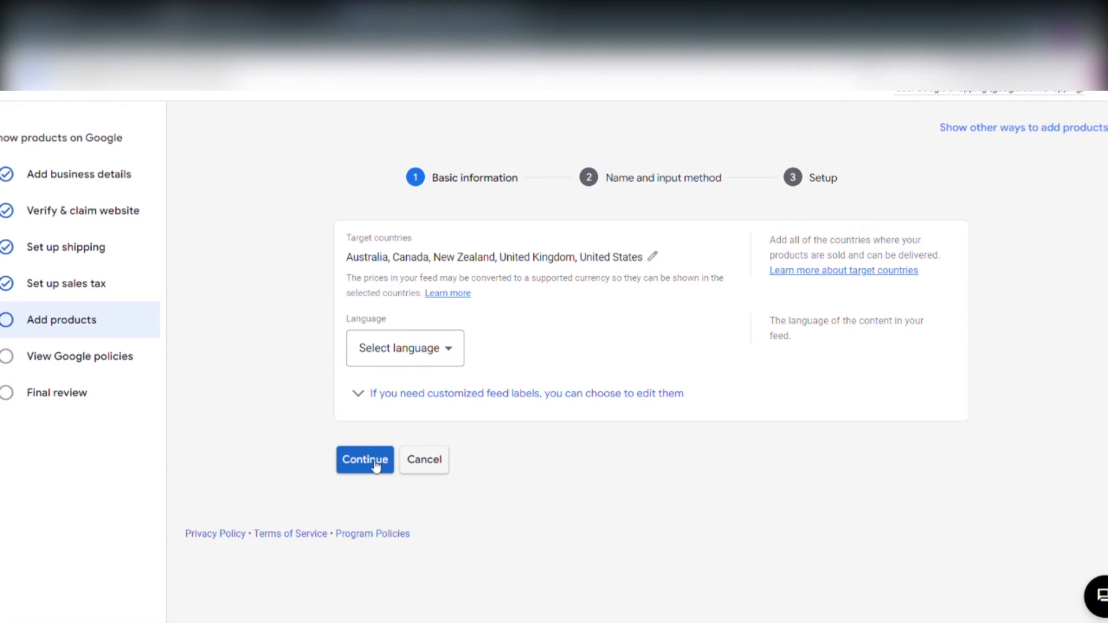
# Set the feed language to English and continue to naming.
pyautogui.click(404, 348)
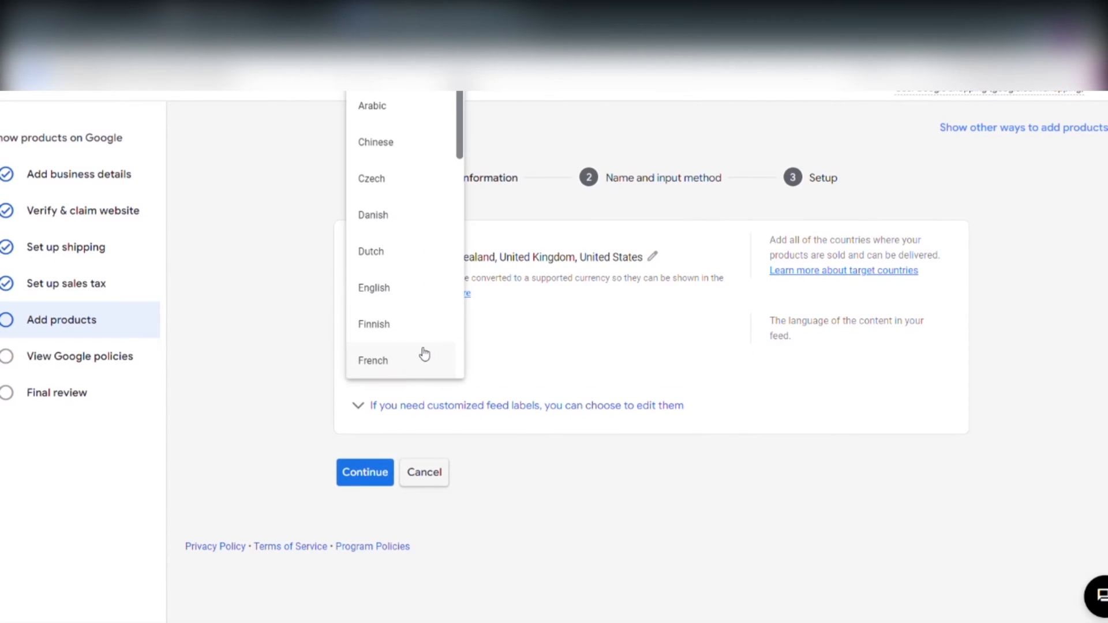
pyautogui.click(373, 287)
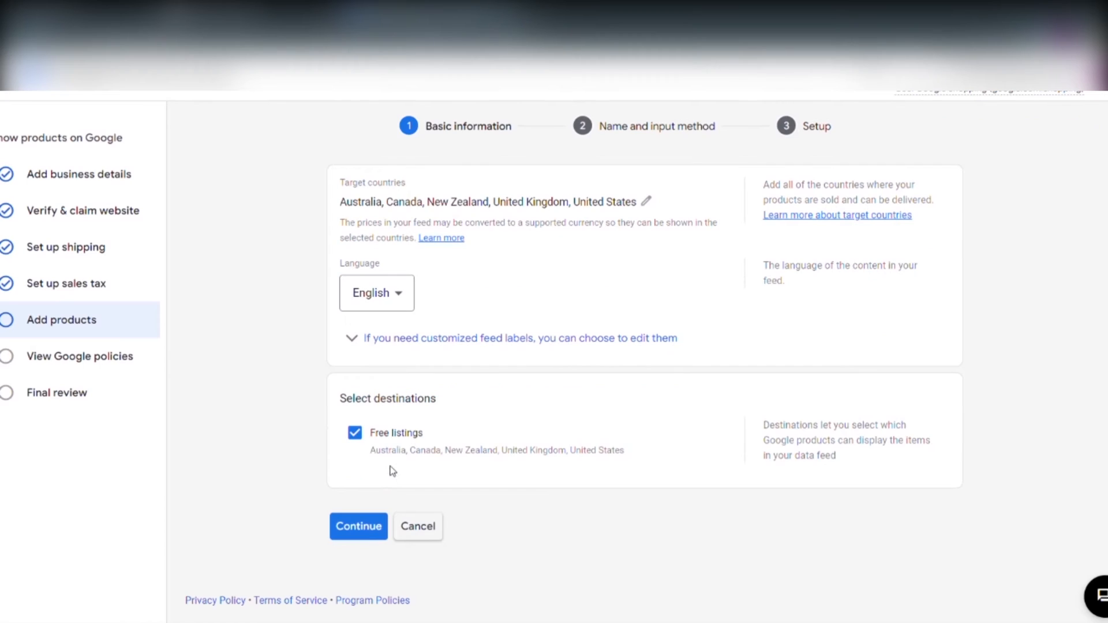
pyautogui.click(357, 526)
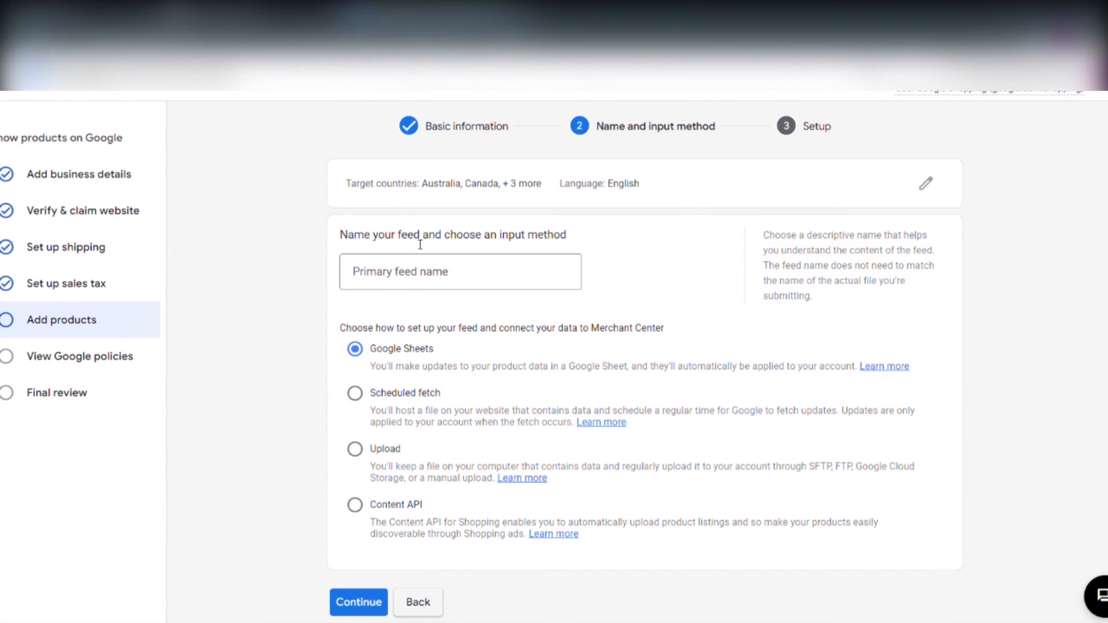
# Name the primary feed 'Wix feed' and choose scheduled fetch as its input method.
pyautogui.click(459, 271)
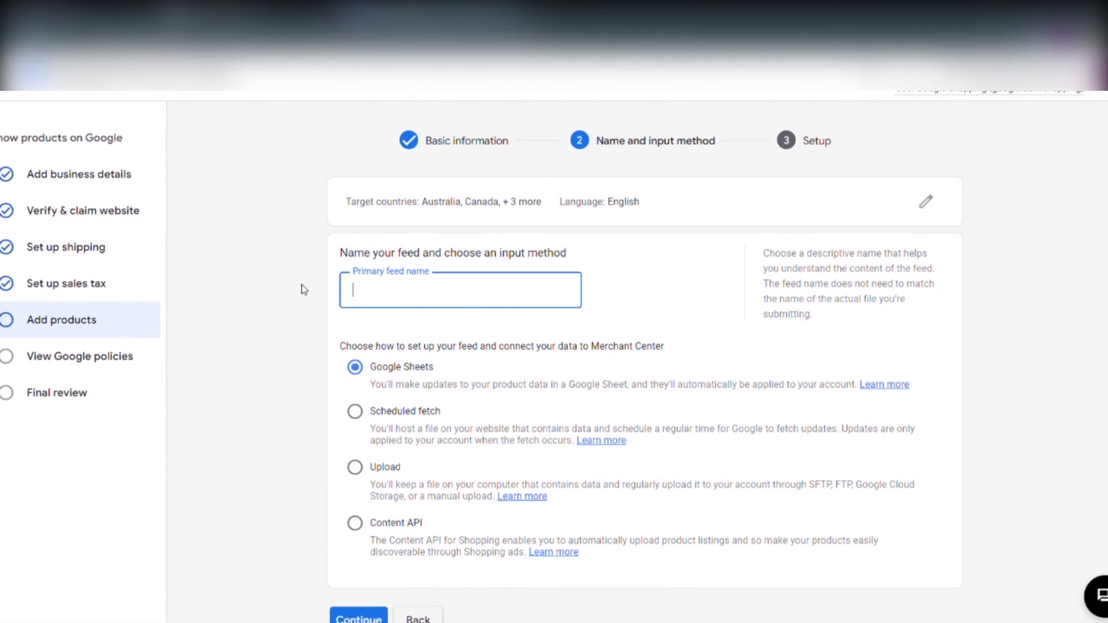
pyautogui.write('Wix')
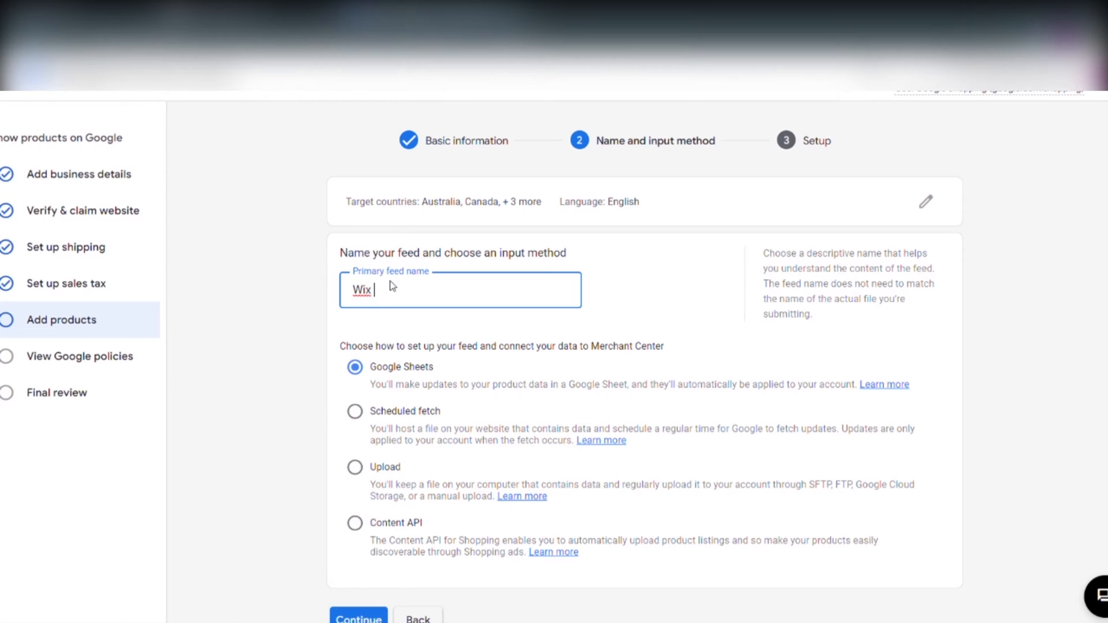
pyautogui.write('feed')
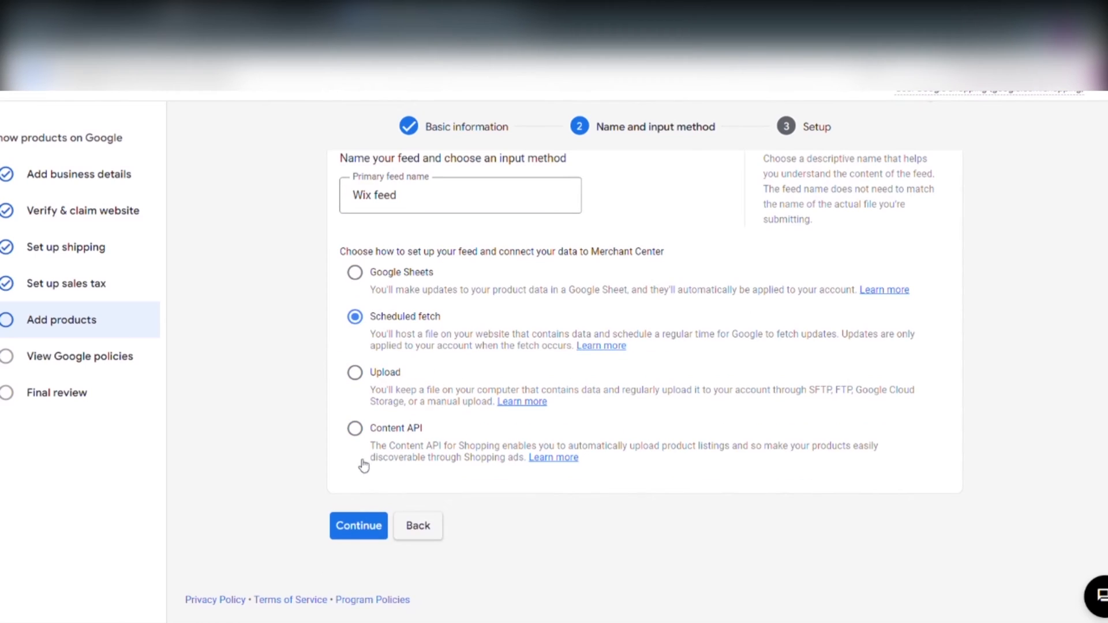
pyautogui.click(358, 525)
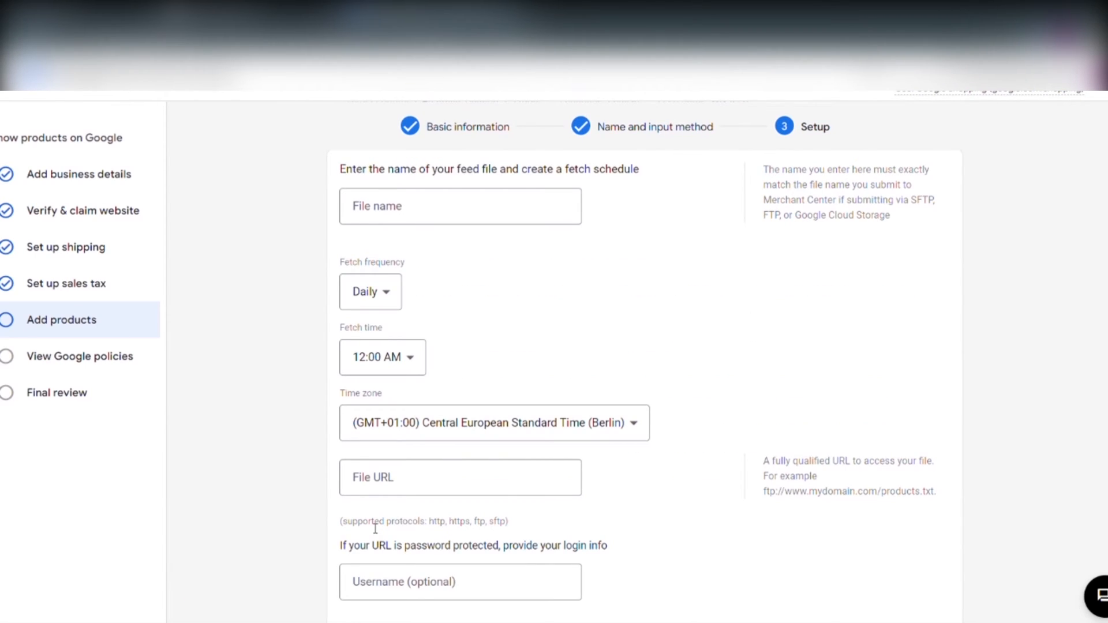
# Enter 'Main Fetch' as the feed file name, keeping the daily 12:00 AM fetch.
pyautogui.click(459, 205)
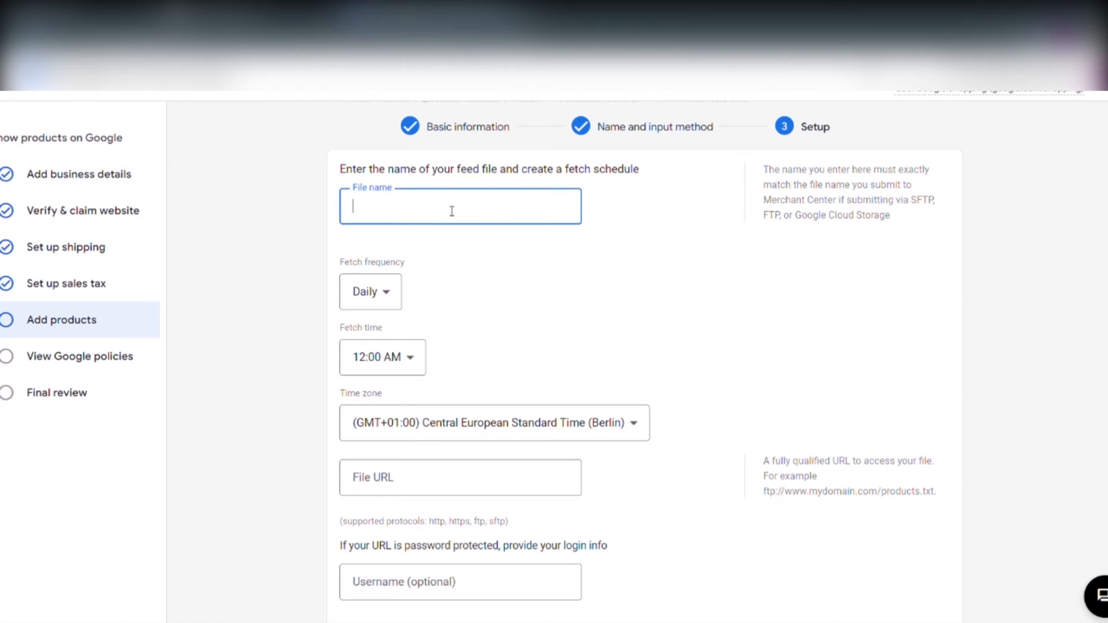
pyautogui.write('Main Fet')
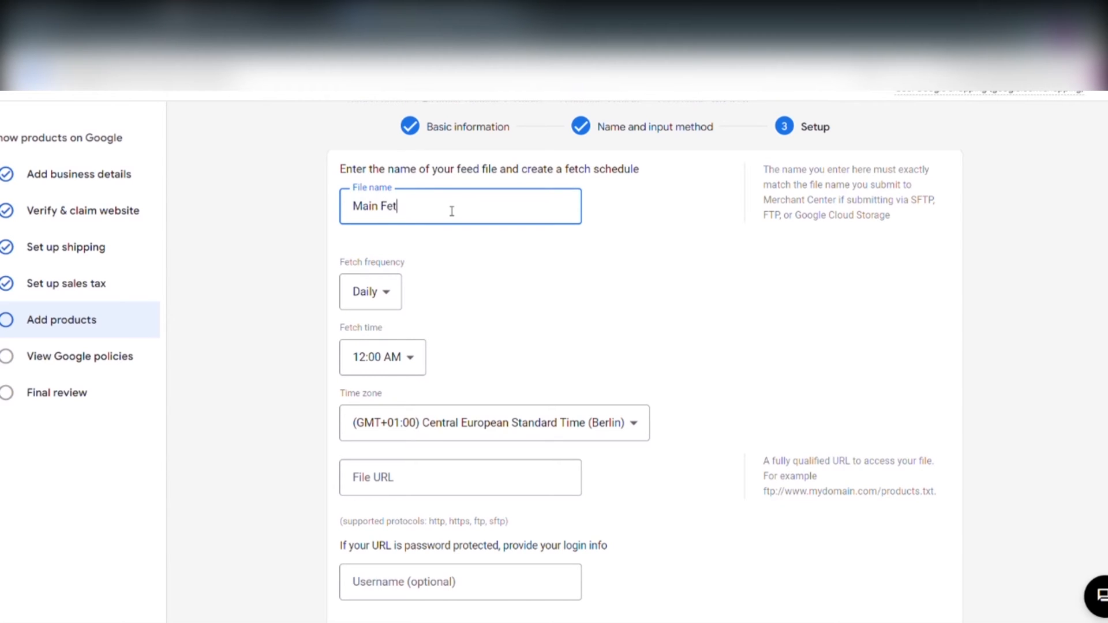
pyautogui.write('chq')
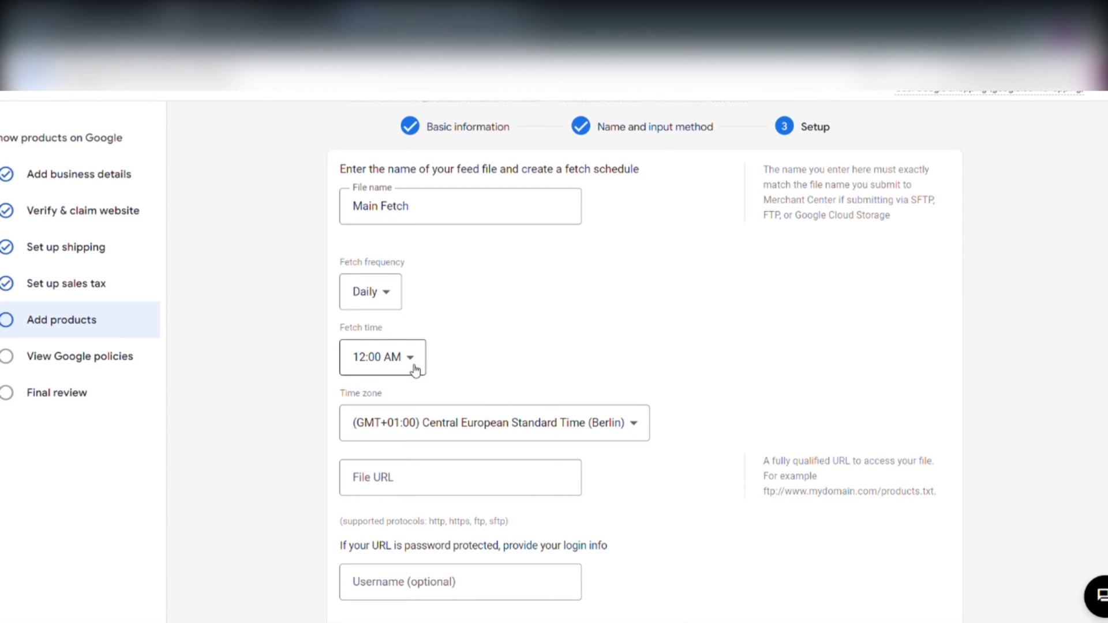
pyautogui.scroll(-3)
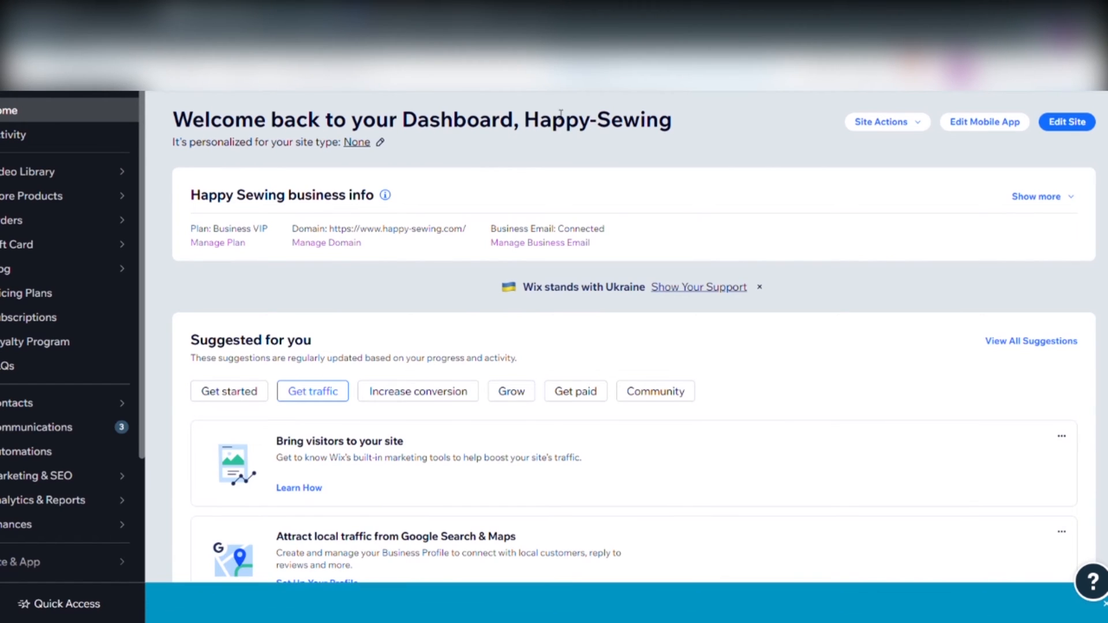
# Copy the Wix data feed link via Marketing Integrations' Google Merchant connection.
pyautogui.scroll(-3)
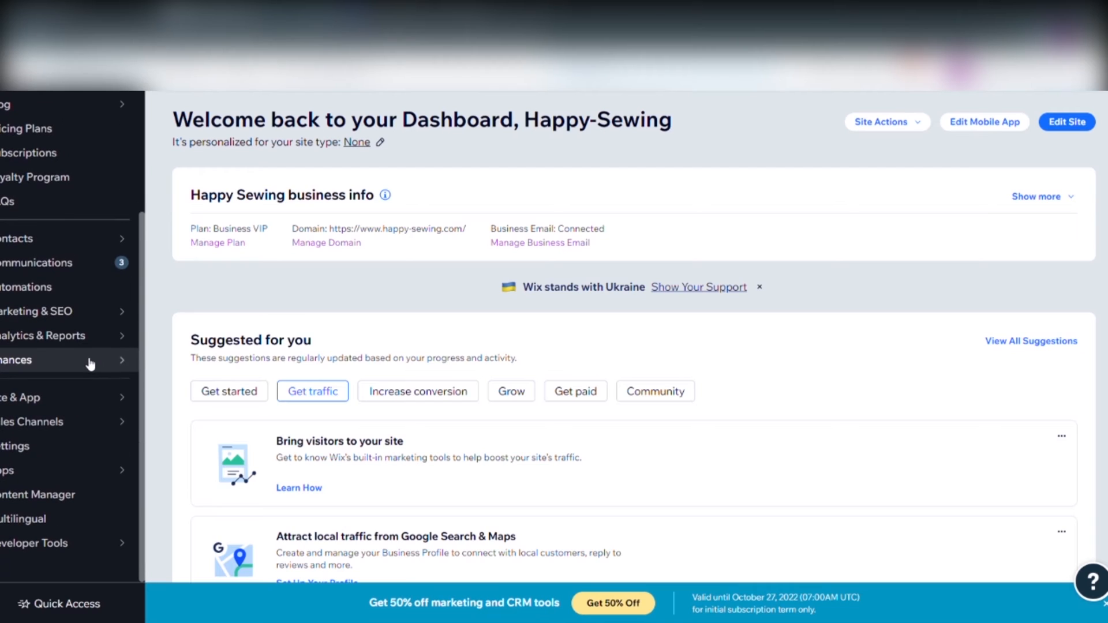
pyautogui.moveTo(104, 326)
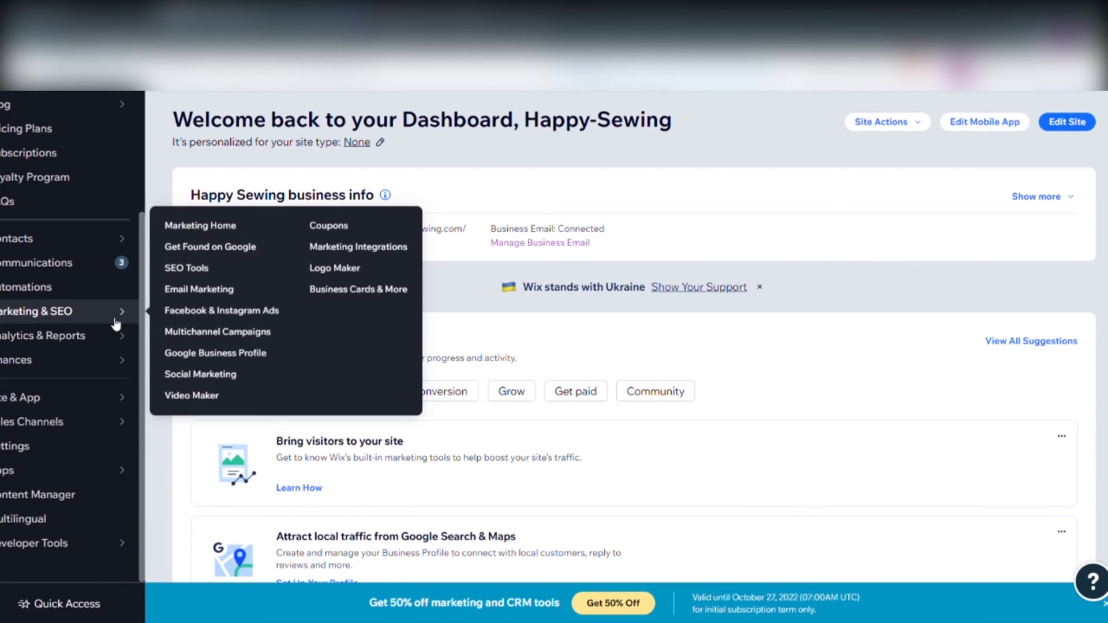
pyautogui.moveTo(356, 247)
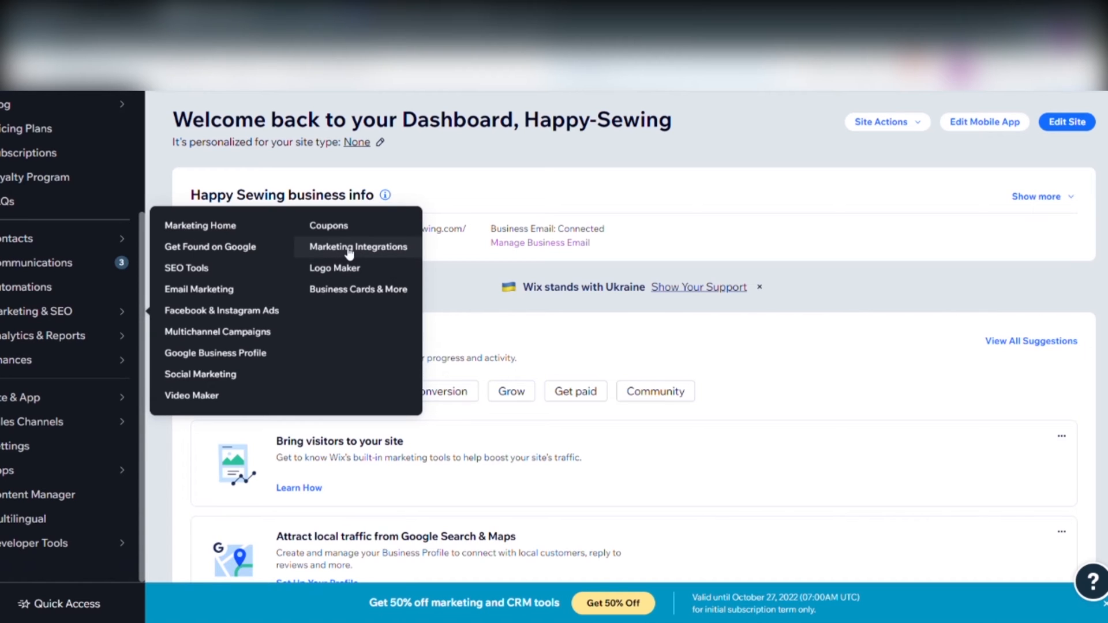
pyautogui.click(357, 246)
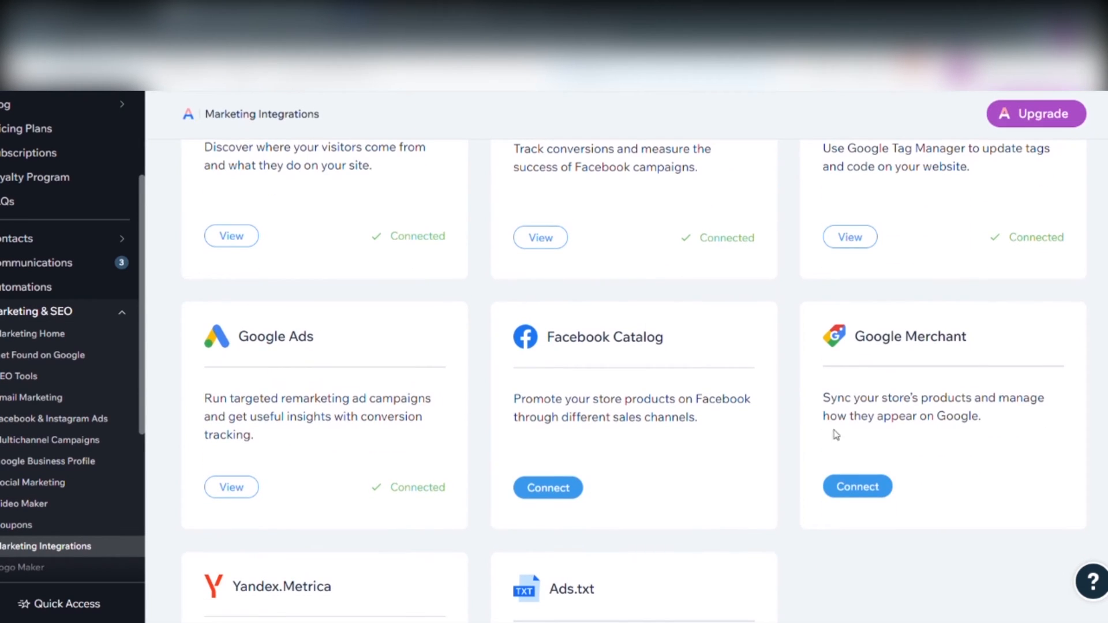
pyautogui.moveTo(857, 486)
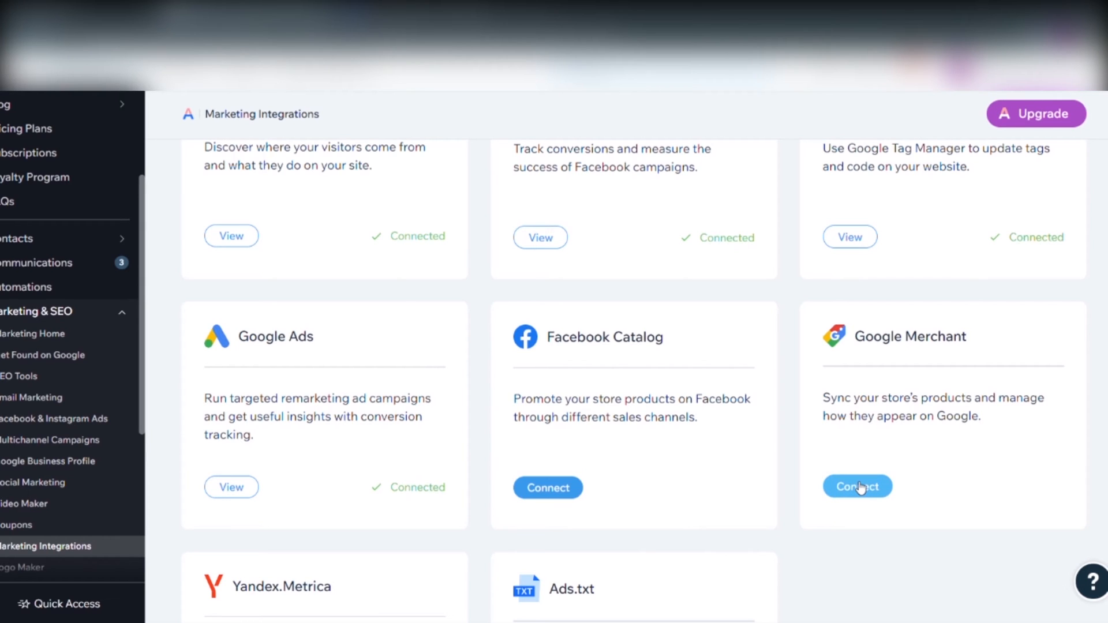
pyautogui.click(856, 487)
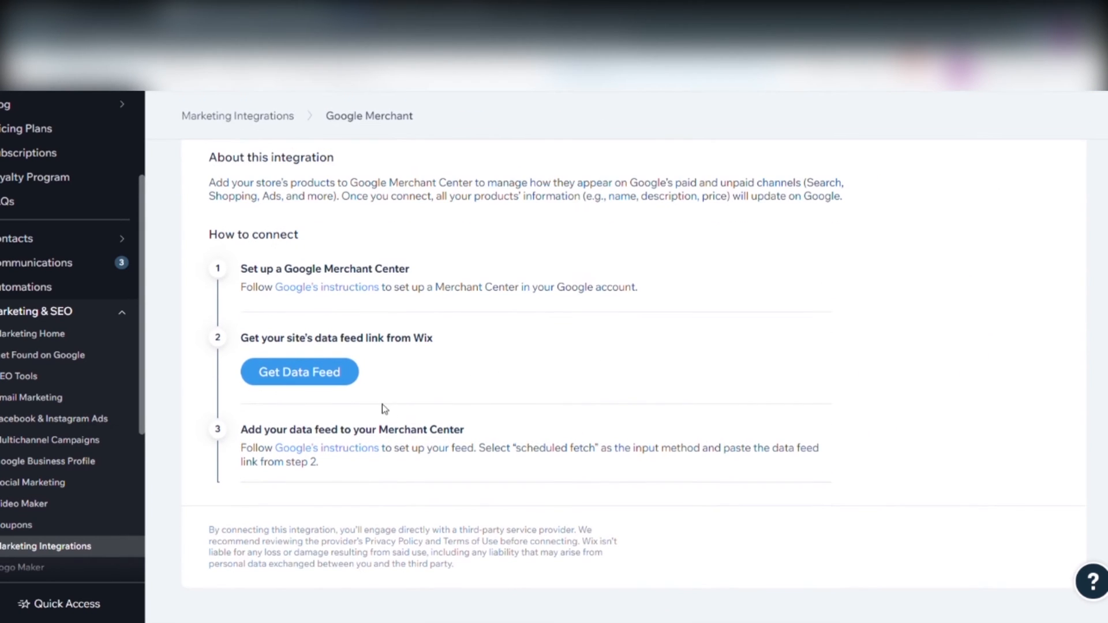
pyautogui.click(299, 372)
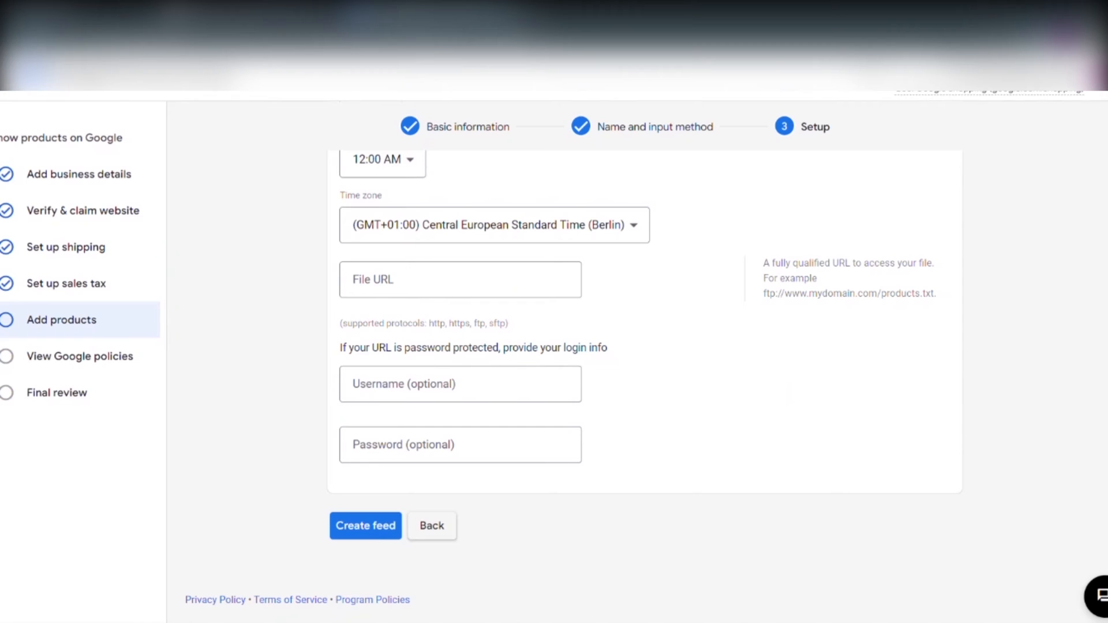
# Paste the Wix feed link as the file URL, create the feed, and fetch now.
pyautogui.click(459, 280)
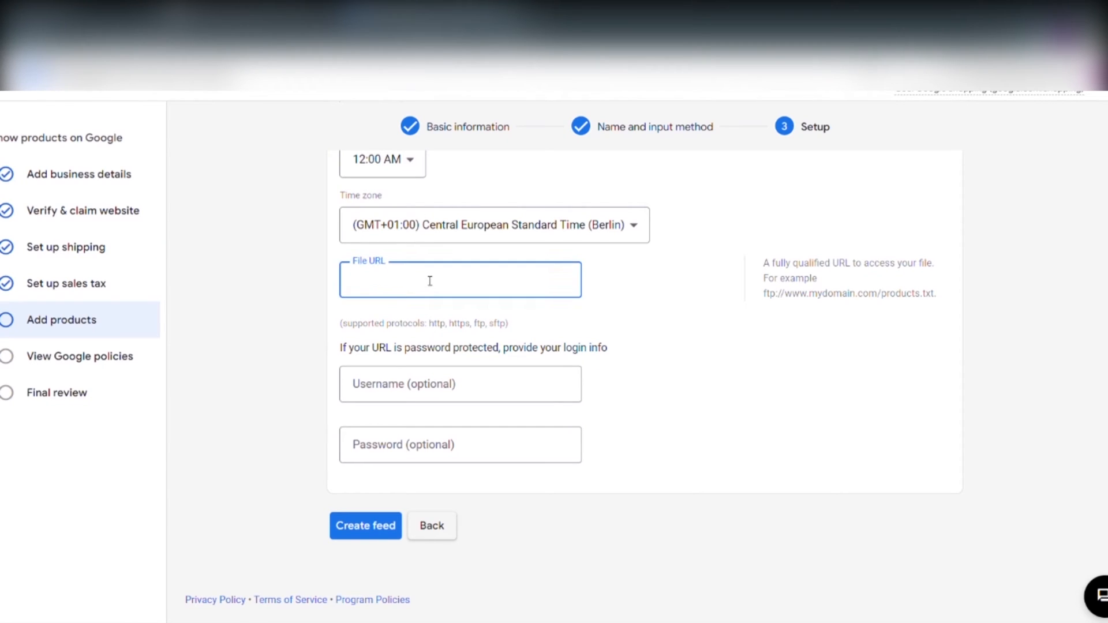
pyautogui.write('5tnzwUG1SJWahkBB2&productsOnly=false')
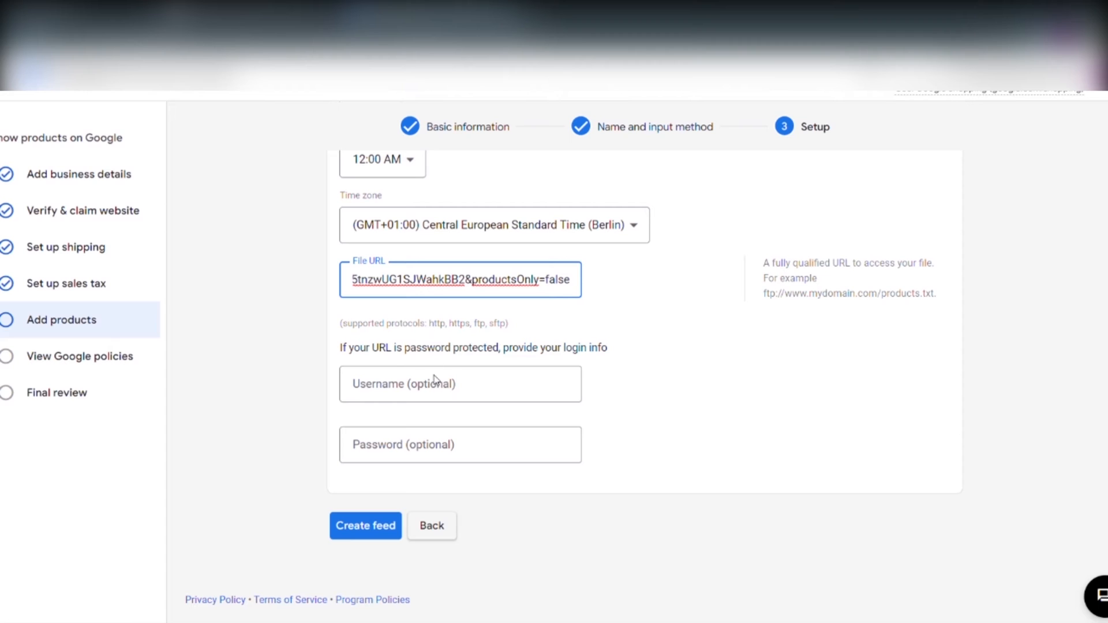
pyautogui.click(365, 525)
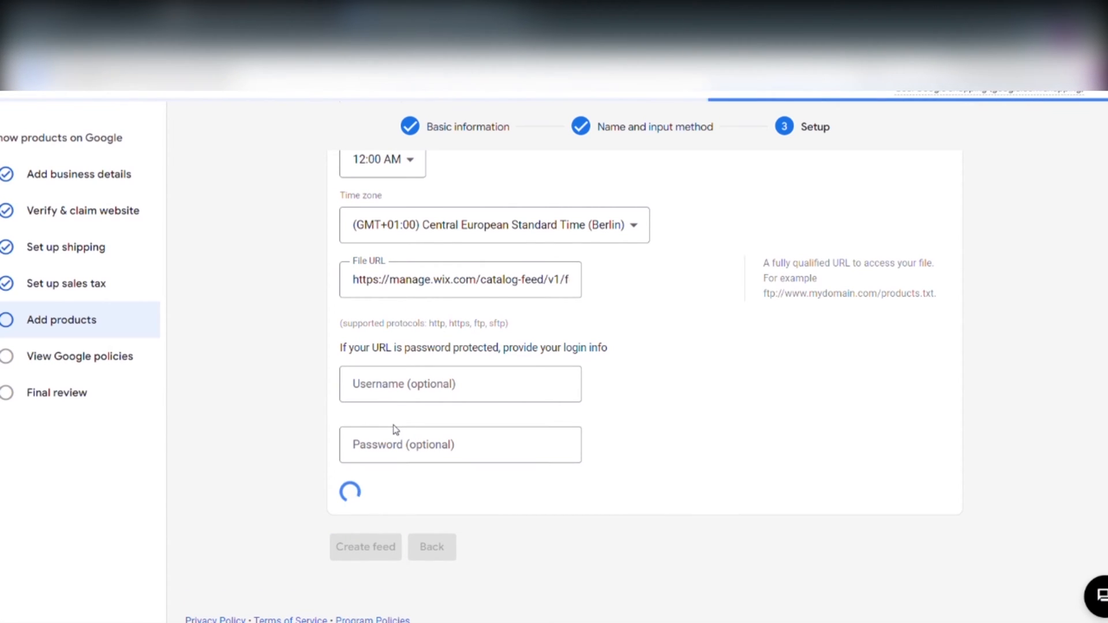
pyautogui.click(365, 546)
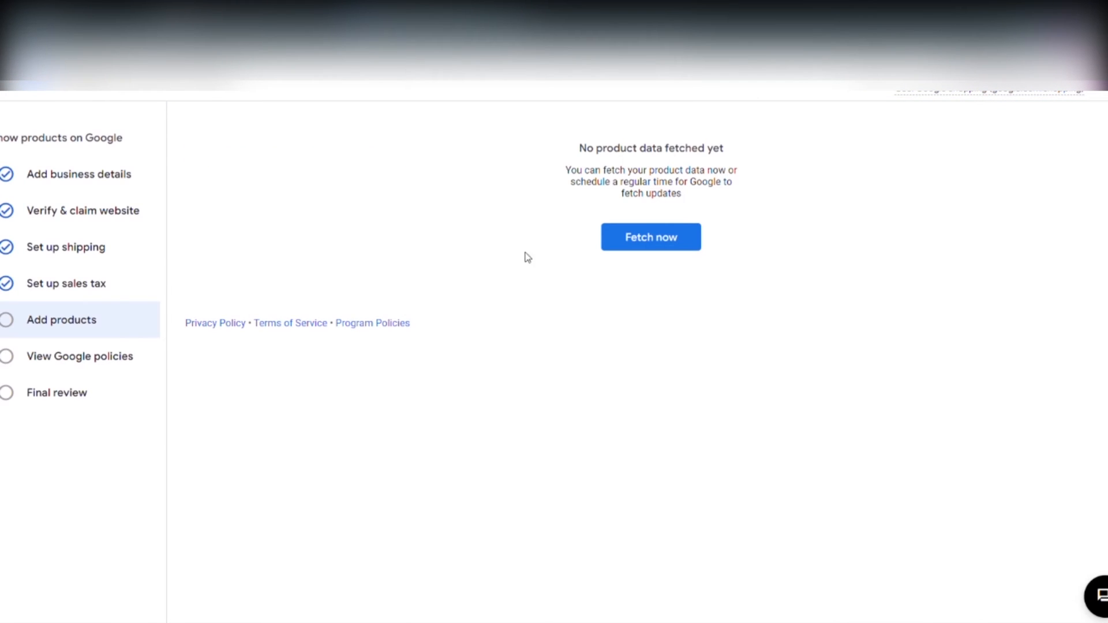
pyautogui.moveTo(649, 237)
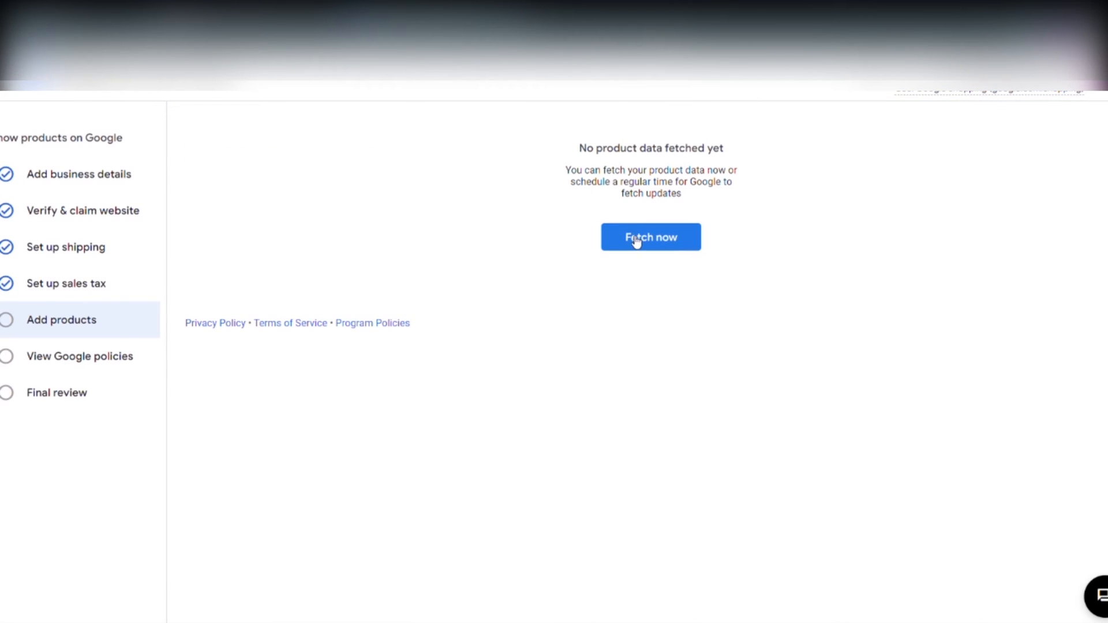
pyautogui.click(80, 356)
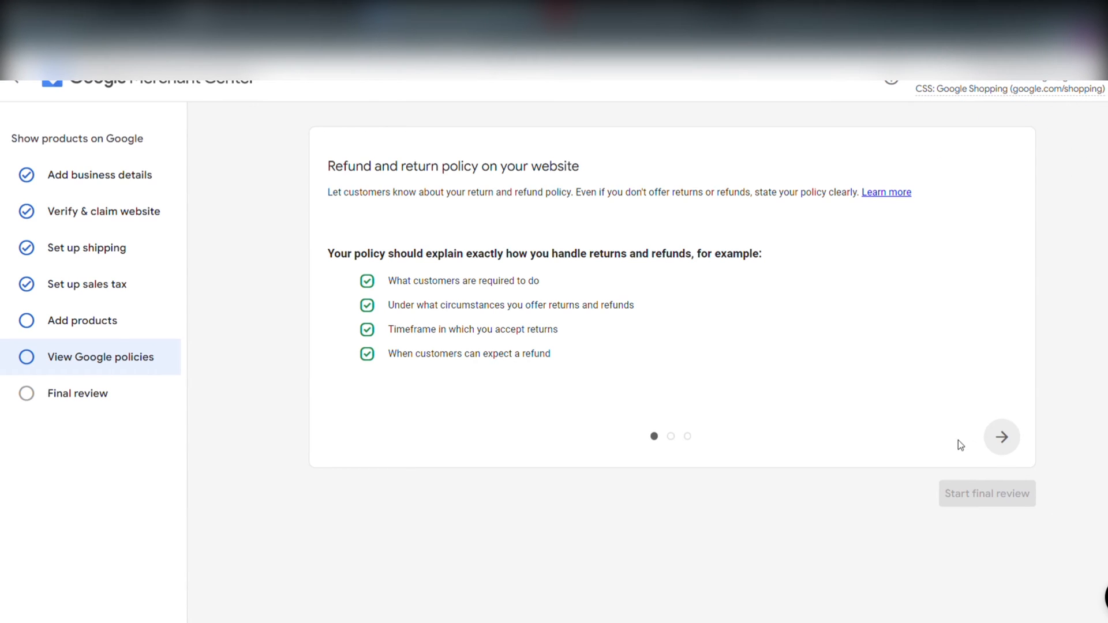
pyautogui.moveTo(1028, 451)
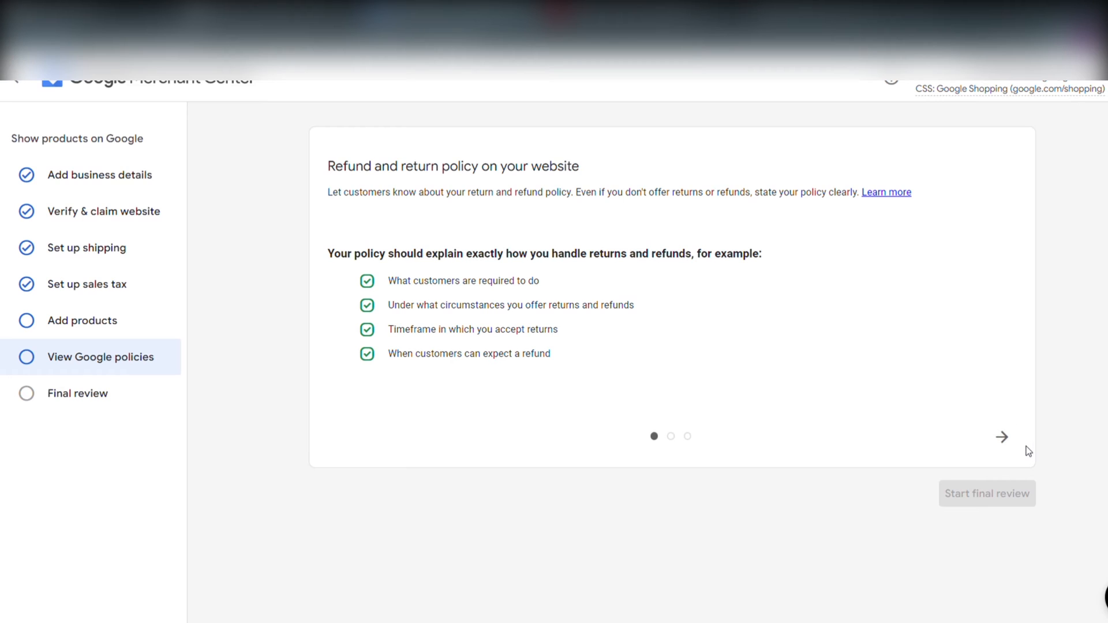
# Page through the three Google policies cards and start the final review.
pyautogui.click(1001, 436)
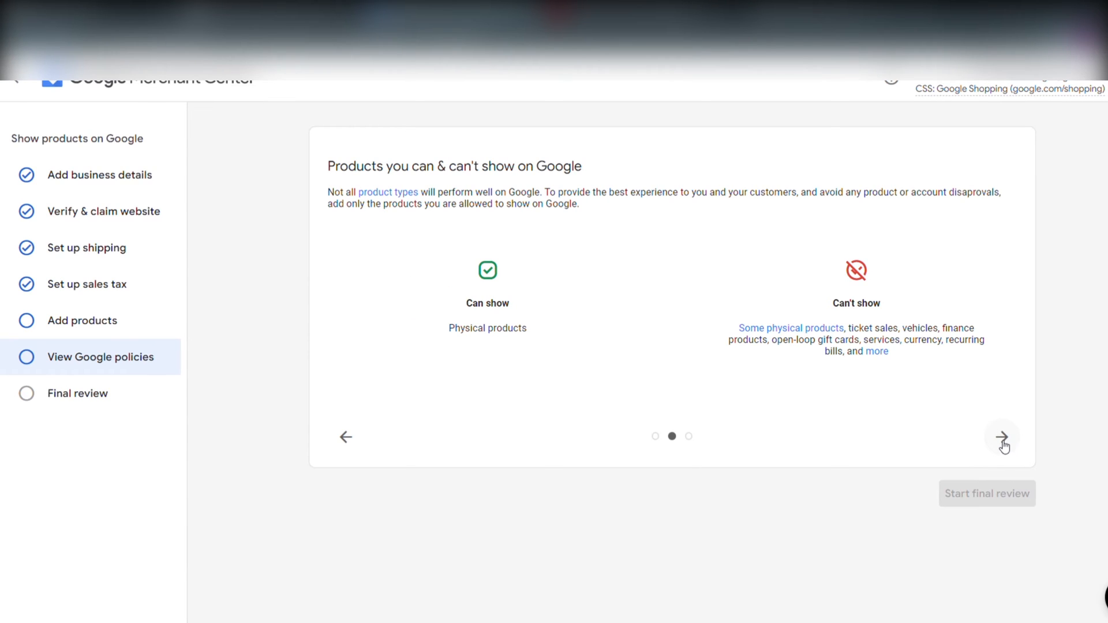
pyautogui.click(1001, 437)
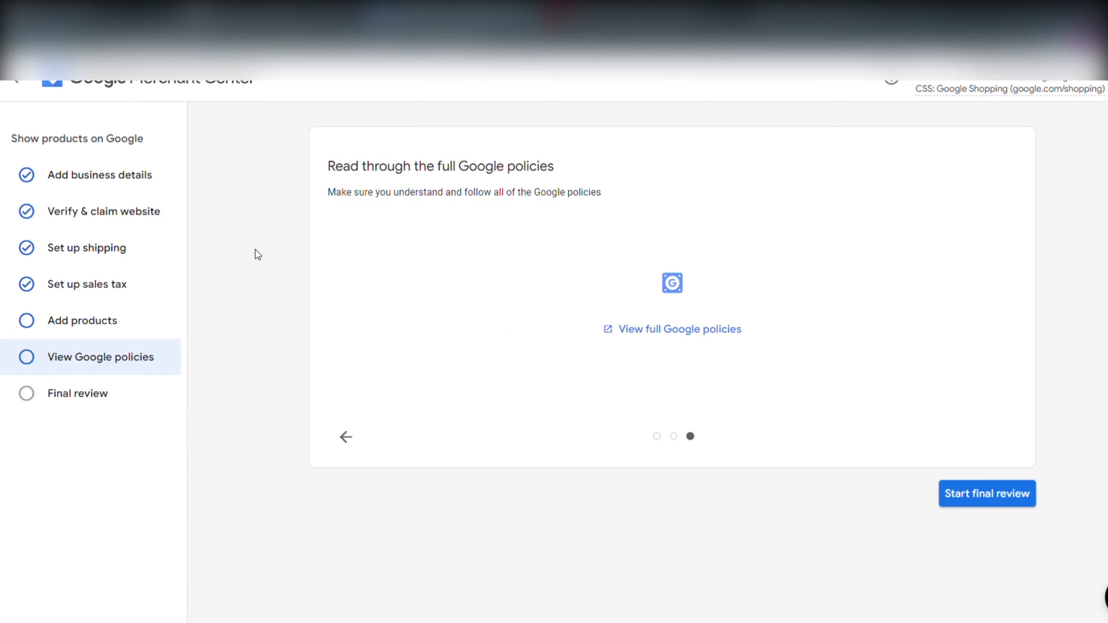
pyautogui.moveTo(336, 189)
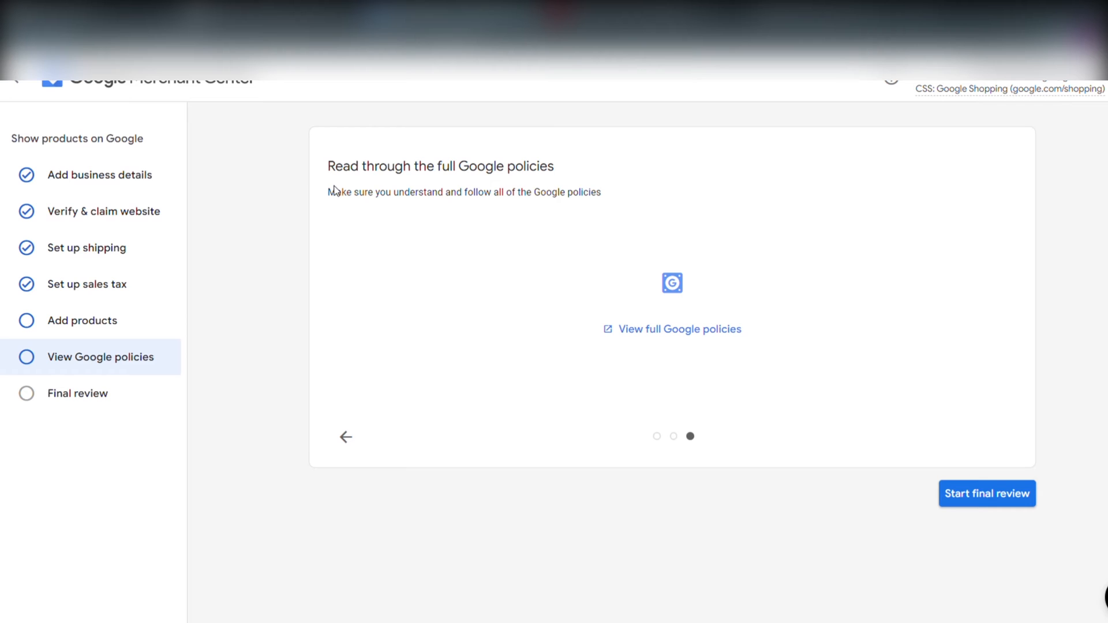
pyautogui.moveTo(986, 493)
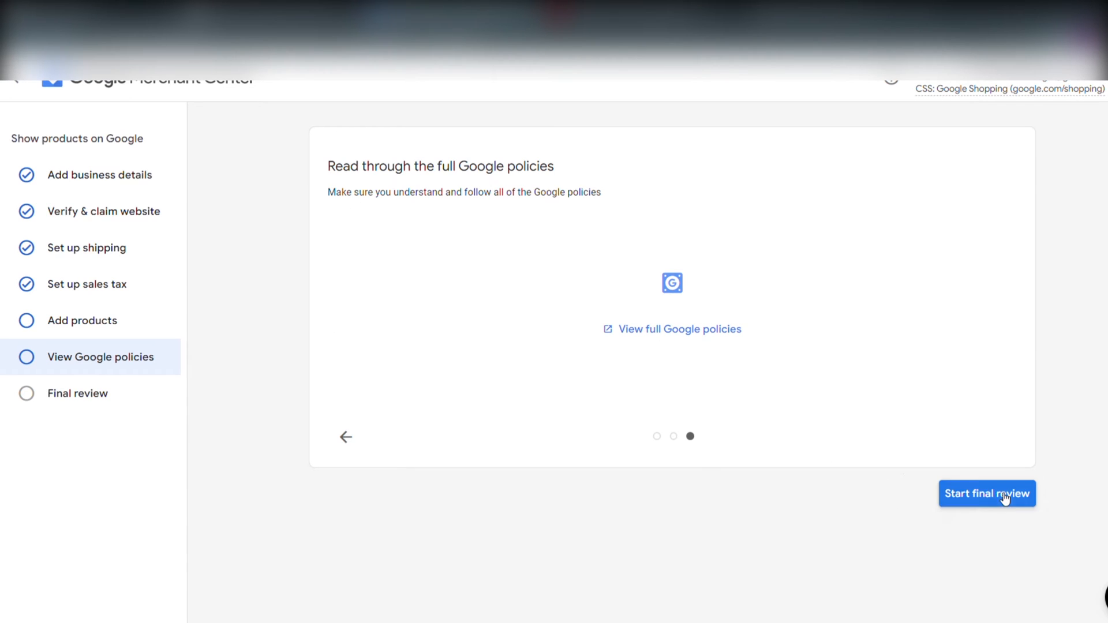
pyautogui.click(986, 493)
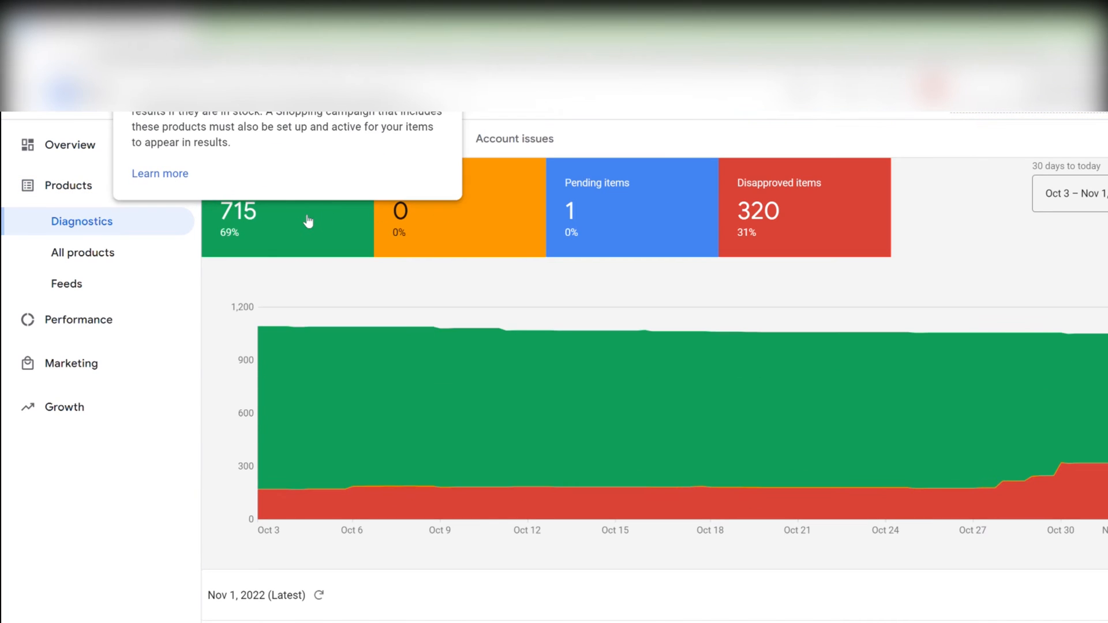
pyautogui.moveTo(257, 226)
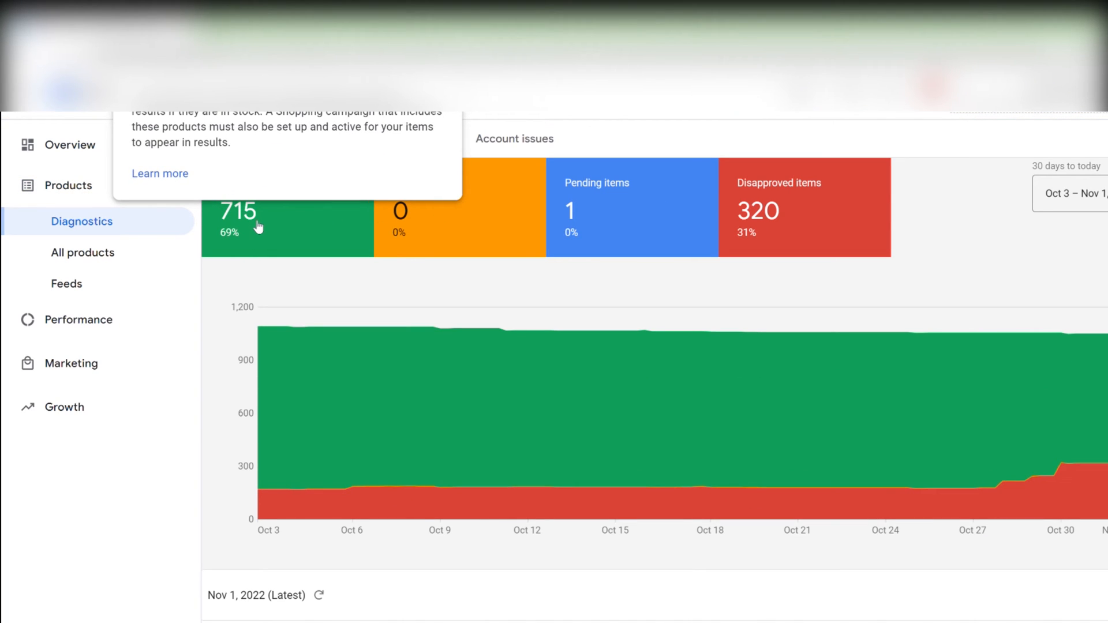
pyautogui.moveTo(198, 198)
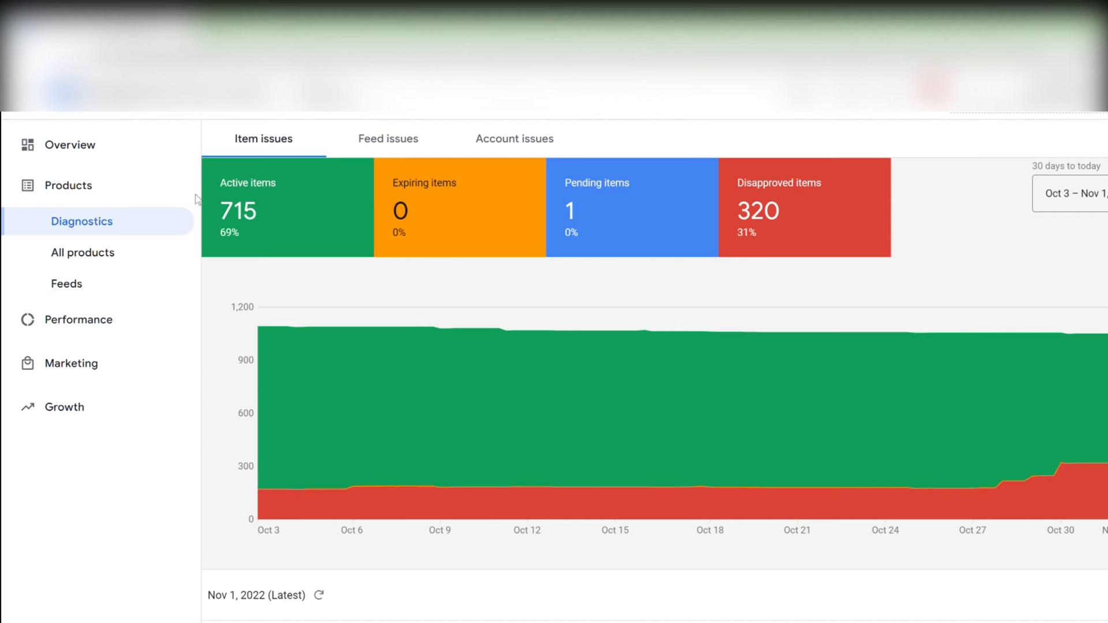
pyautogui.moveTo(793, 223)
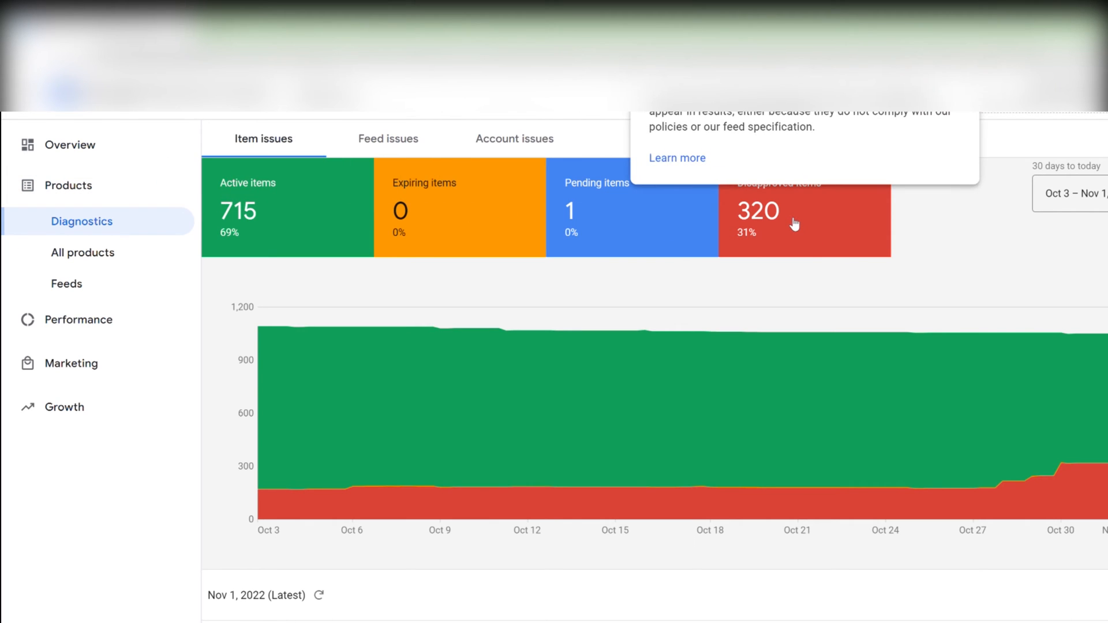
pyautogui.moveTo(513, 220)
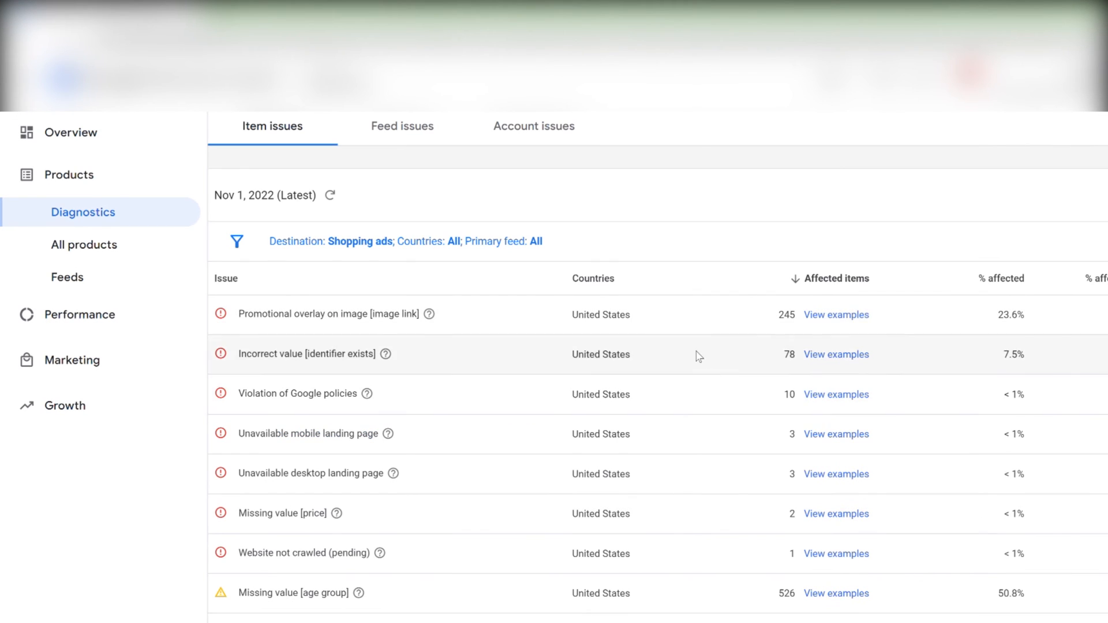
pyautogui.moveTo(342, 324)
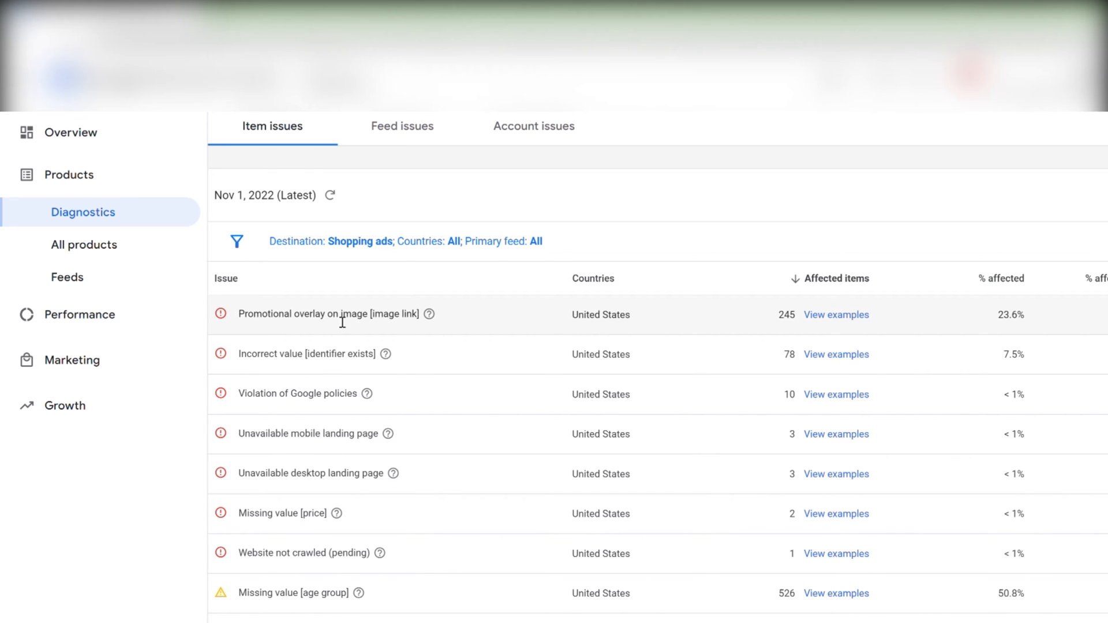
pyautogui.moveTo(841, 324)
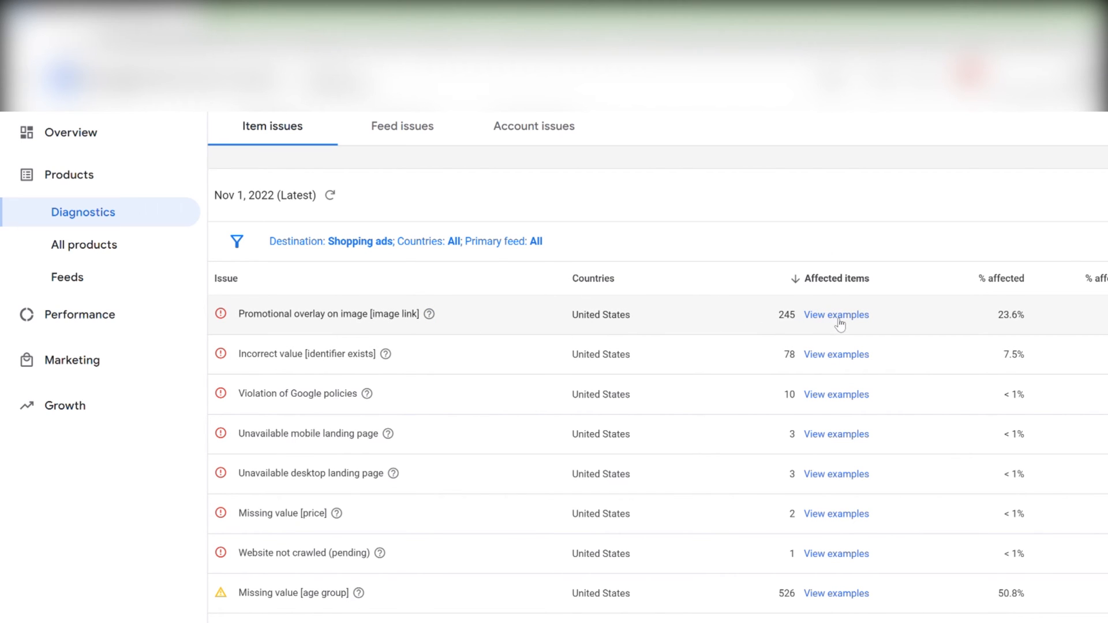
pyautogui.moveTo(336, 334)
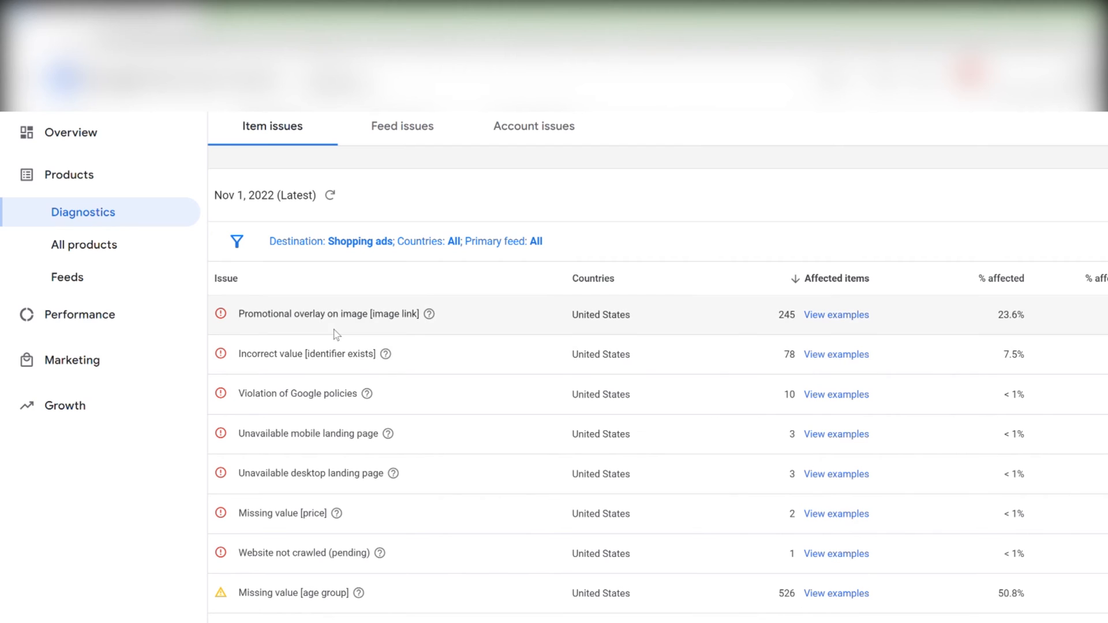
pyautogui.moveTo(335, 366)
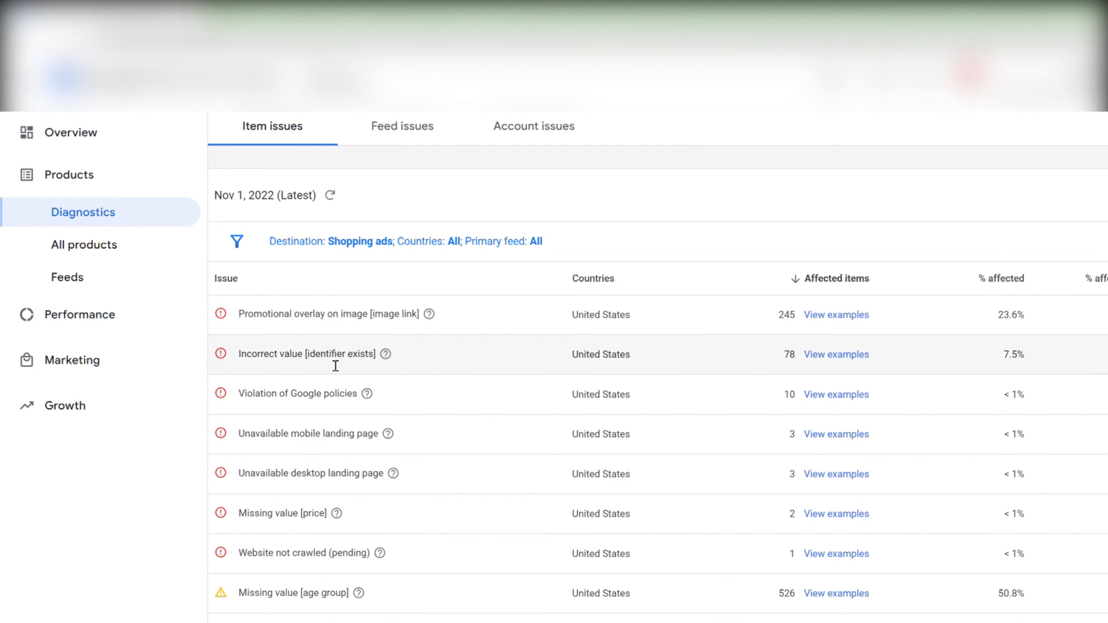
pyautogui.moveTo(453, 360)
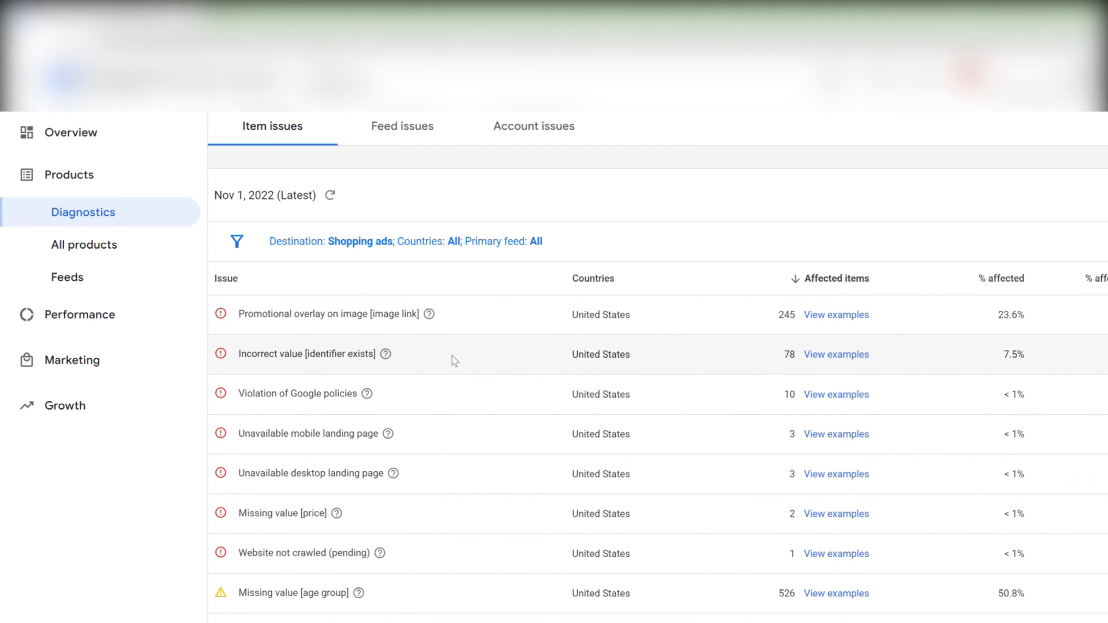
pyautogui.moveTo(377, 414)
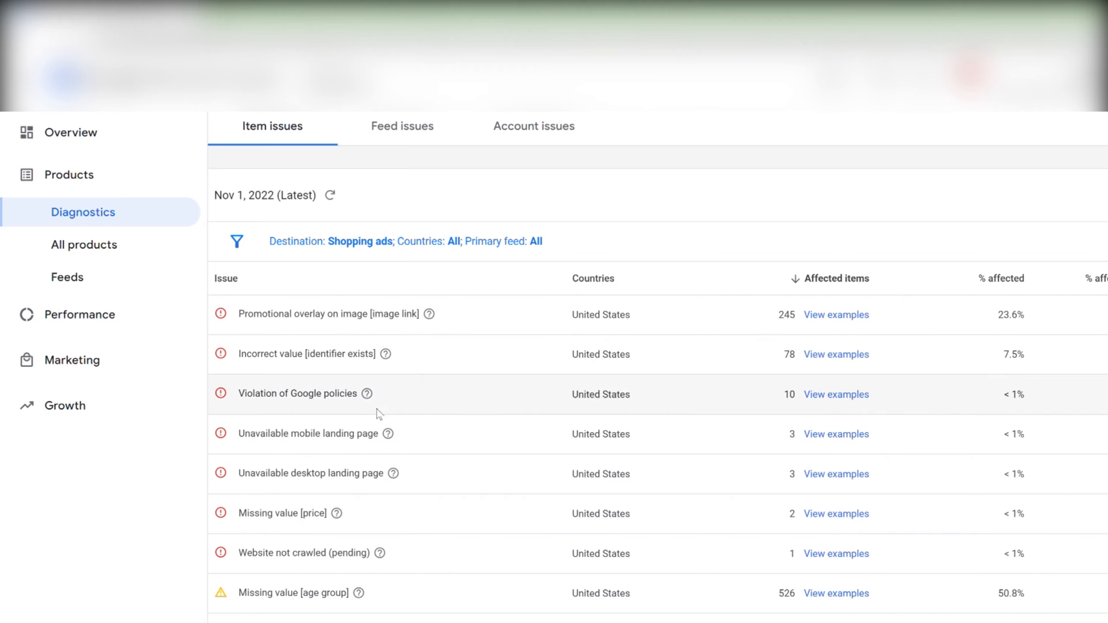
pyautogui.moveTo(377, 415)
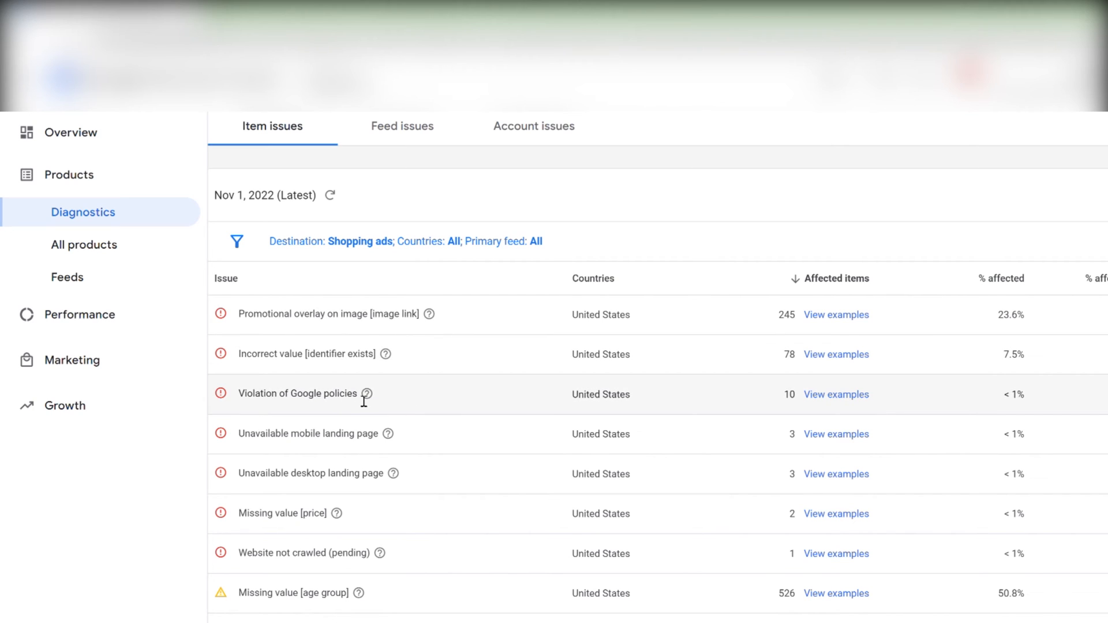
pyautogui.moveTo(680, 388)
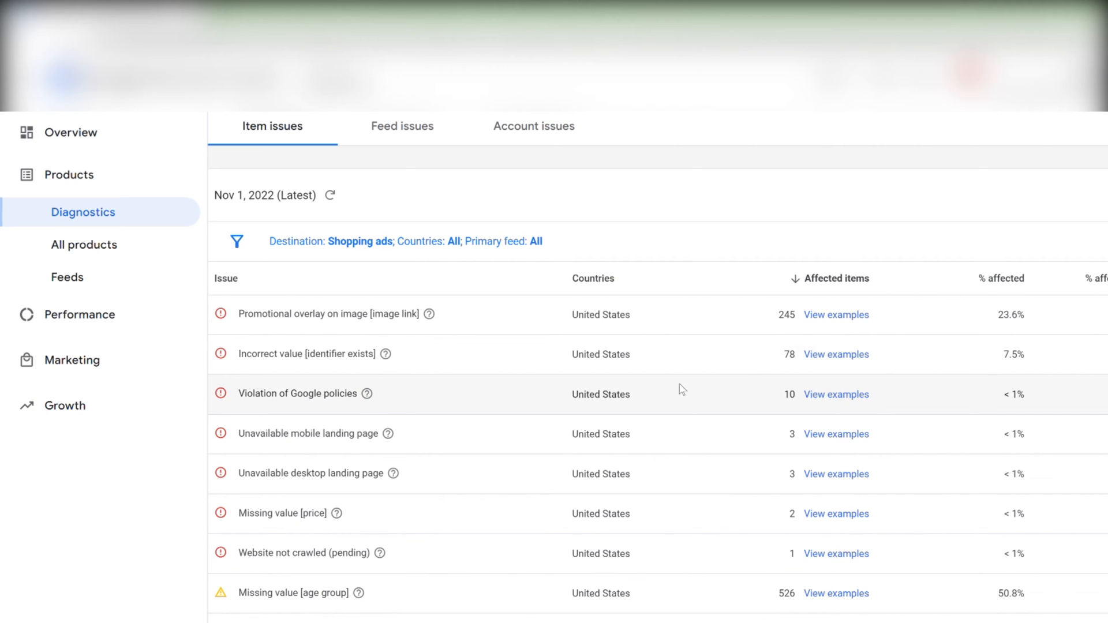
pyautogui.moveTo(372, 452)
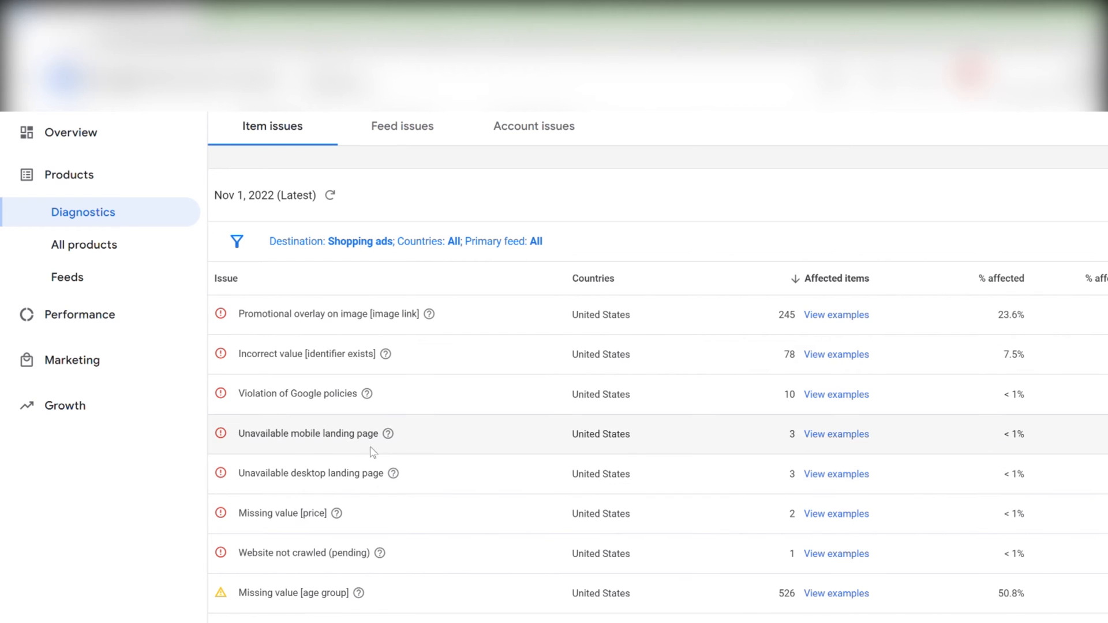
pyautogui.moveTo(323, 474)
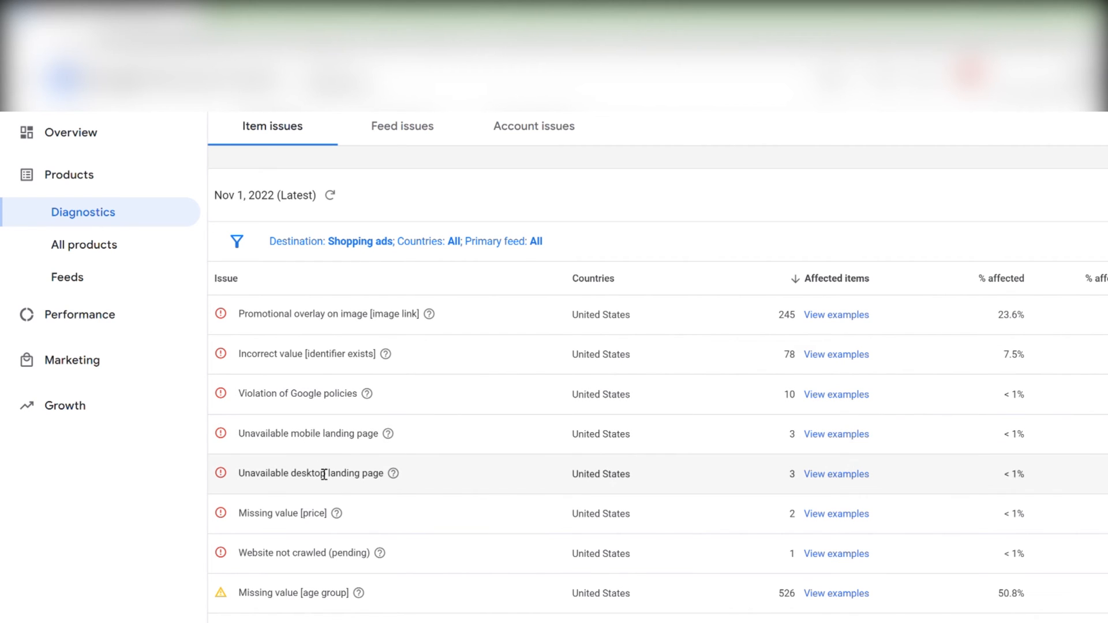
pyautogui.moveTo(315, 486)
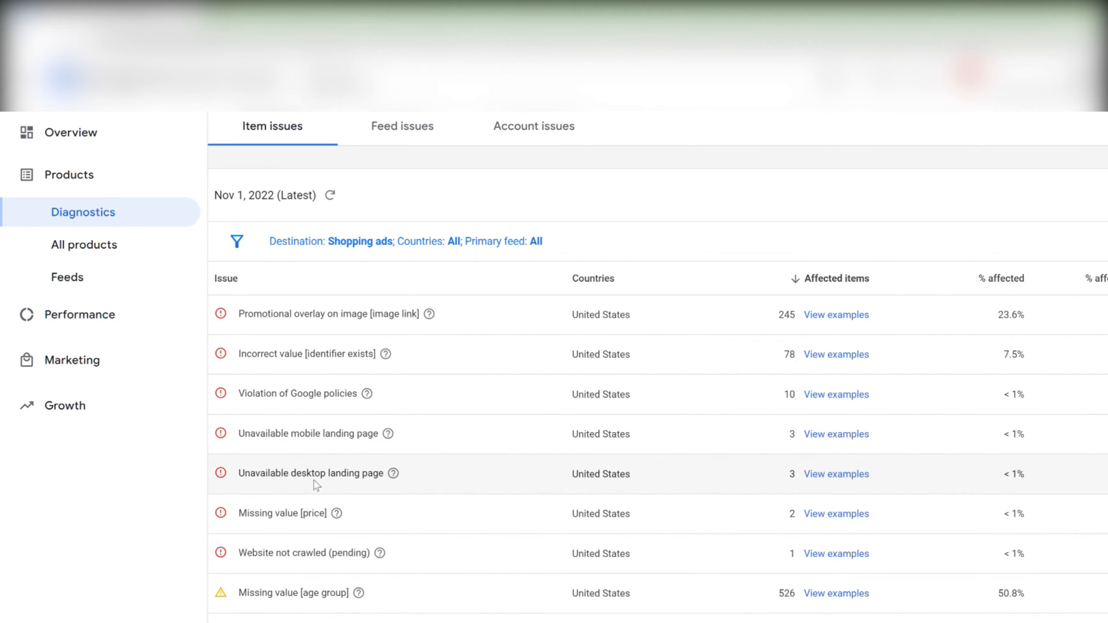
pyautogui.moveTo(296, 523)
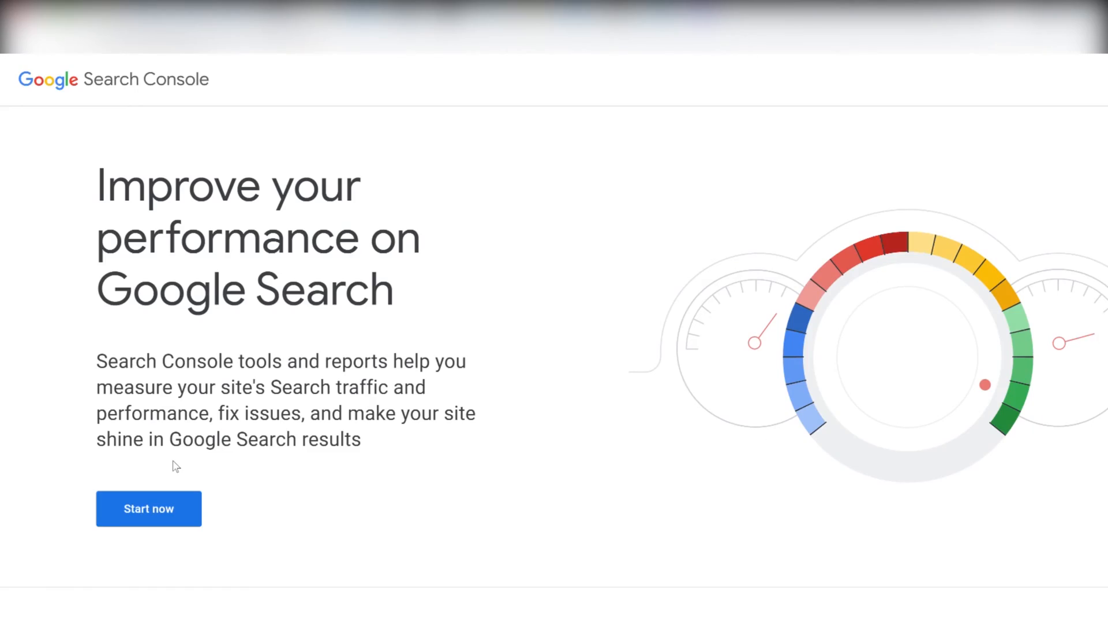
pyautogui.moveTo(189, 477)
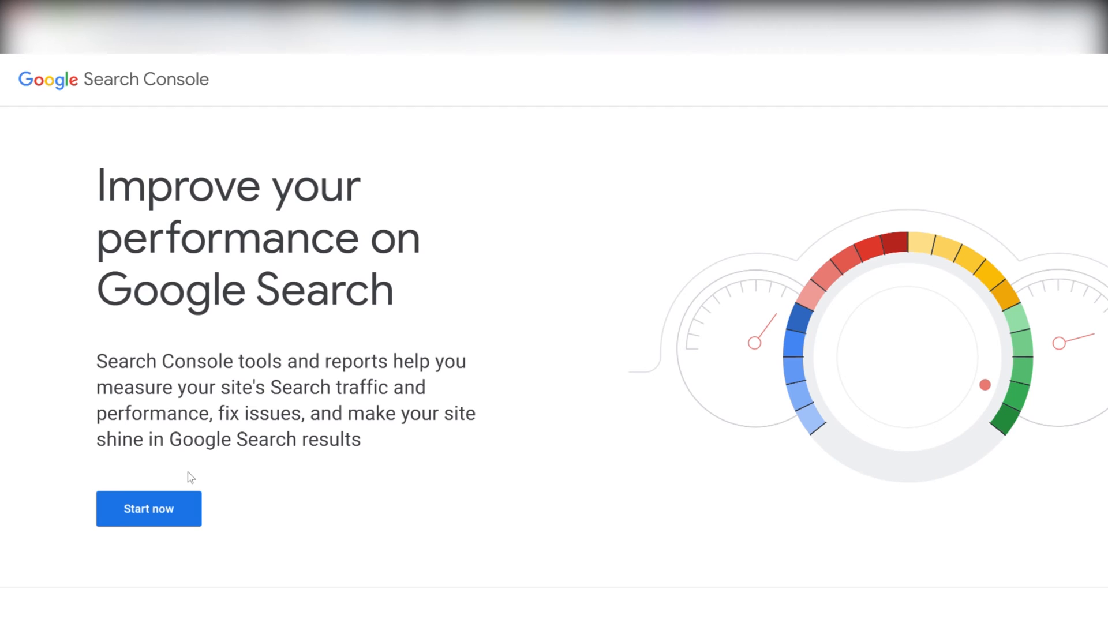
pyautogui.moveTo(149, 516)
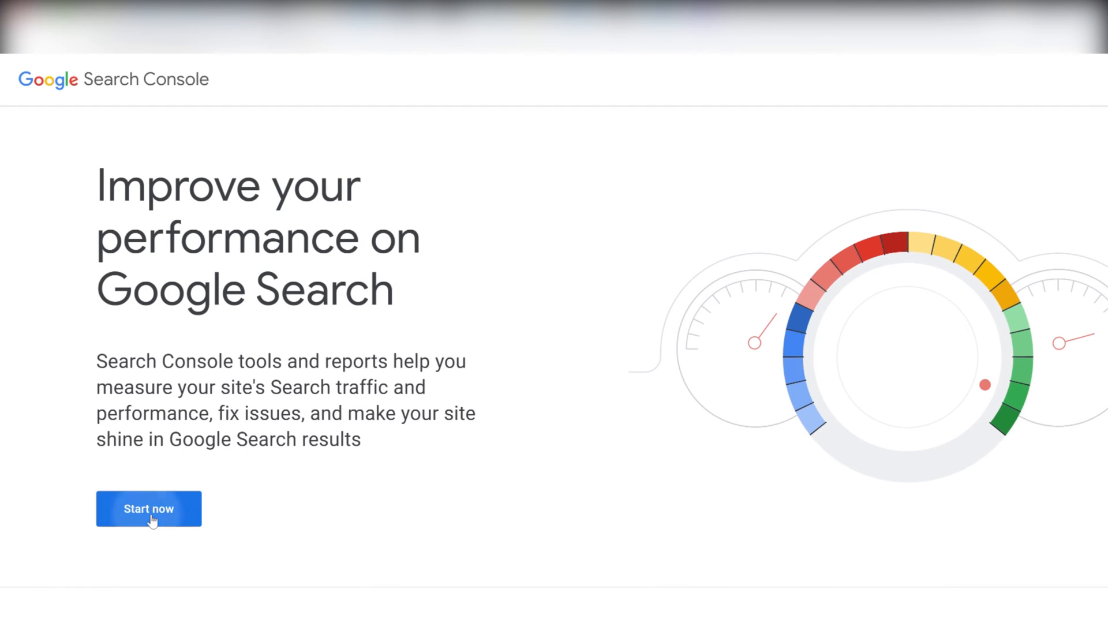
# Enter the happy-sewing.com property Overview from the Search Console landing page.
pyautogui.click(149, 508)
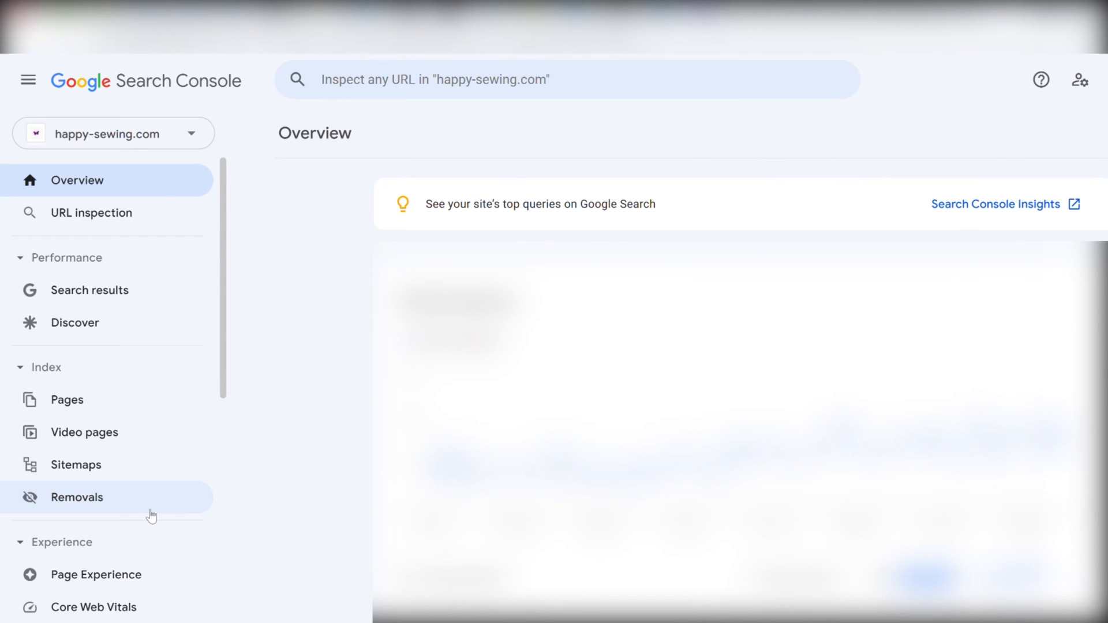
pyautogui.moveTo(99, 217)
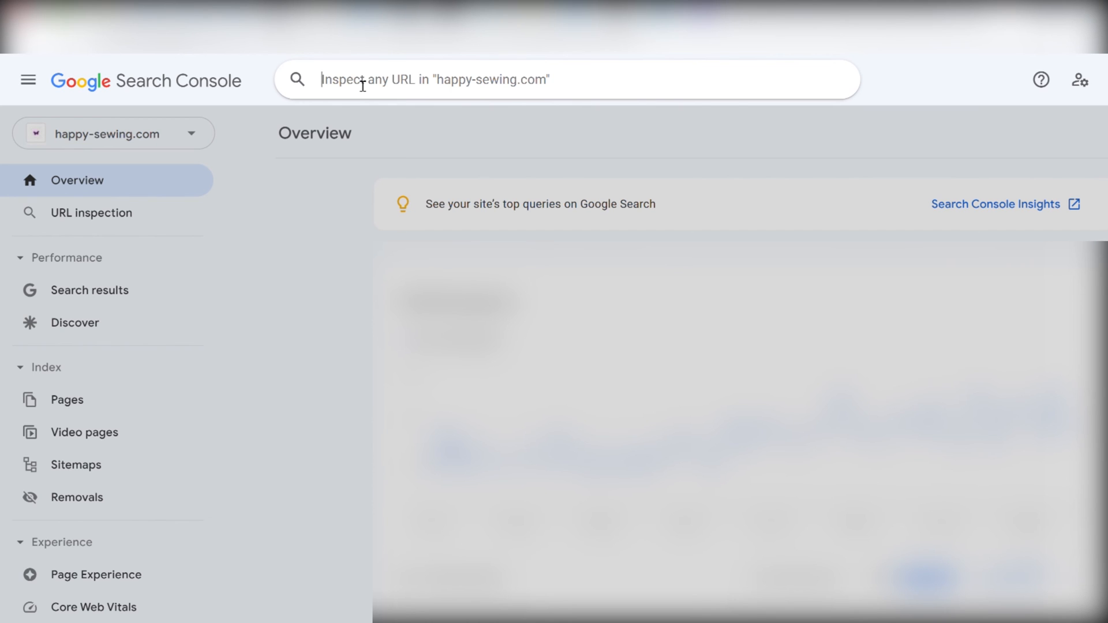
pyautogui.moveTo(635, 88)
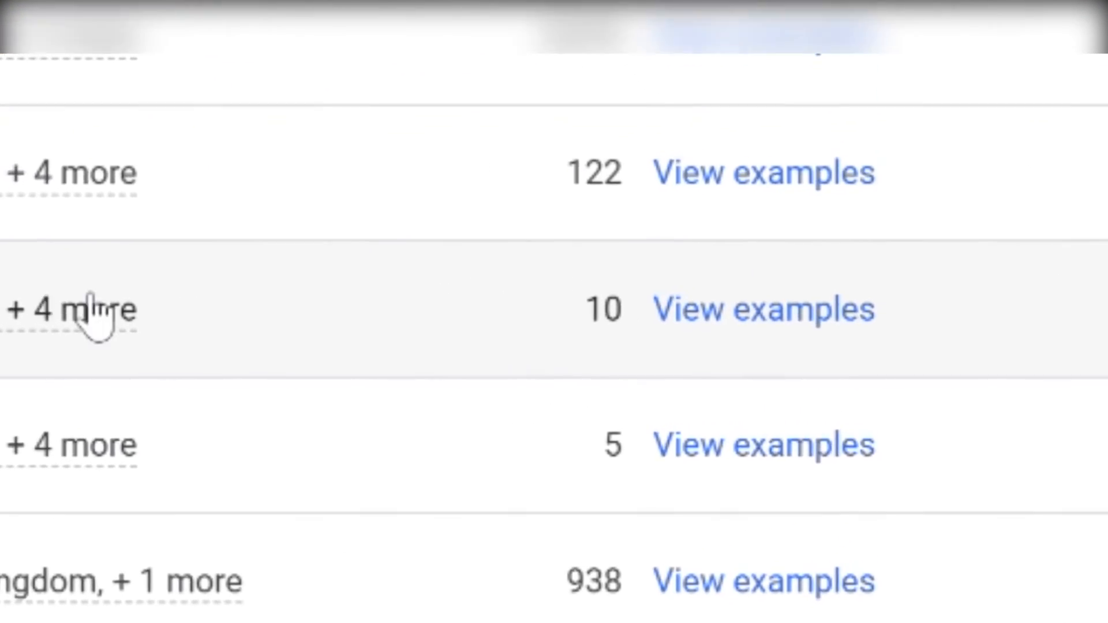
# View example items flagged with the Generic image issue in Diagnostics.
pyautogui.click(763, 309)
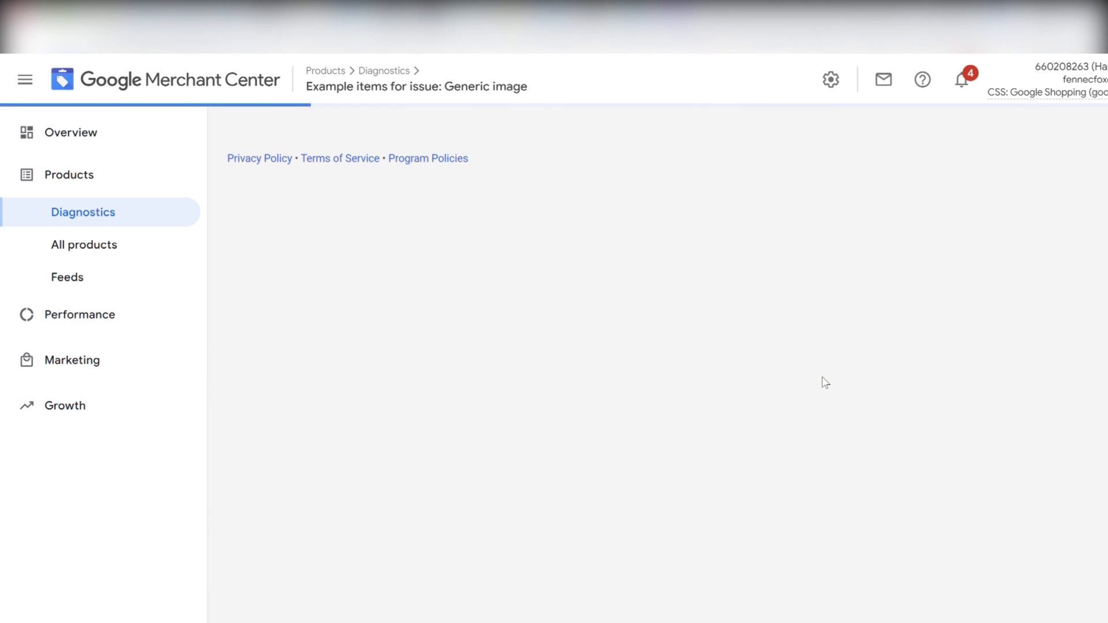
pyautogui.click(83, 245)
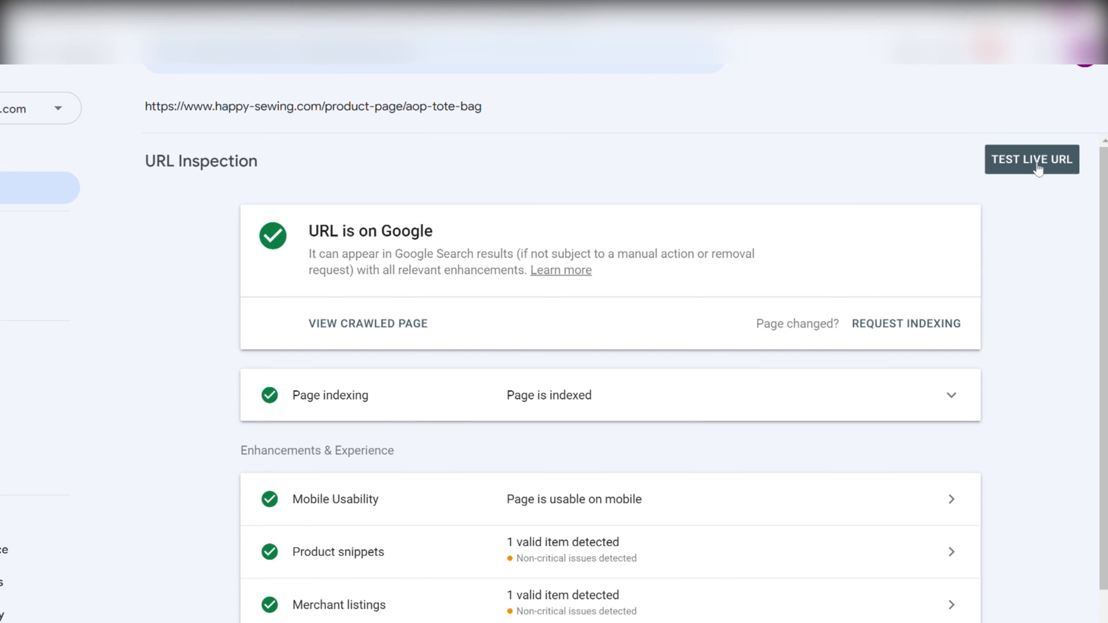
# Live-test the aop-tote-bag page, request indexing, and dismiss the confirmation.
pyautogui.click(1032, 159)
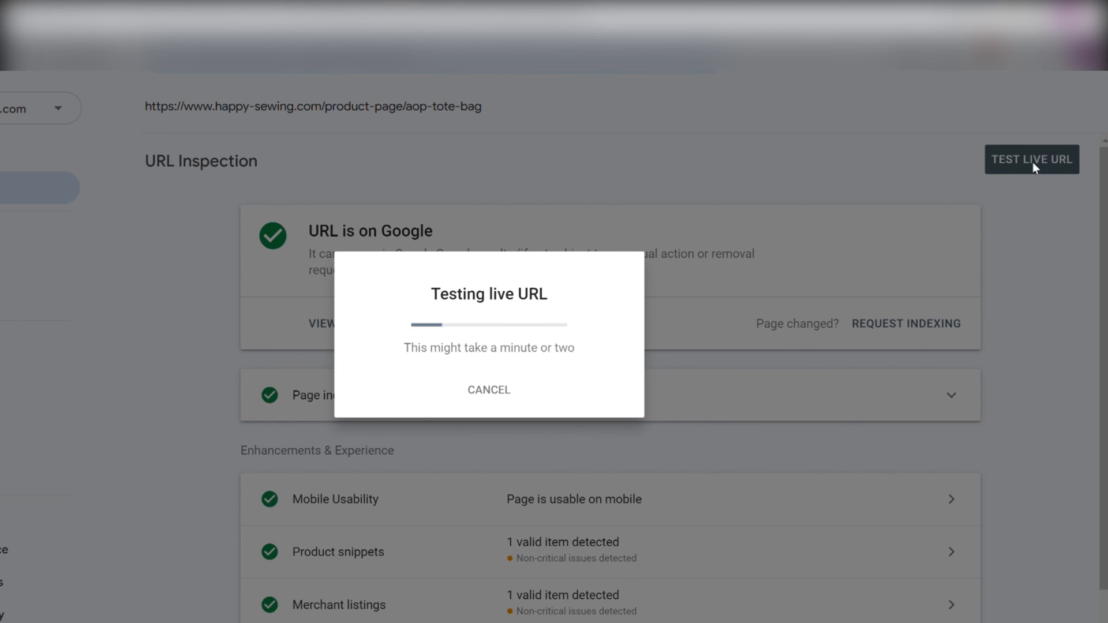
pyautogui.click(488, 389)
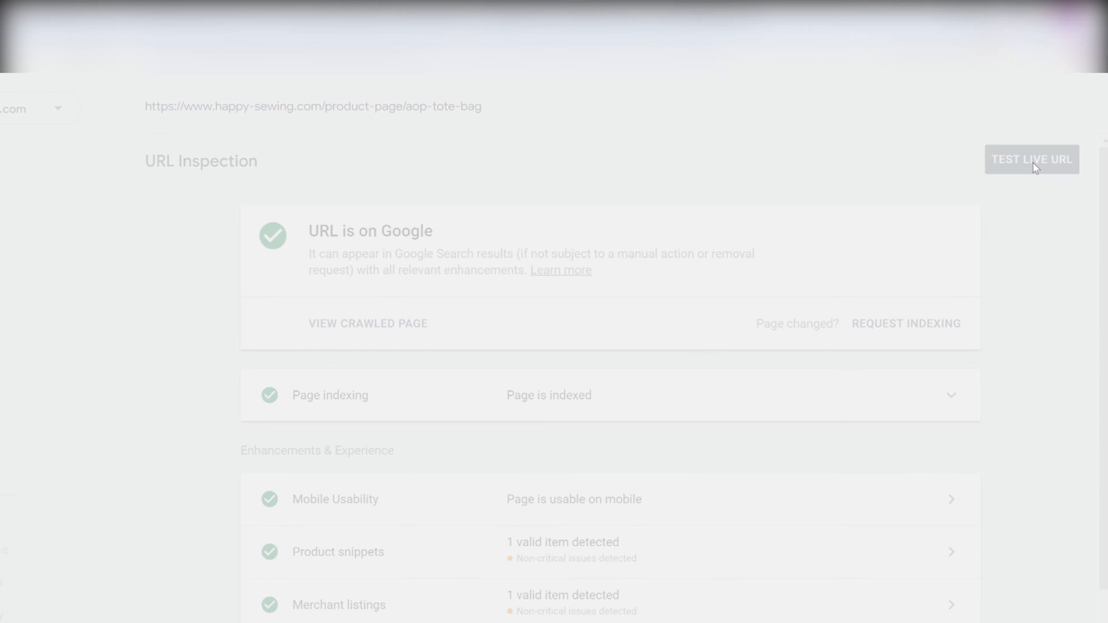
pyautogui.click(1031, 159)
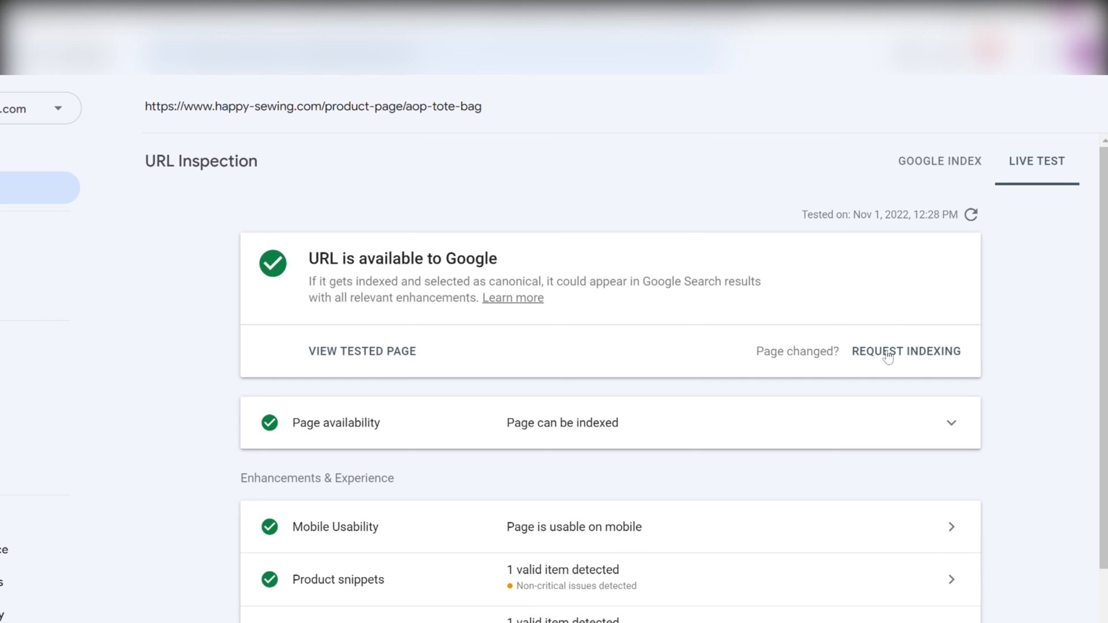
pyautogui.click(906, 351)
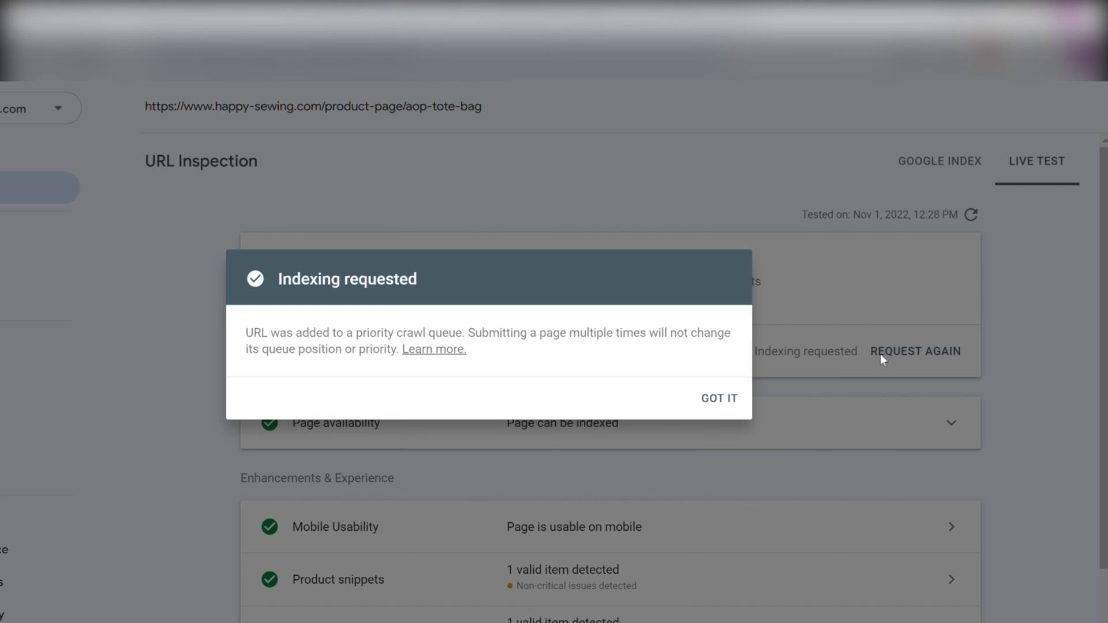
pyautogui.click(718, 397)
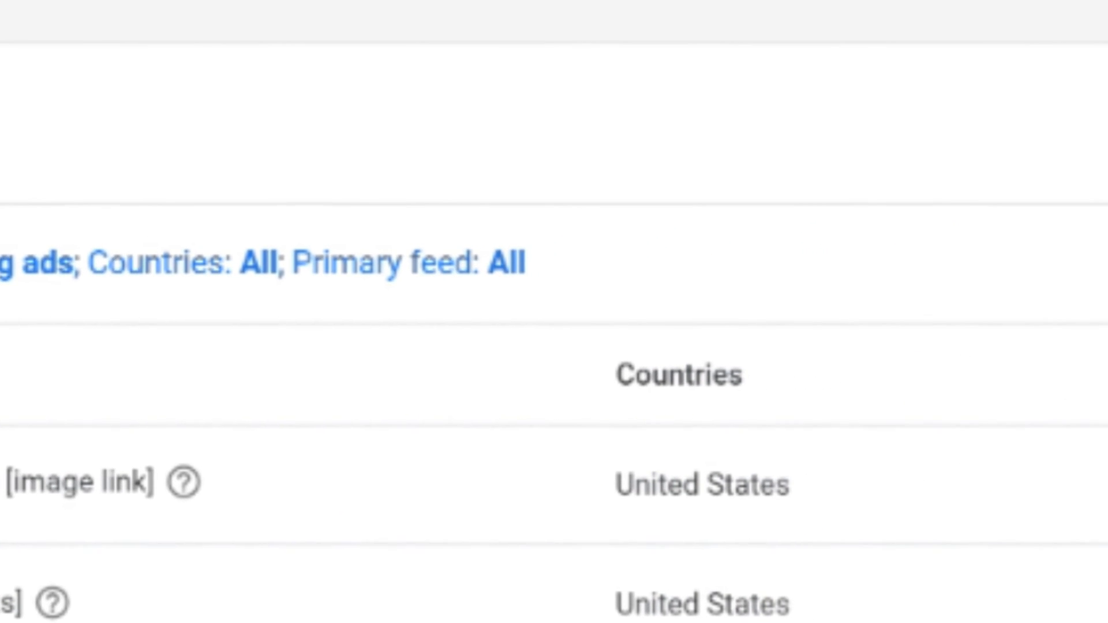
pyautogui.scroll(3)
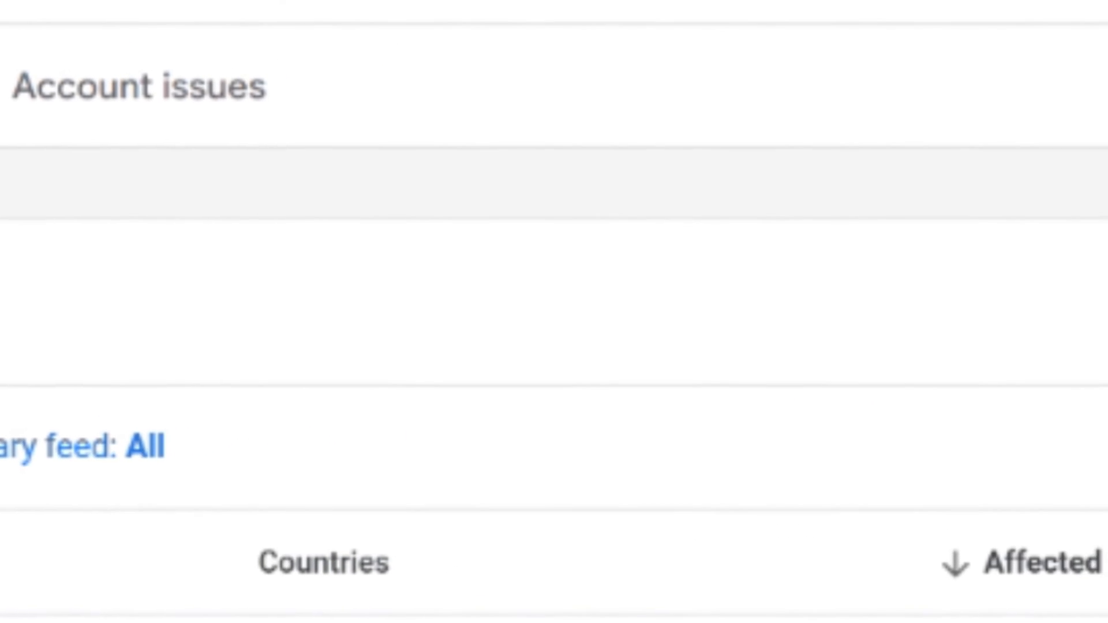